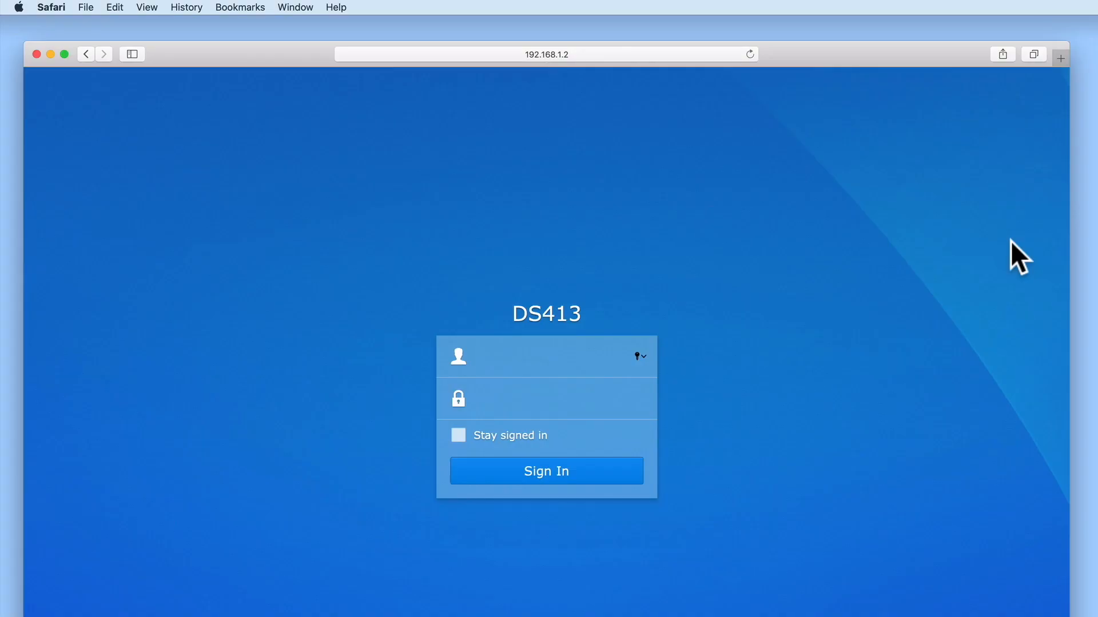
mouse_move(725, 371)
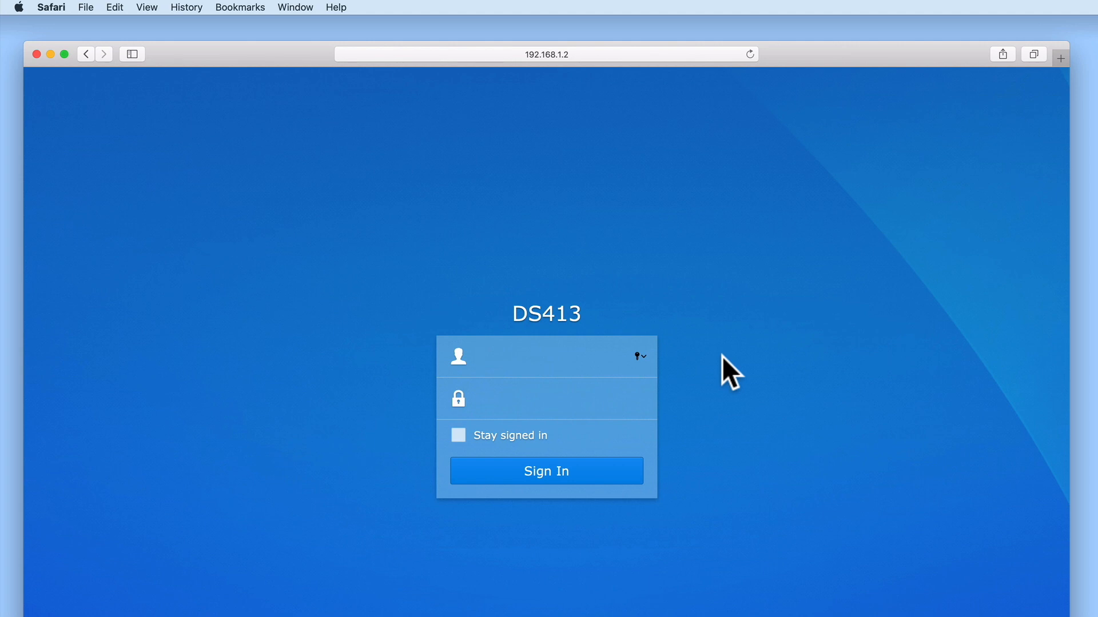
Sign in to DSM as administrator with the account password
type("a")
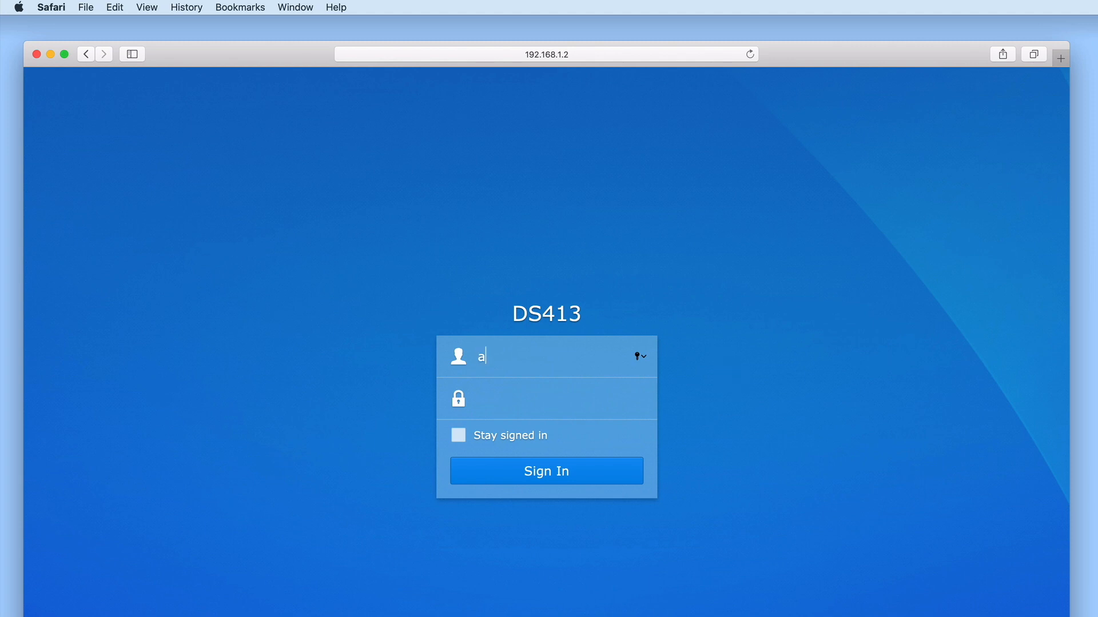
type("dministrator")
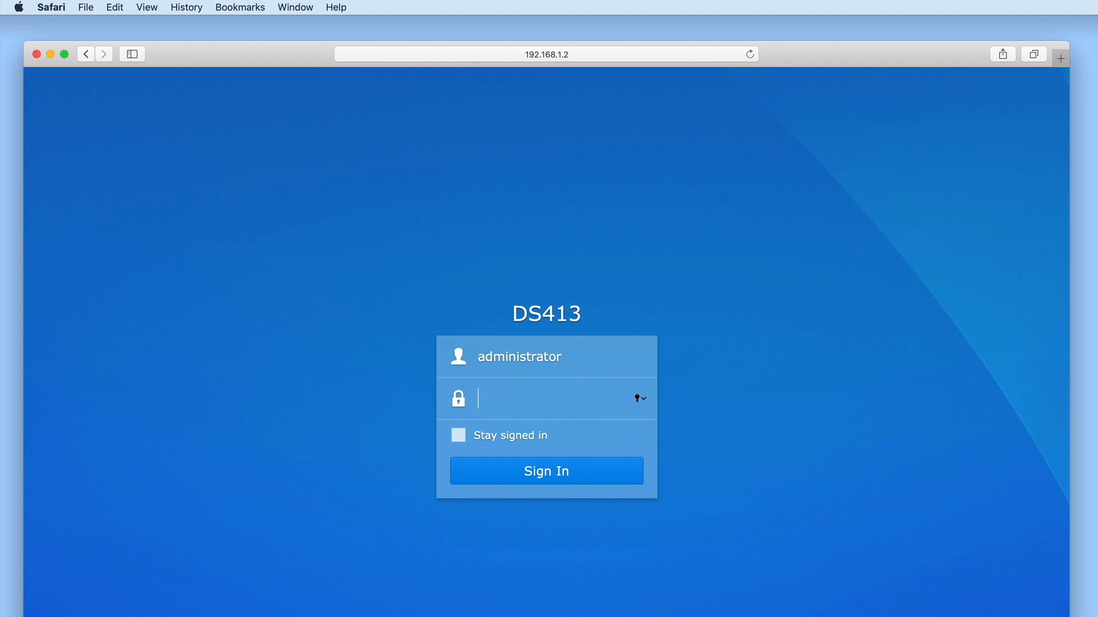
type("password")
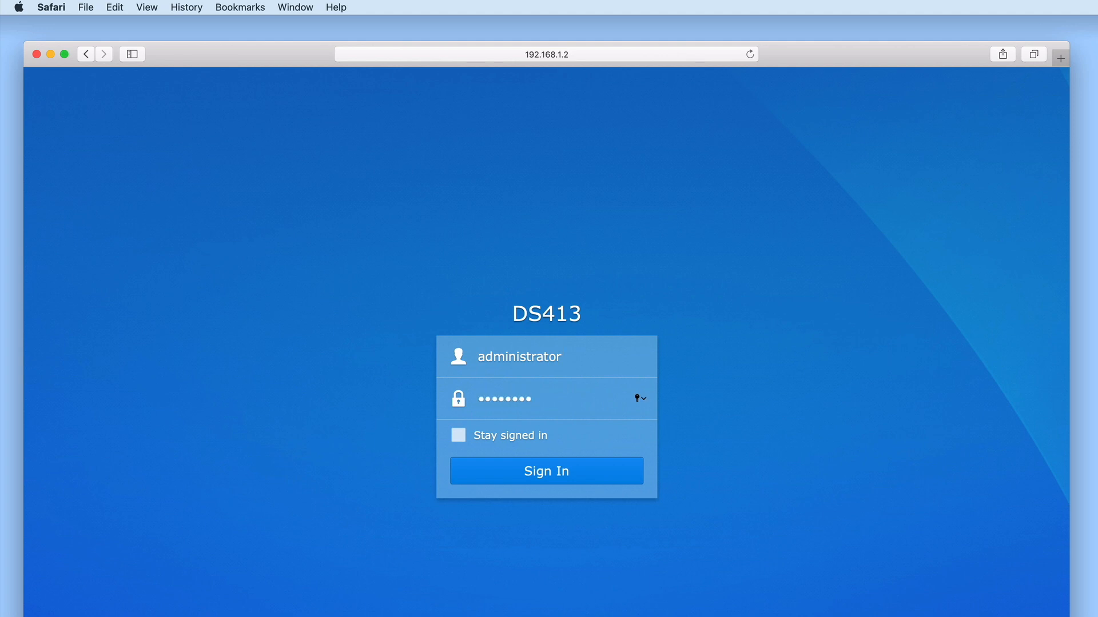
left_click(546, 471)
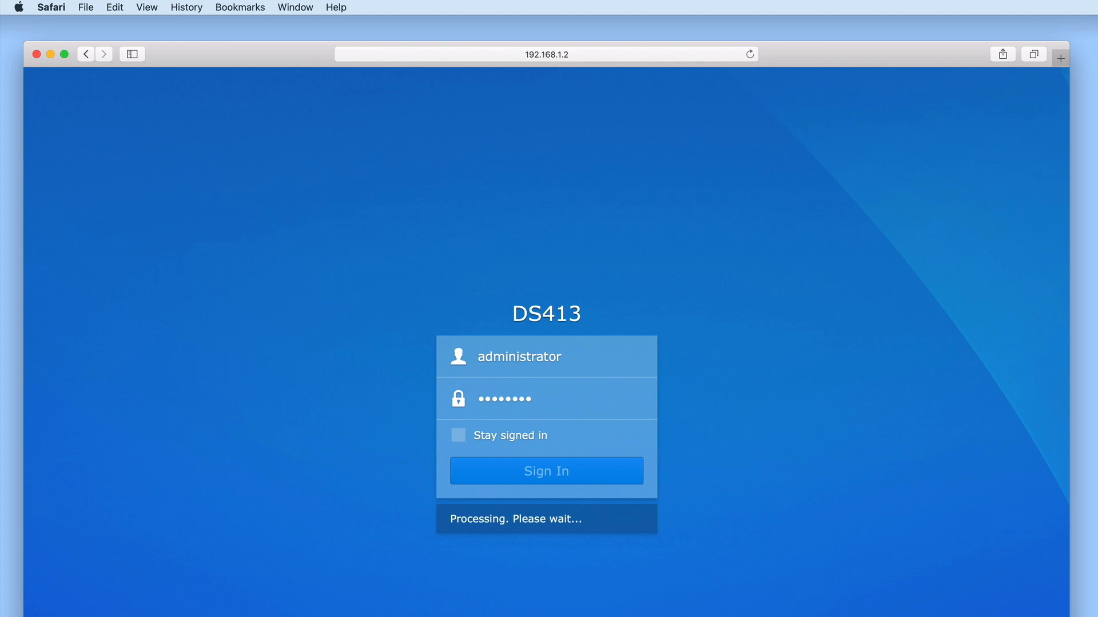
left_click(546, 471)
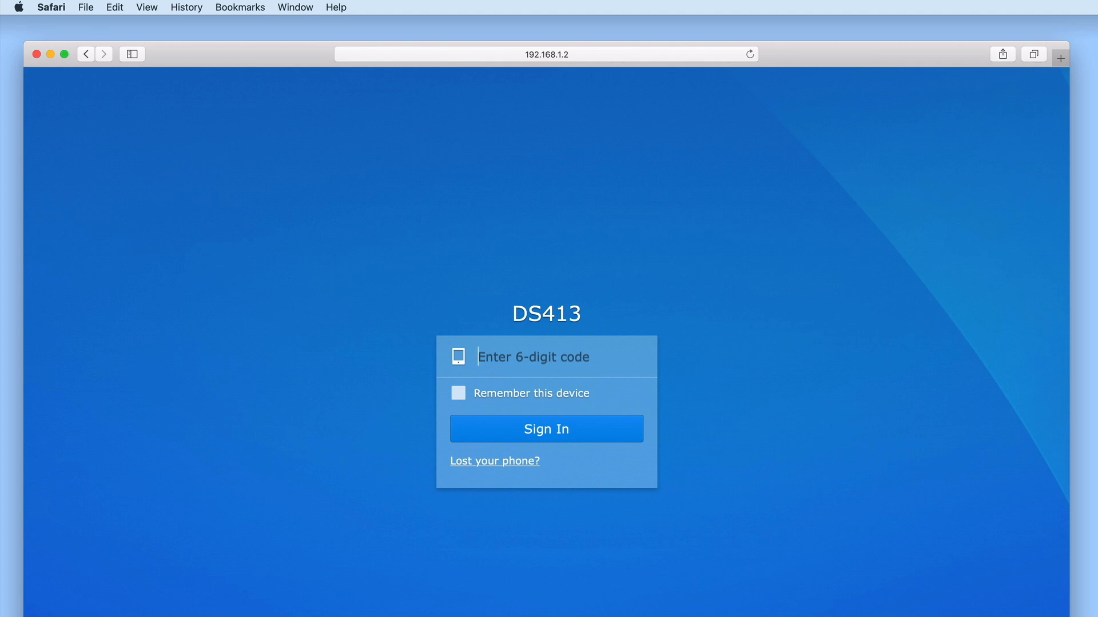
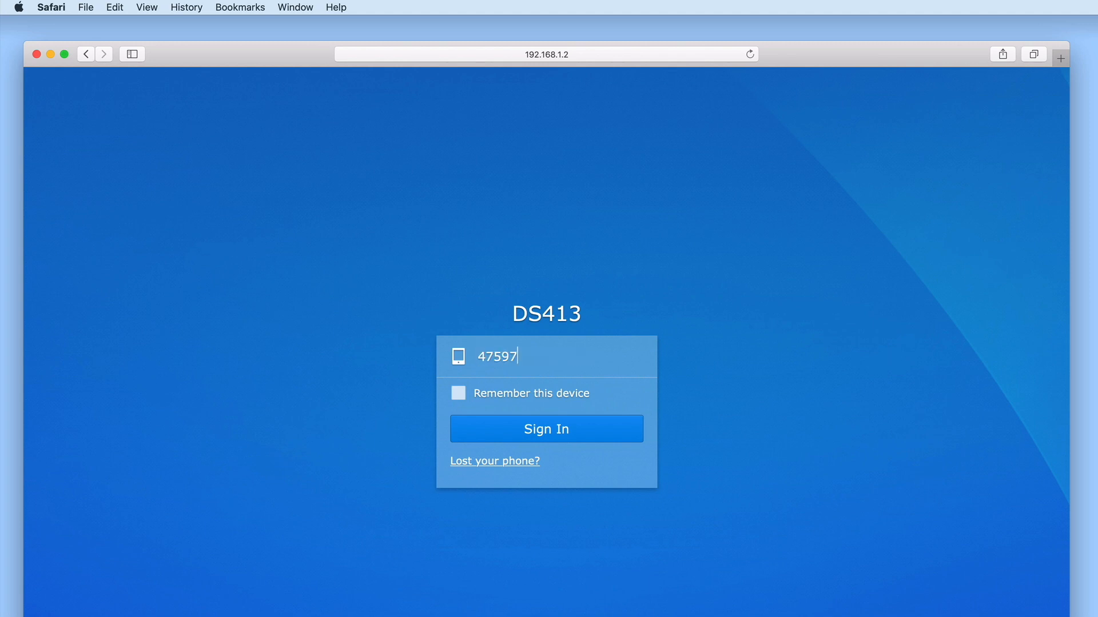
left_click(547, 429)
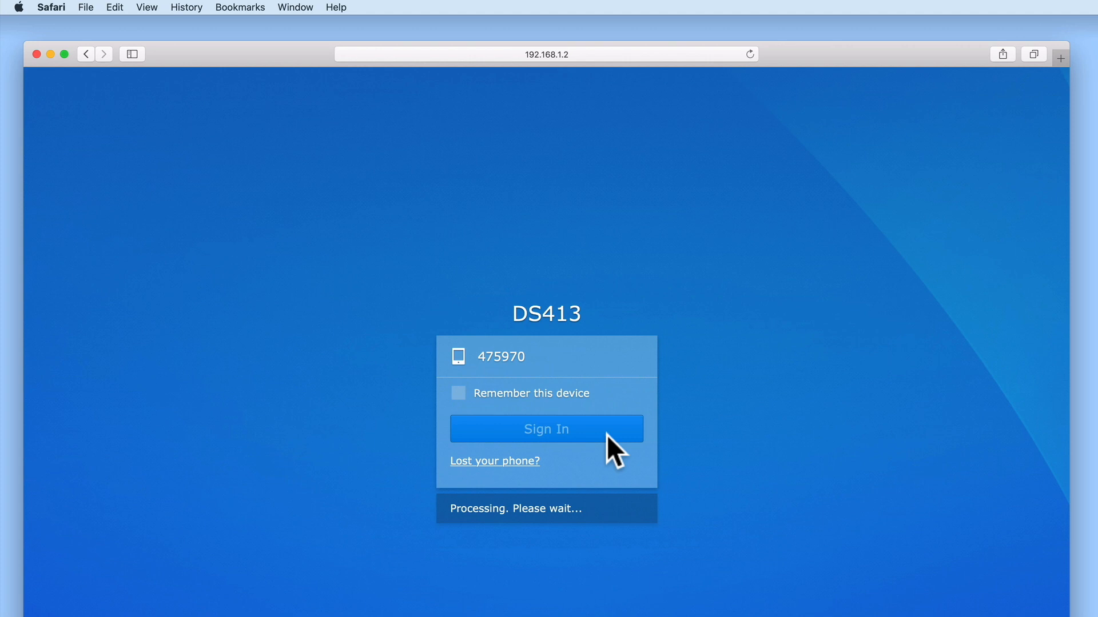
left_click(546, 429)
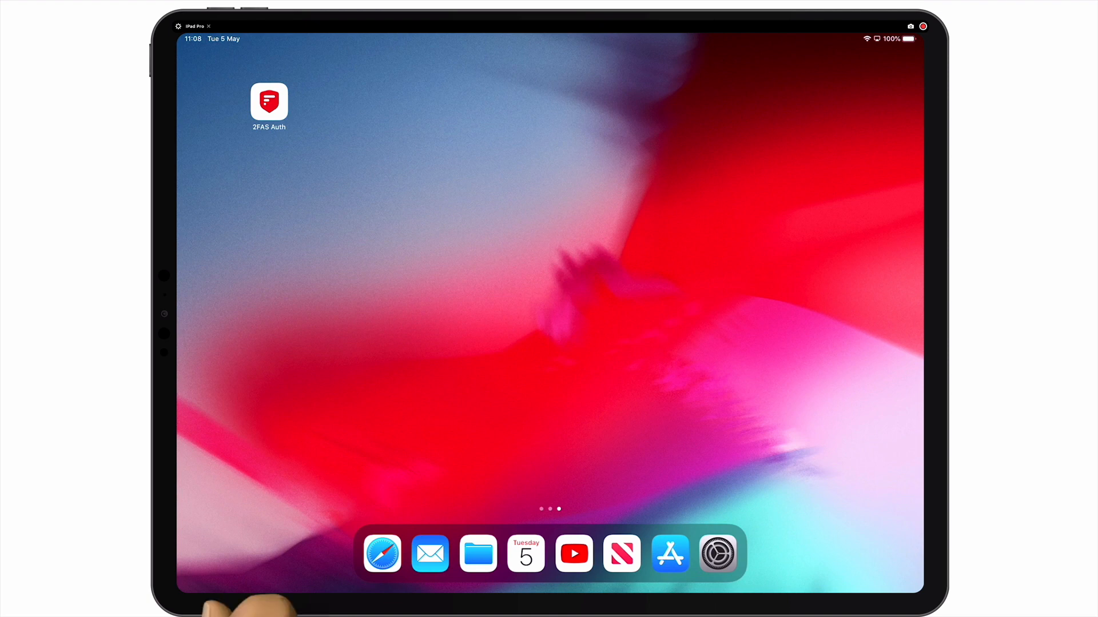
Launch 2FAS Auth and allow it to send notifications
left_click(269, 102)
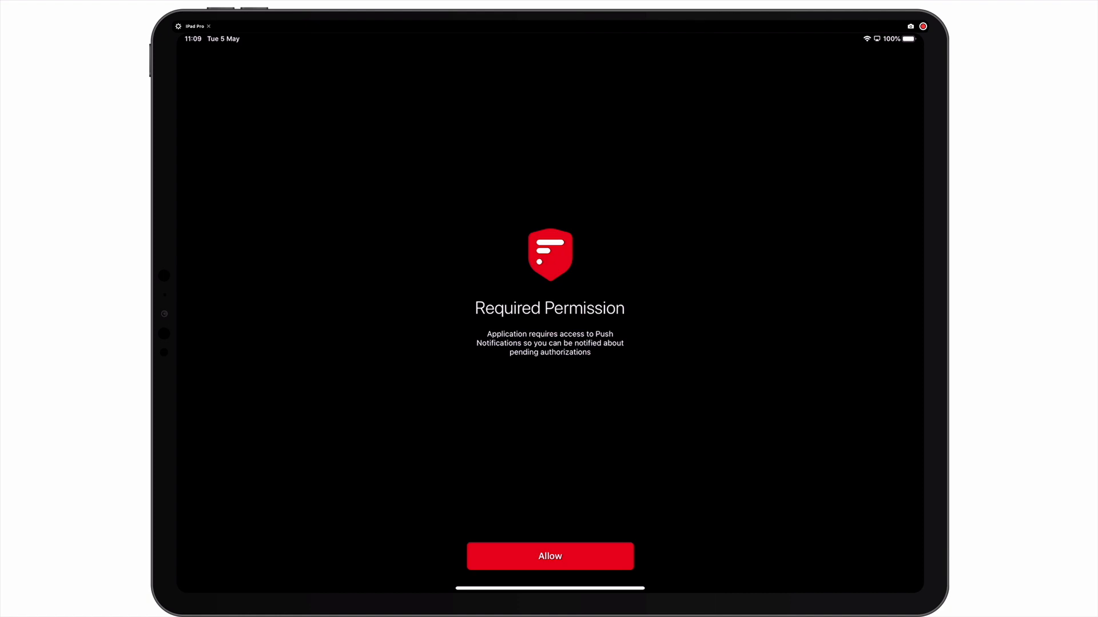
left_click(550, 556)
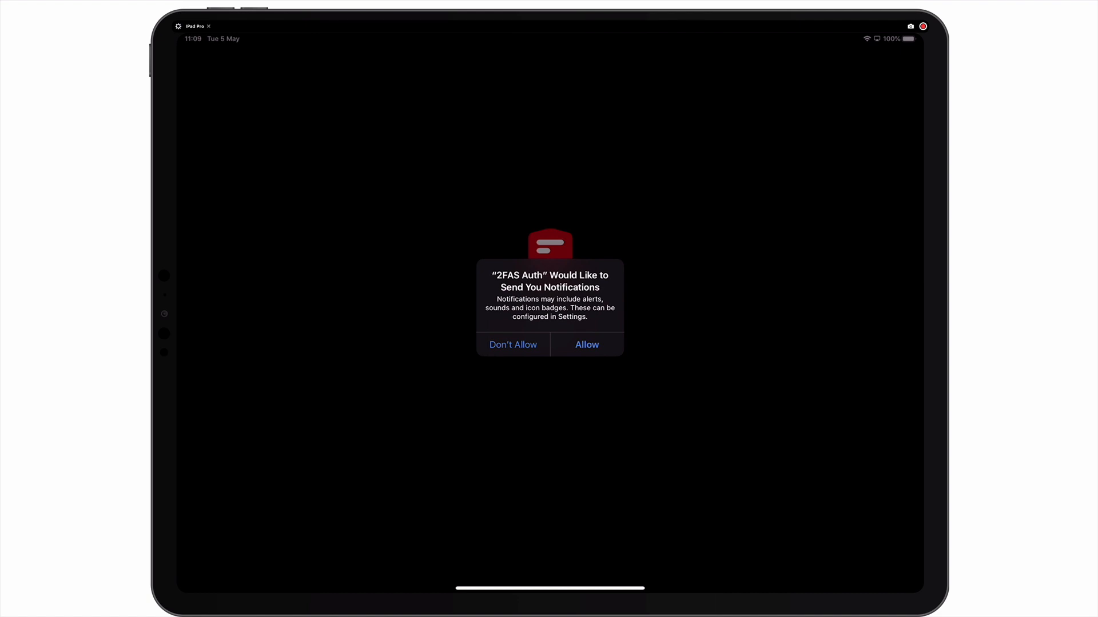
left_click(586, 345)
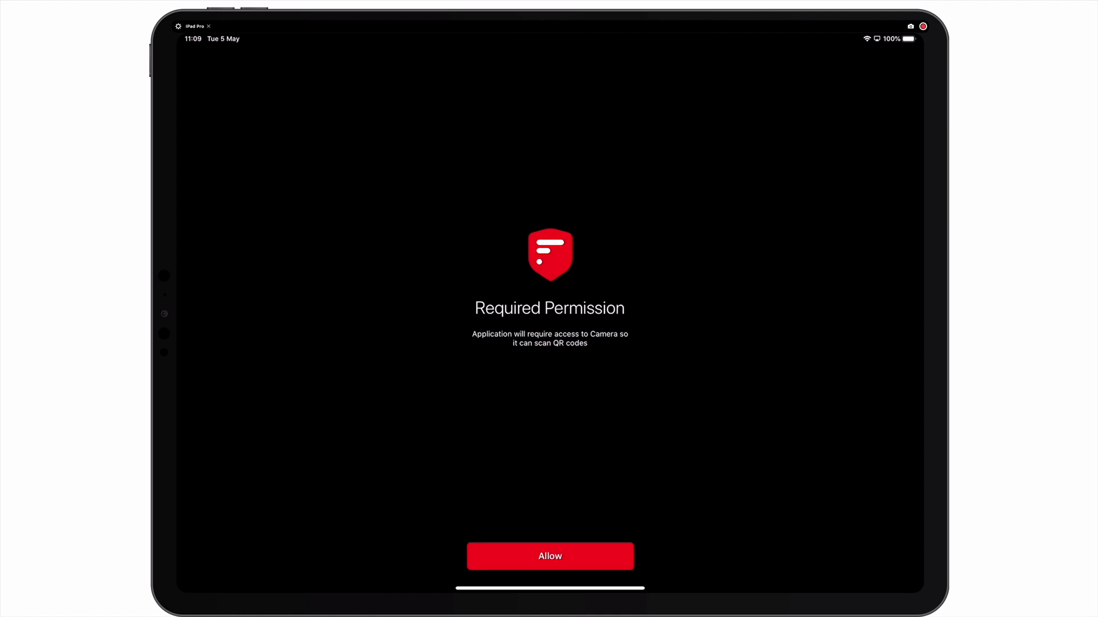
Grant 2FAS Auth camera access for scanning QR codes
left_click(550, 555)
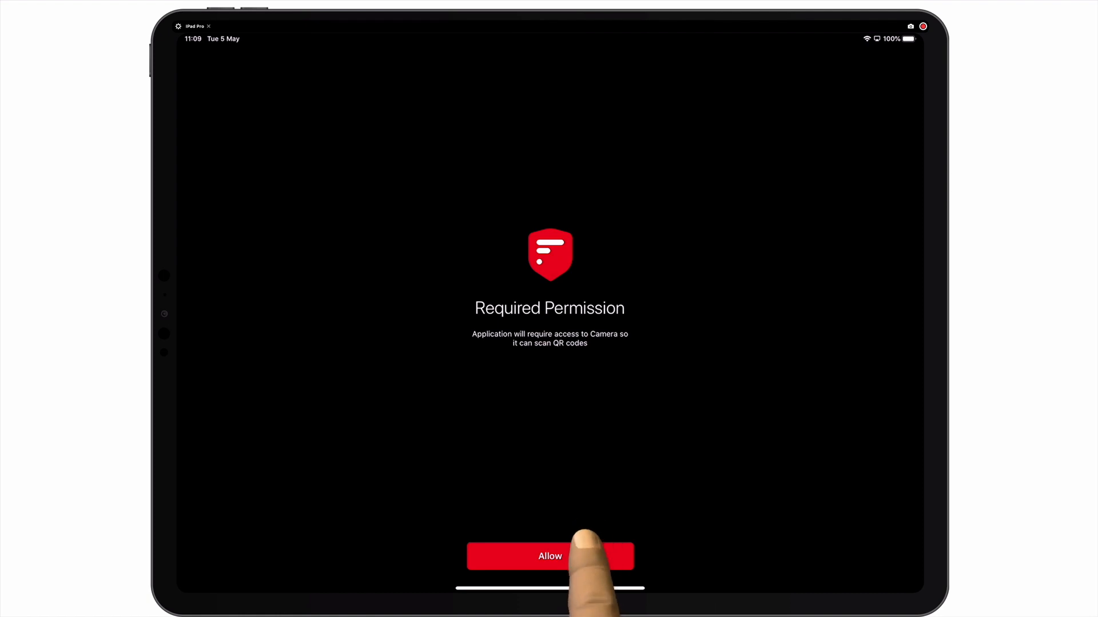
left_click(549, 557)
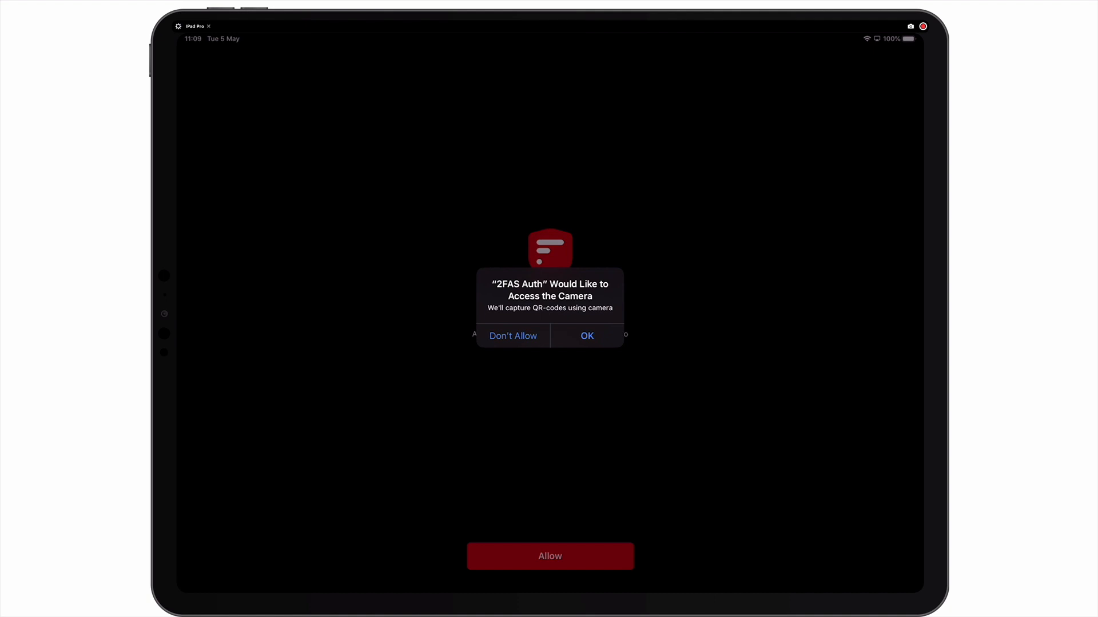
left_click(586, 336)
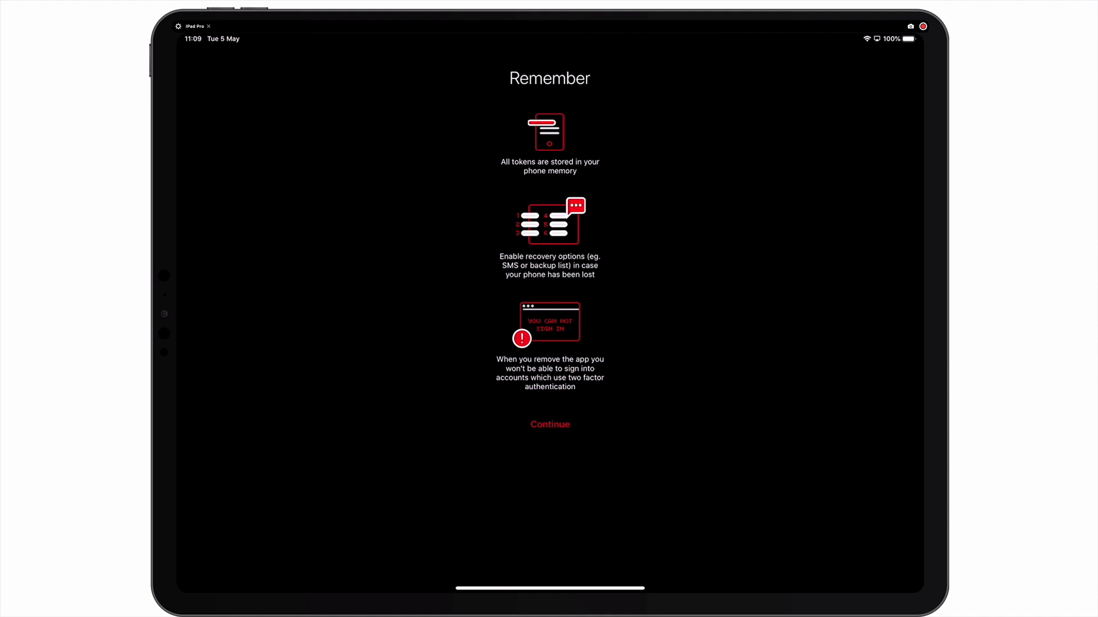
Acknowledge the Remember tips so 2FAS Auth continues past its introduction
left_click(550, 424)
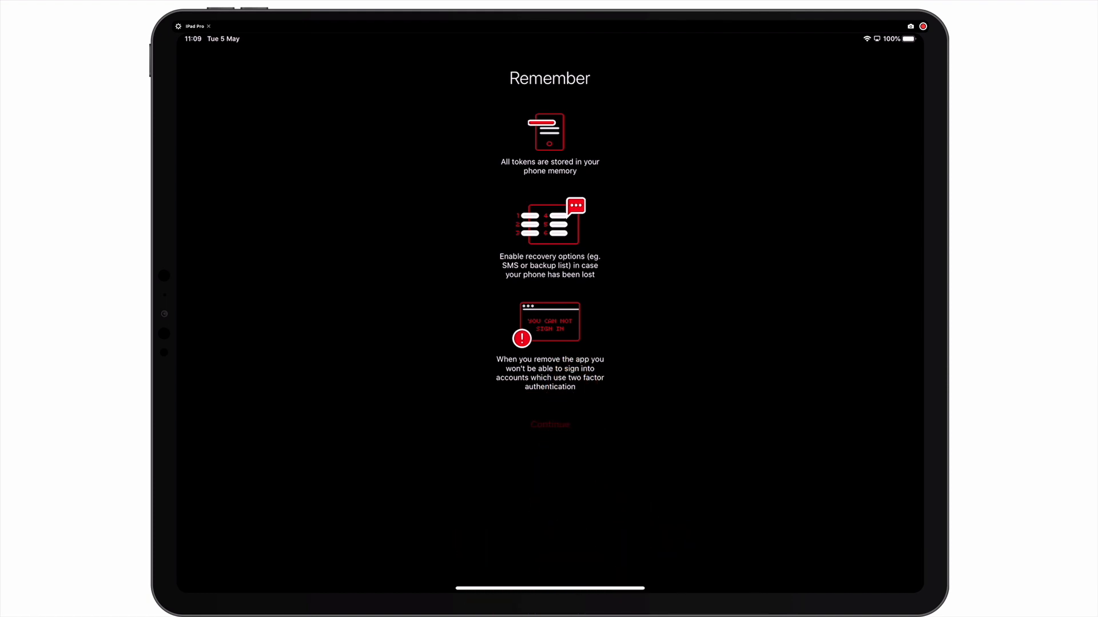
left_click(549, 424)
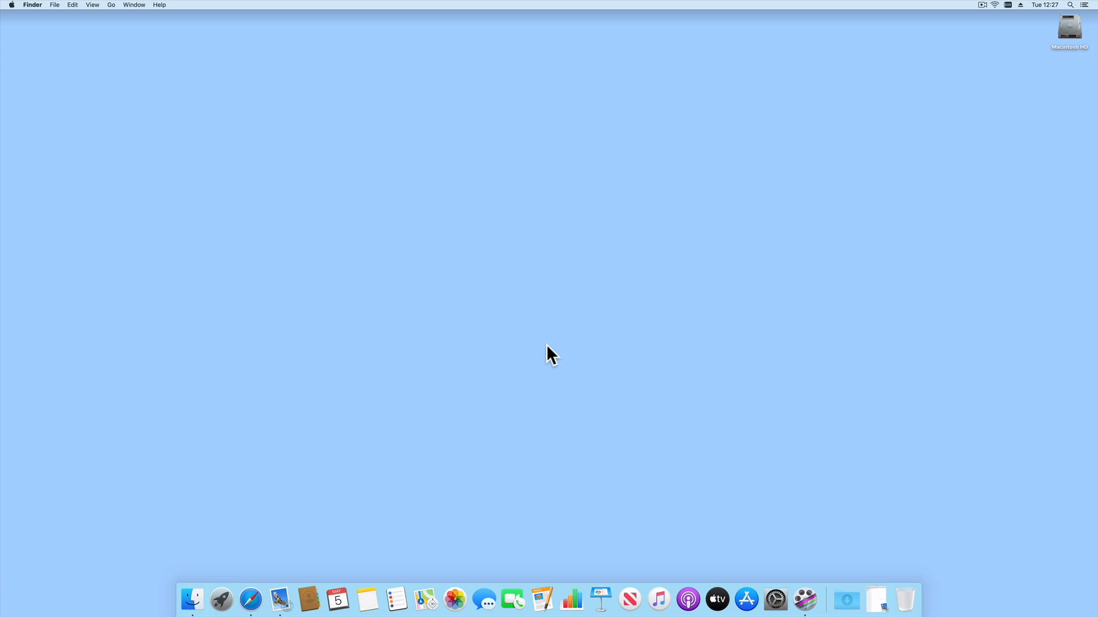
mouse_move(251, 602)
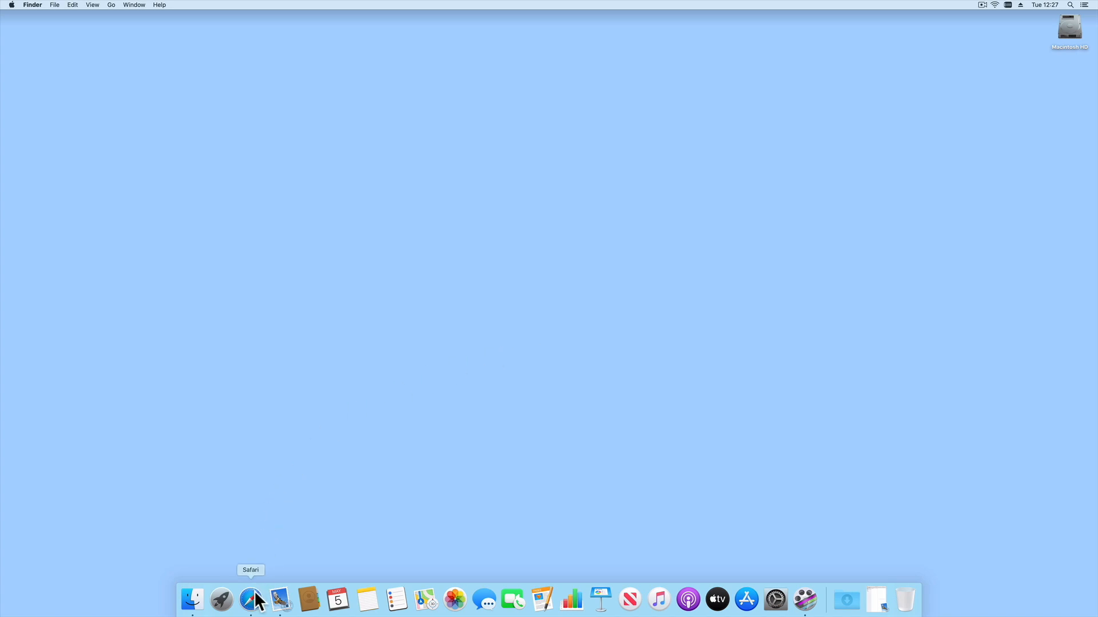
Browse to 192.168.1.2 in Safari and sign in to DSM as administrator
left_click(250, 606)
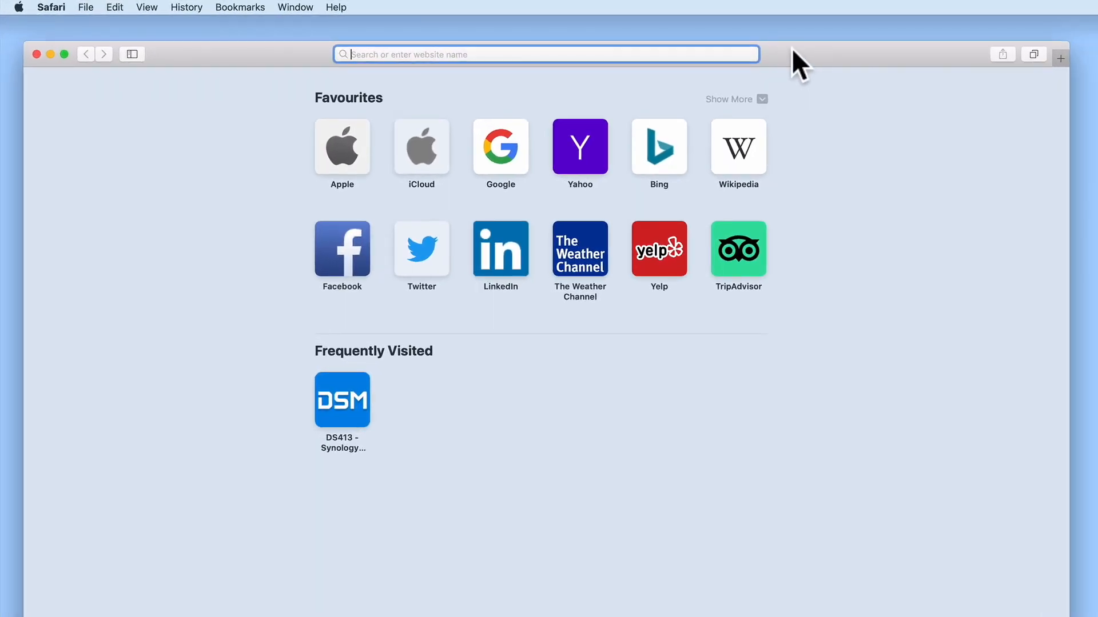
type("192.168.1.2")
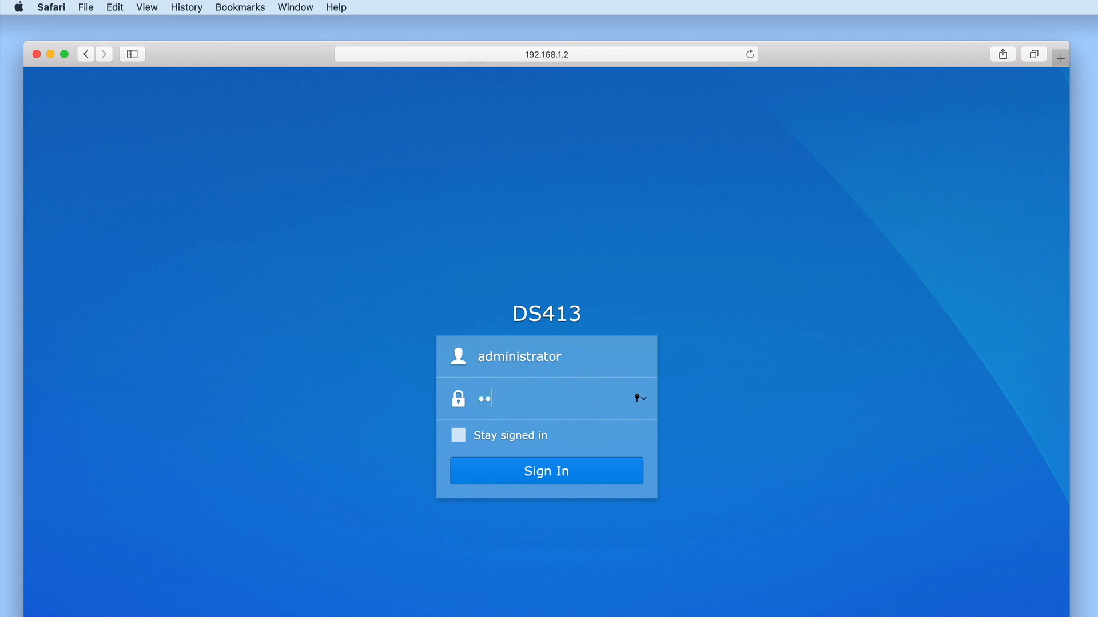
left_click(546, 471)
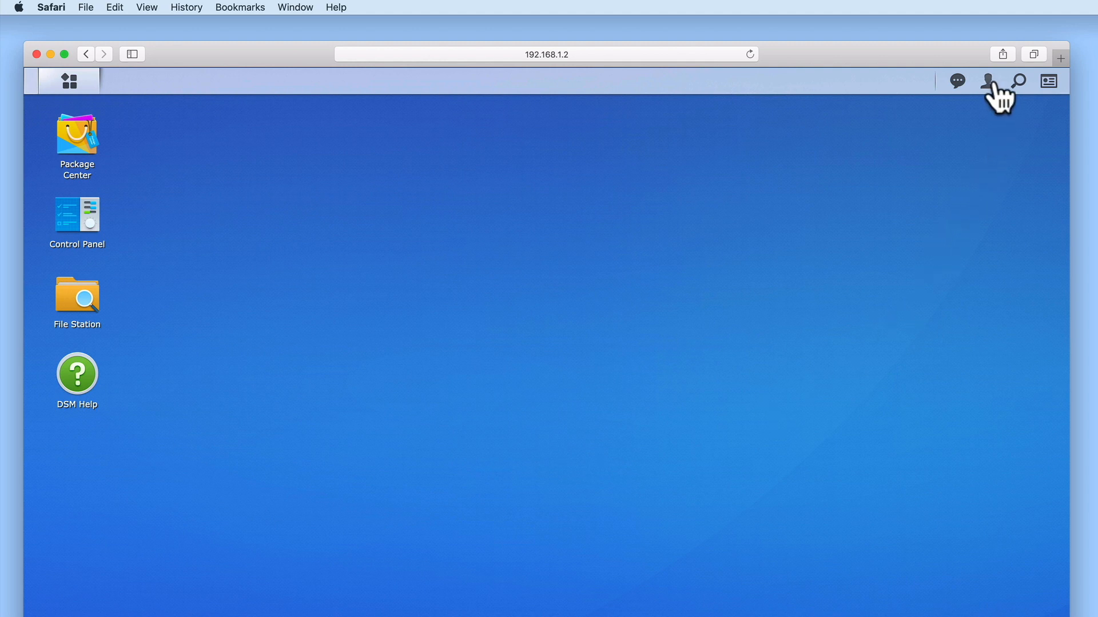
mouse_move(987, 80)
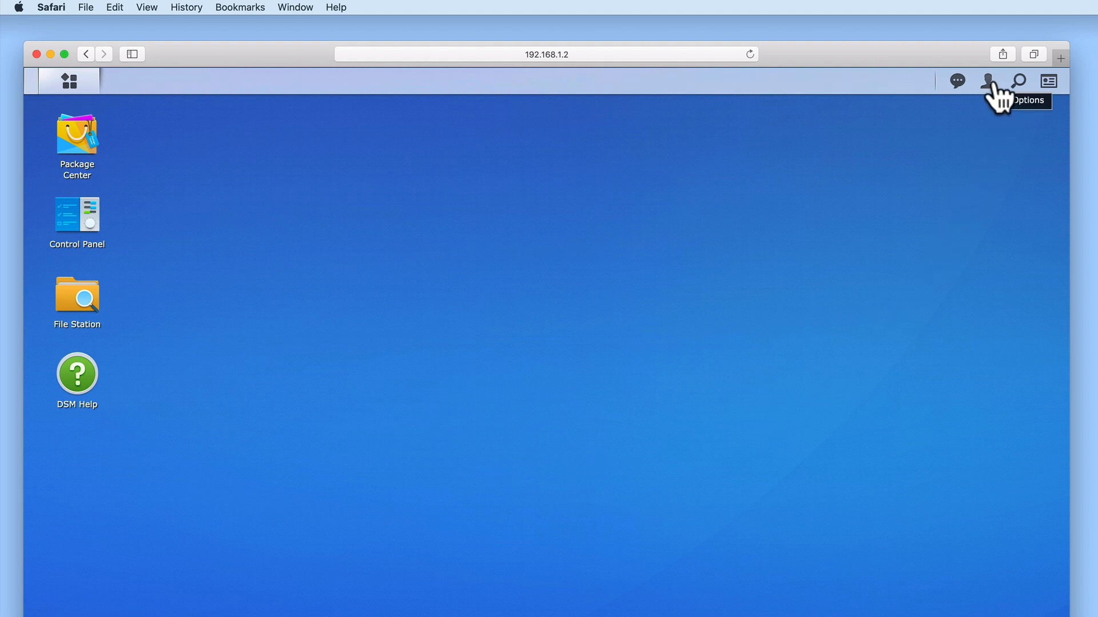
left_click(988, 80)
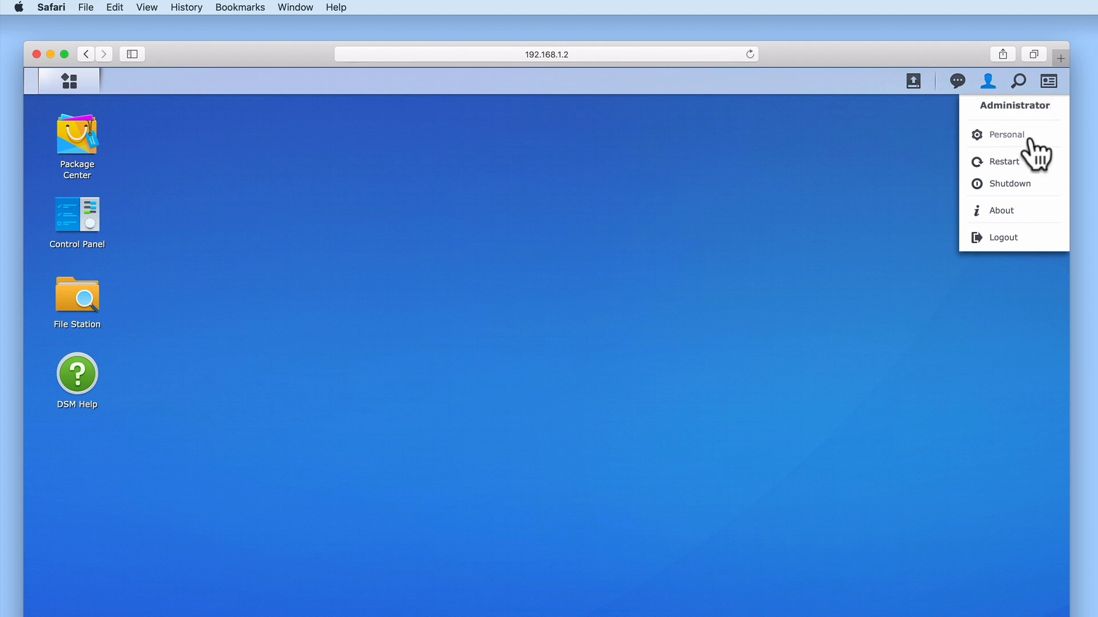
mouse_move(1018, 151)
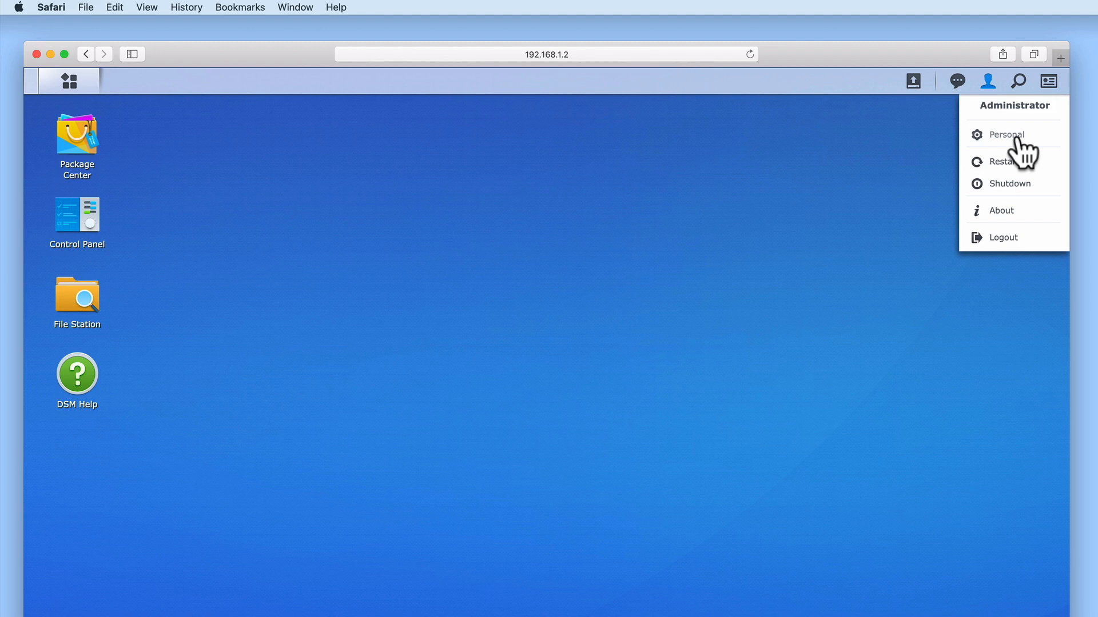
left_click(1006, 135)
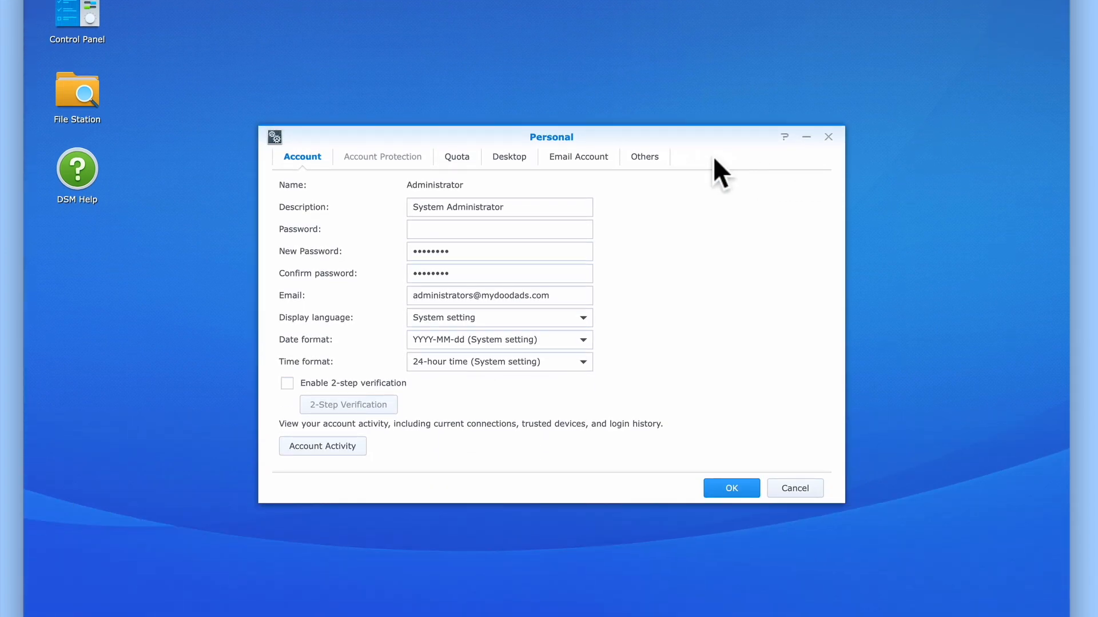
mouse_move(588, 189)
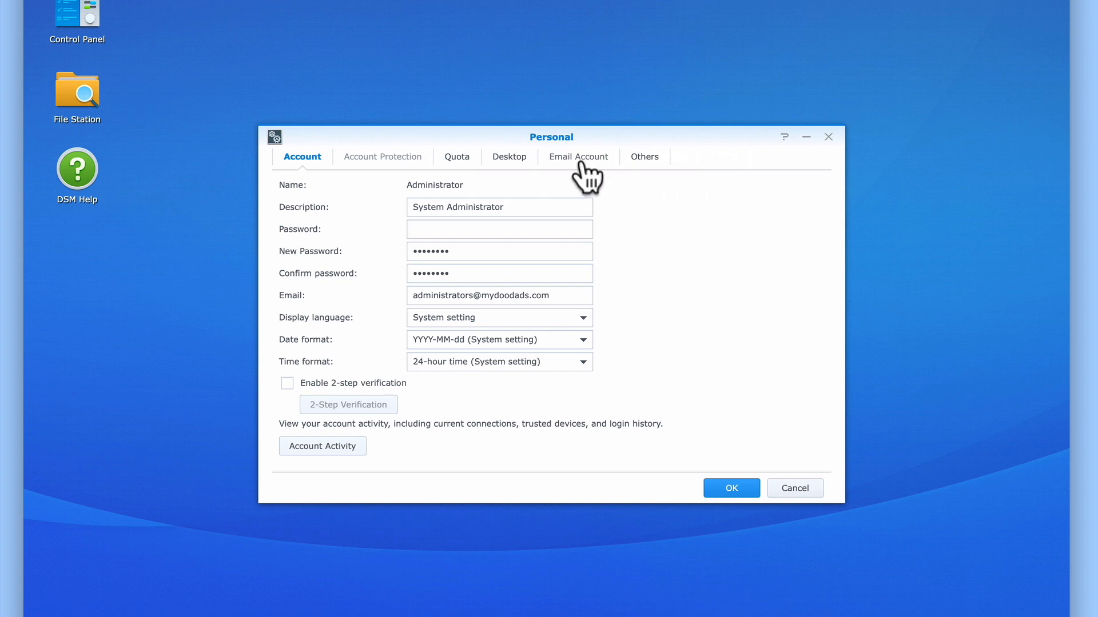
left_click(577, 157)
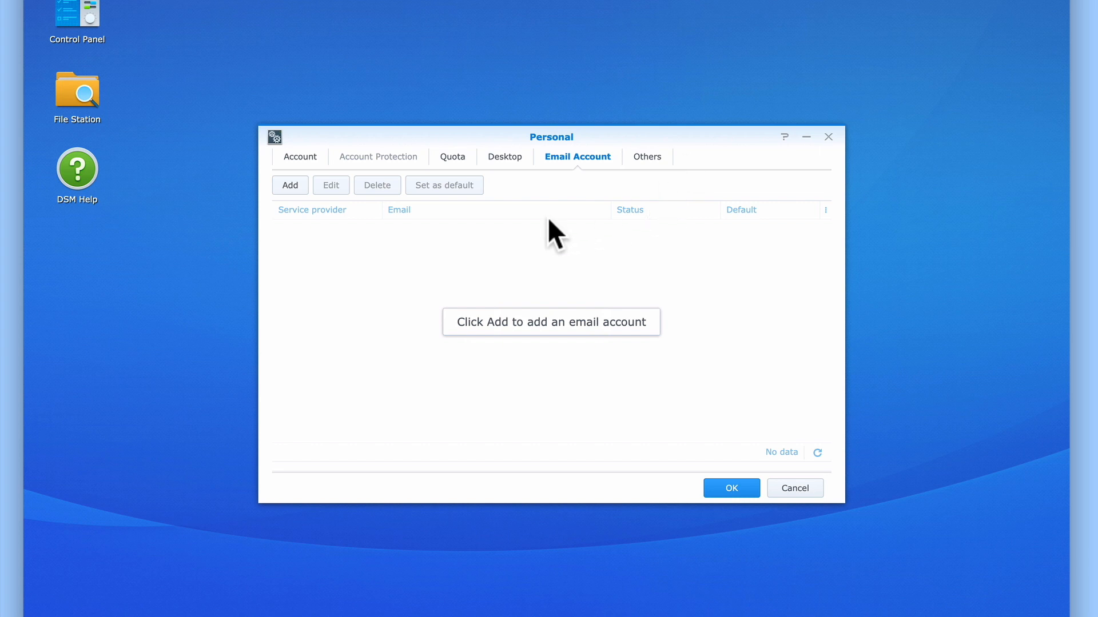
left_click(302, 157)
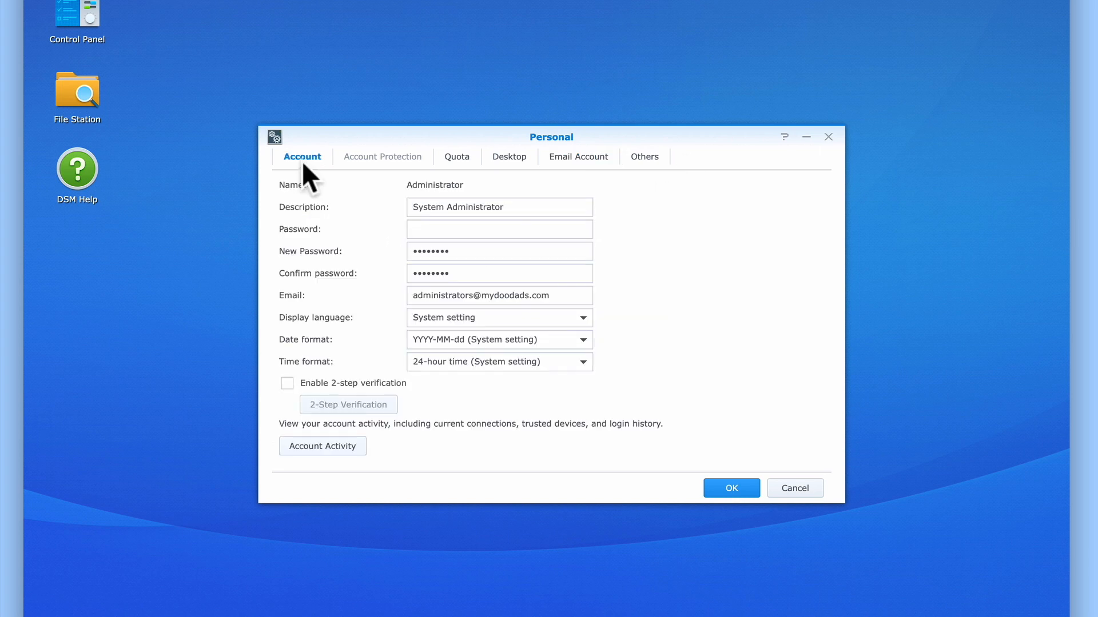
mouse_move(506, 402)
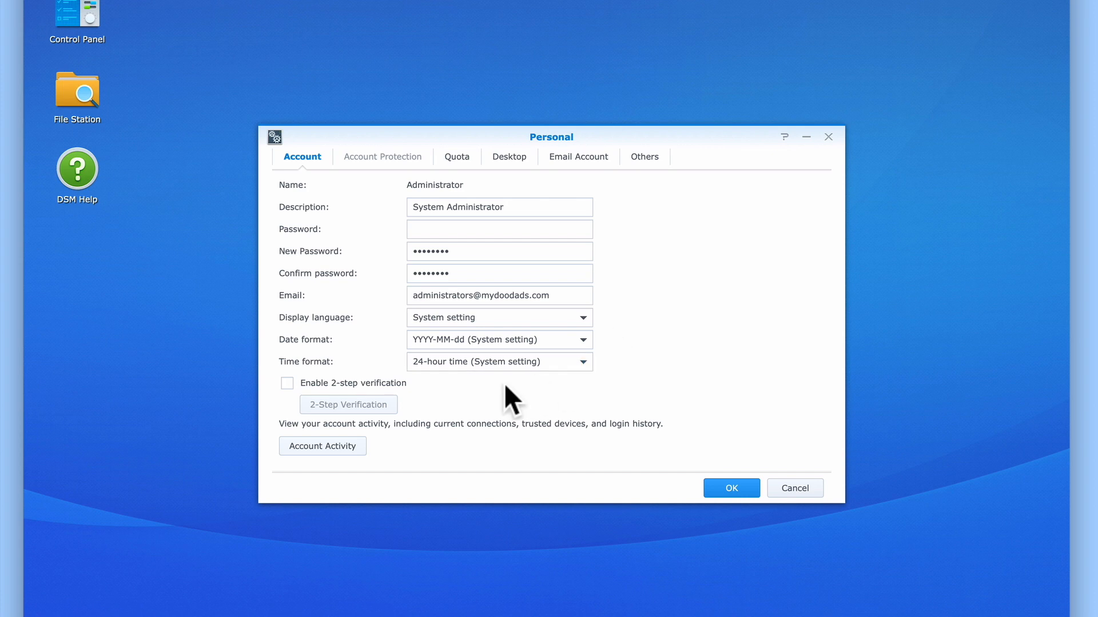
mouse_move(418, 398)
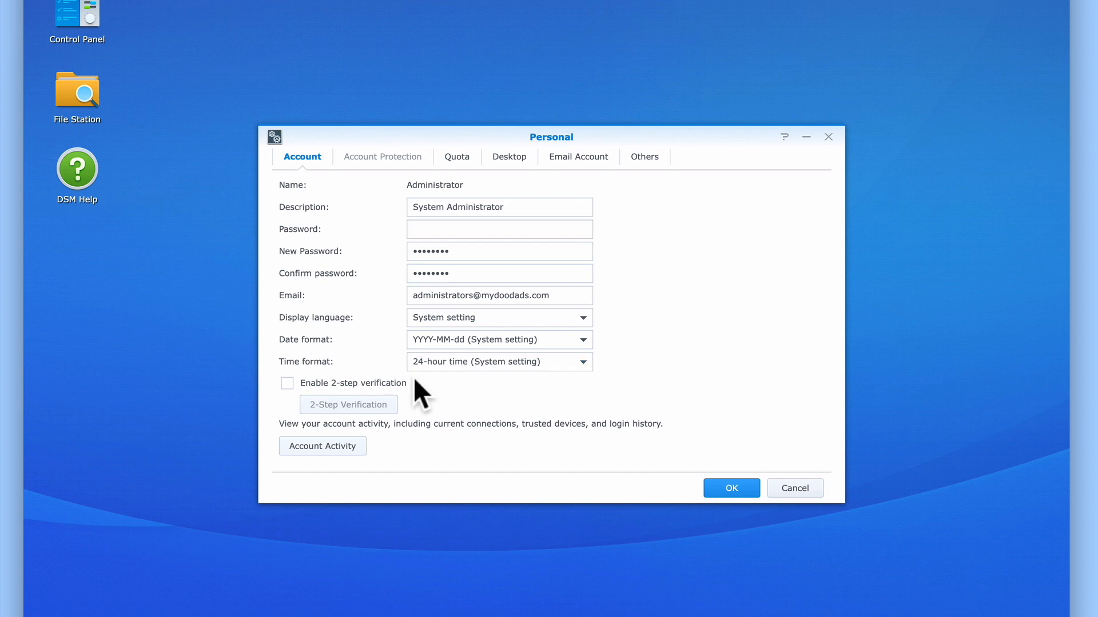
Tick Enable 2-step verification and agree to set up email notifications first
left_click(287, 383)
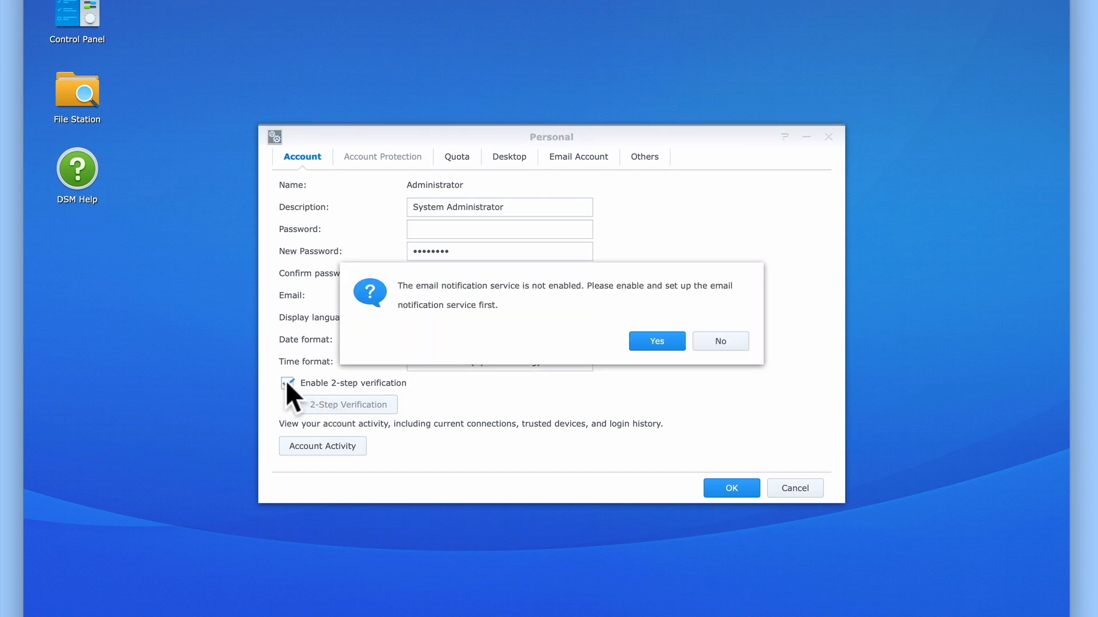
left_click(288, 383)
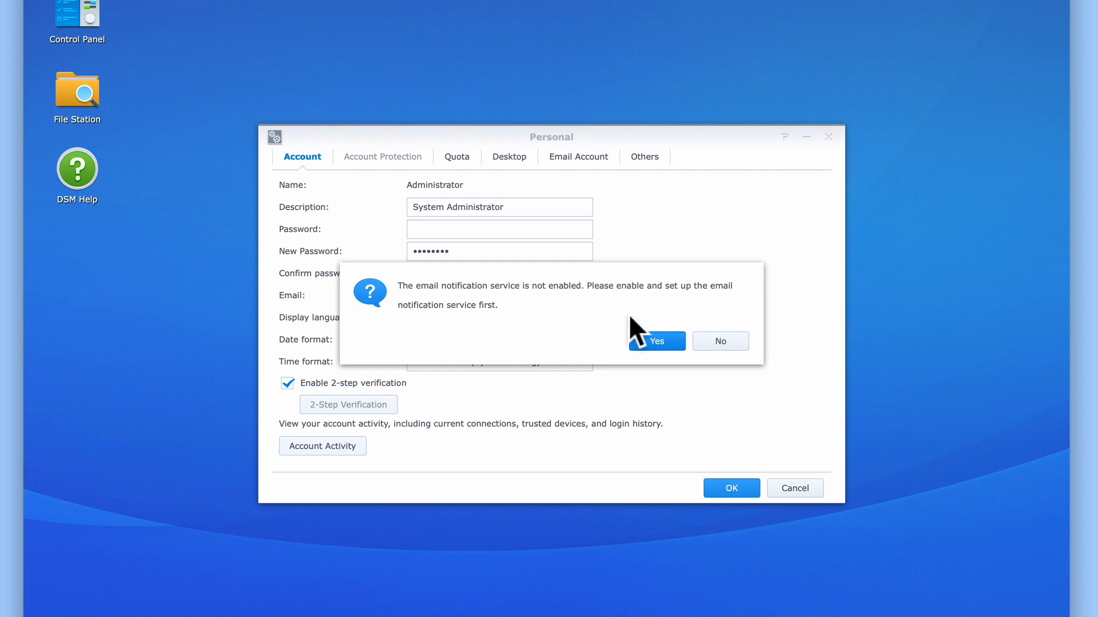
left_click(656, 341)
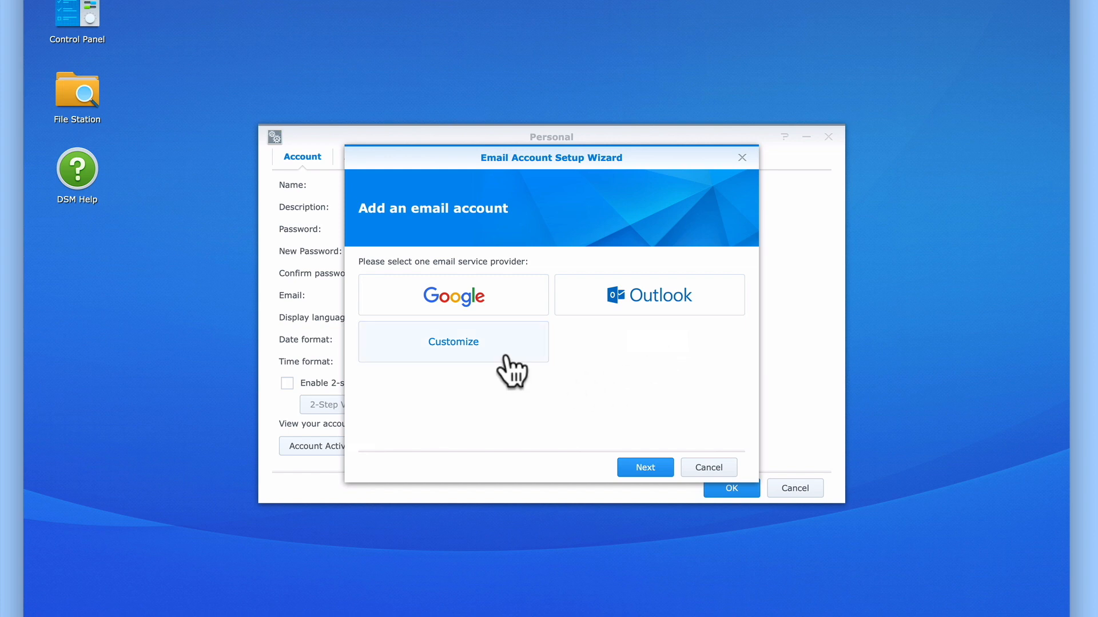
Choose a custom mail provider with the SMTP server address and port 25
left_click(453, 340)
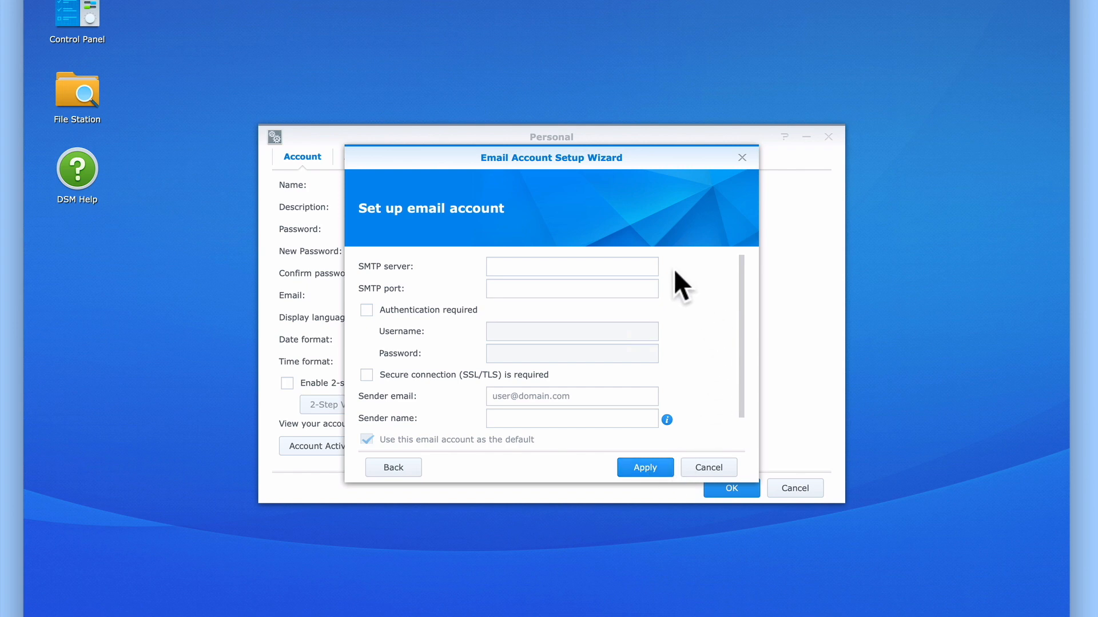
left_click(572, 267)
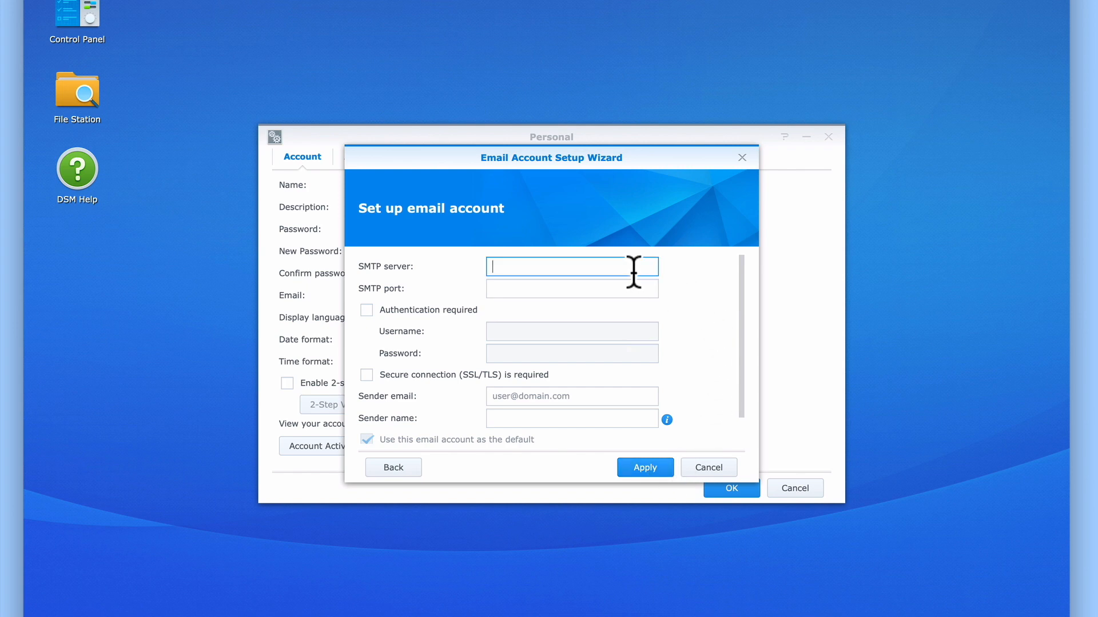
type("auth.smtp.")
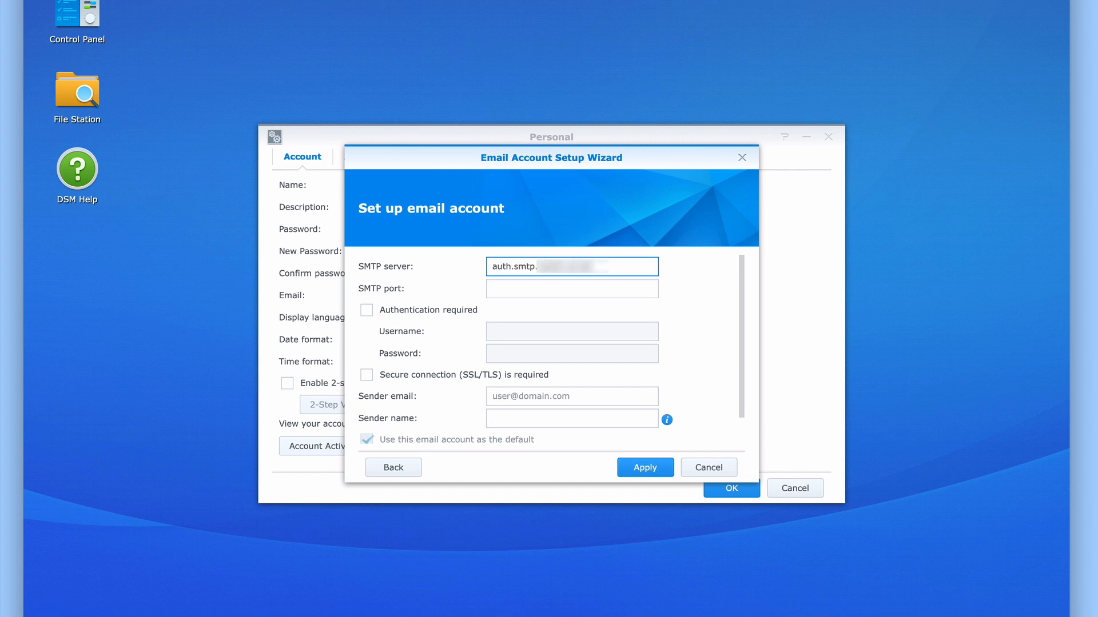
left_click(571, 288)
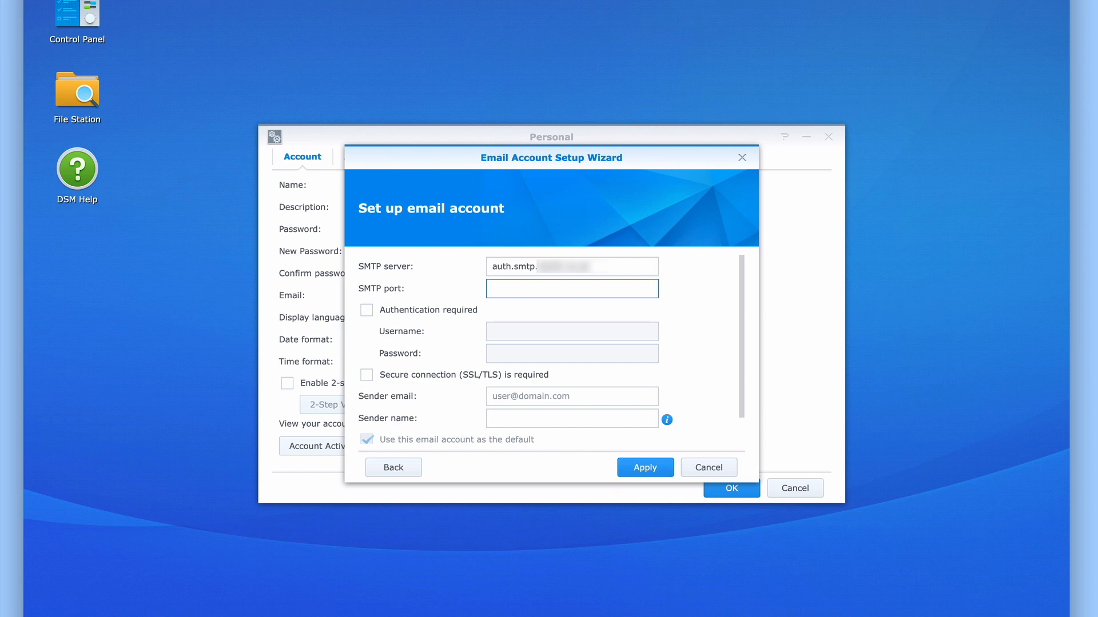
type("25")
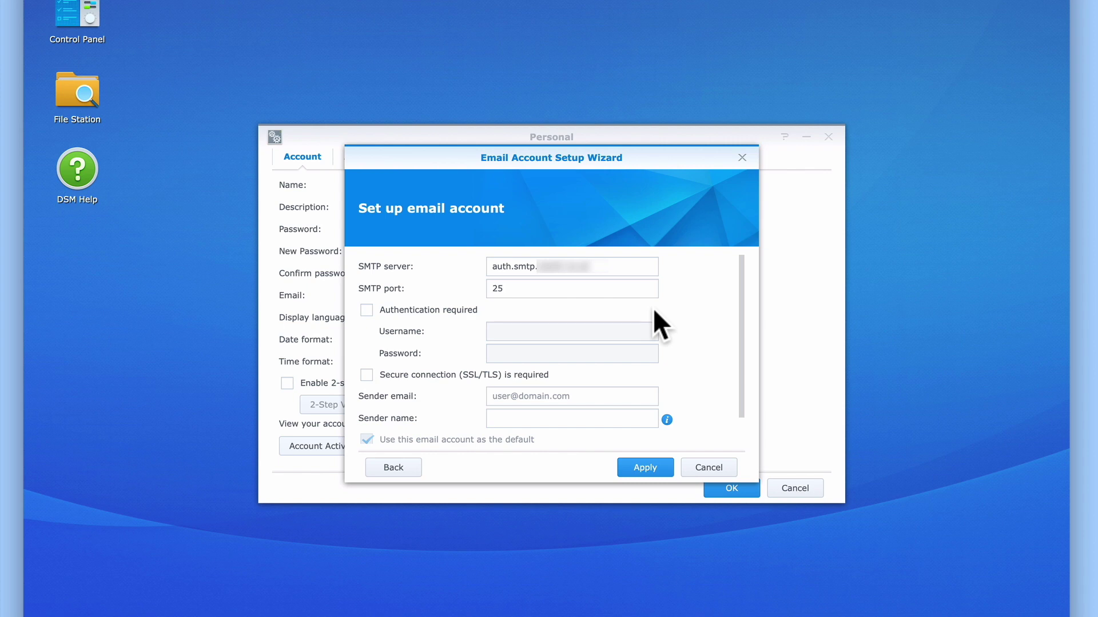
mouse_move(526, 353)
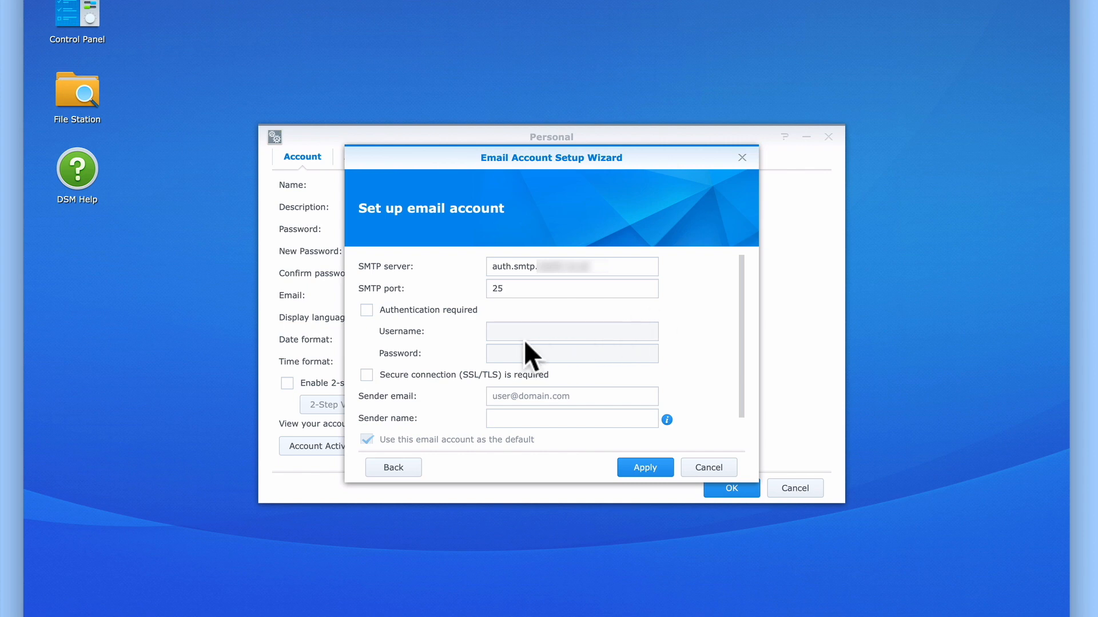
mouse_move(416, 343)
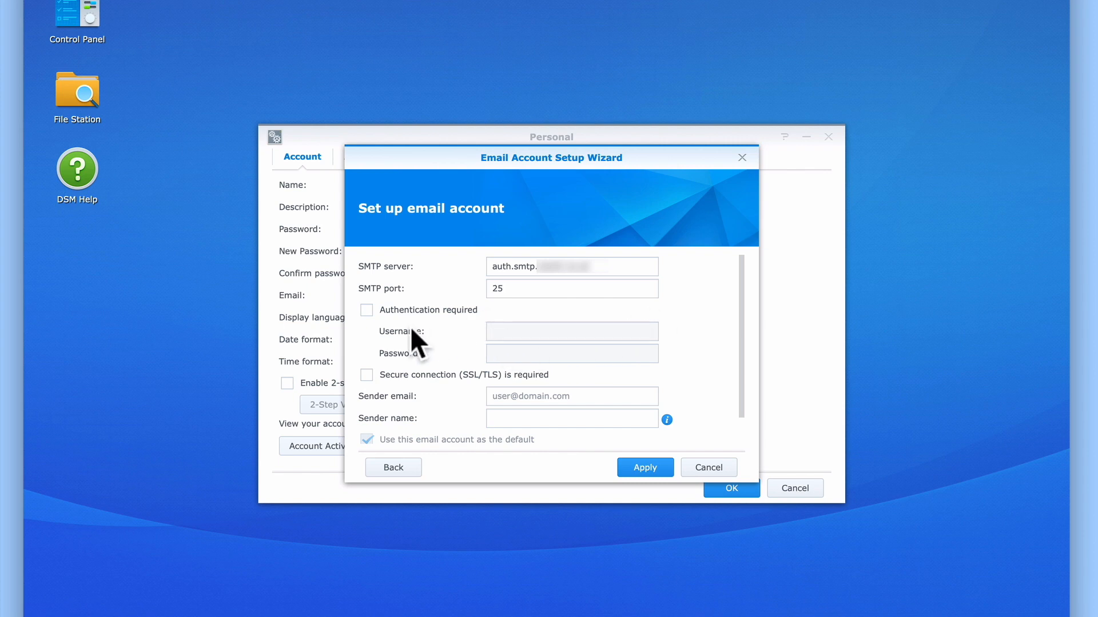
Require authentication with the administrator username and password, and require SSL/TLS
left_click(366, 310)
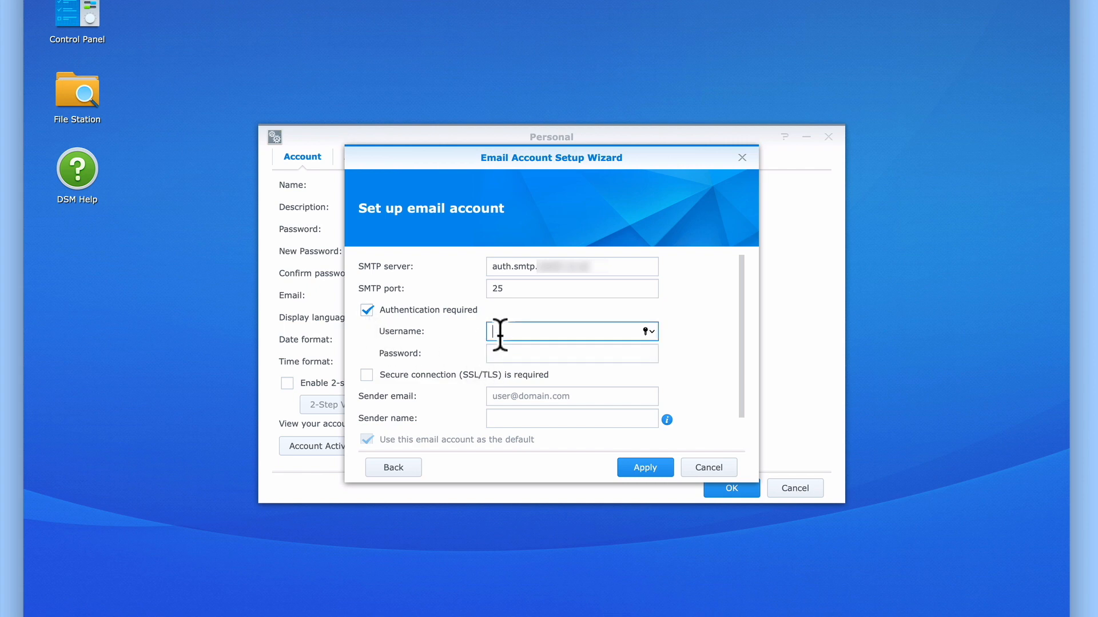
type("administ")
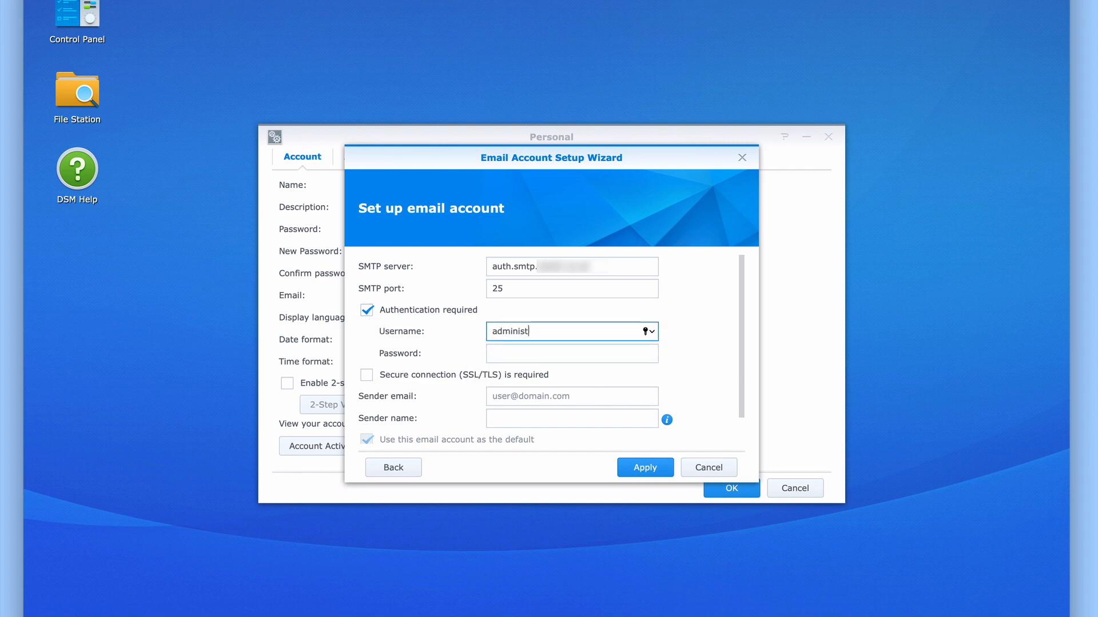
left_click(571, 353)
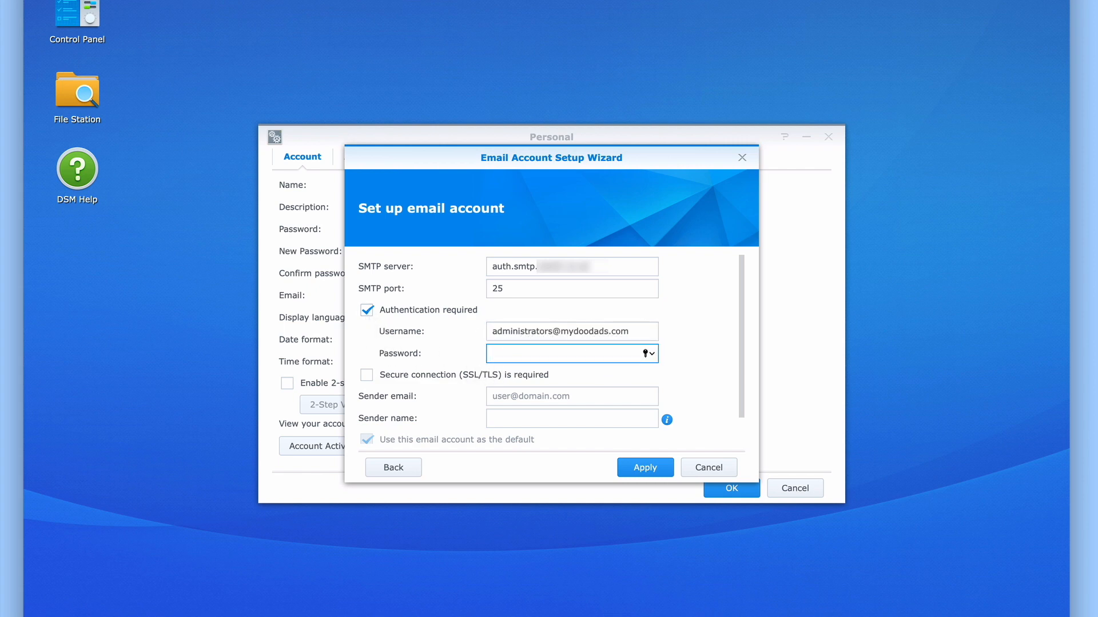
type("••••••••")
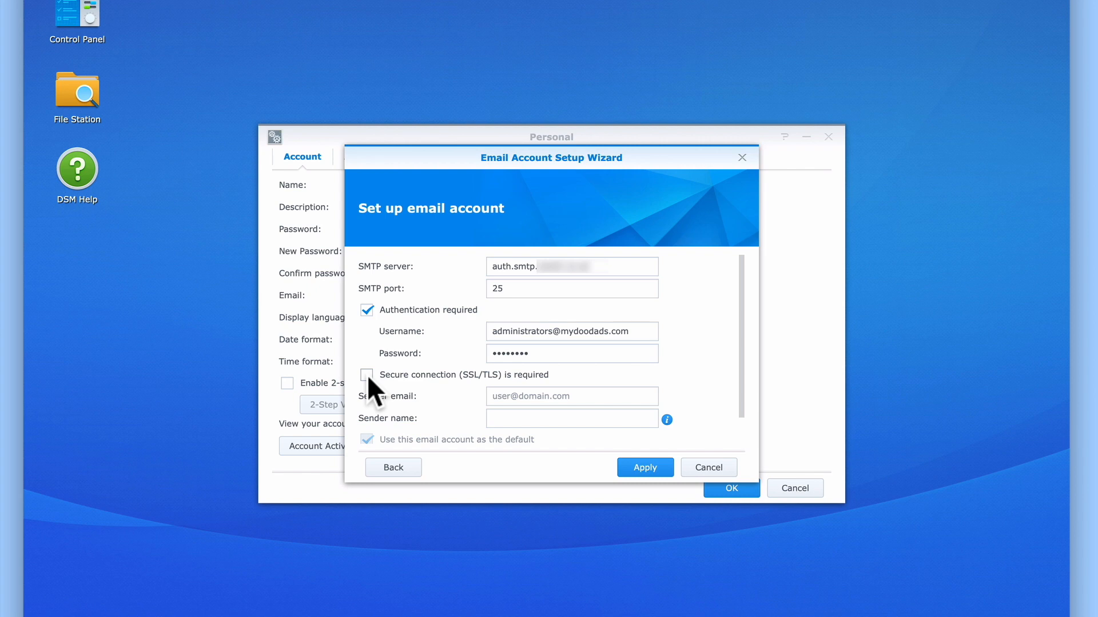
left_click(365, 375)
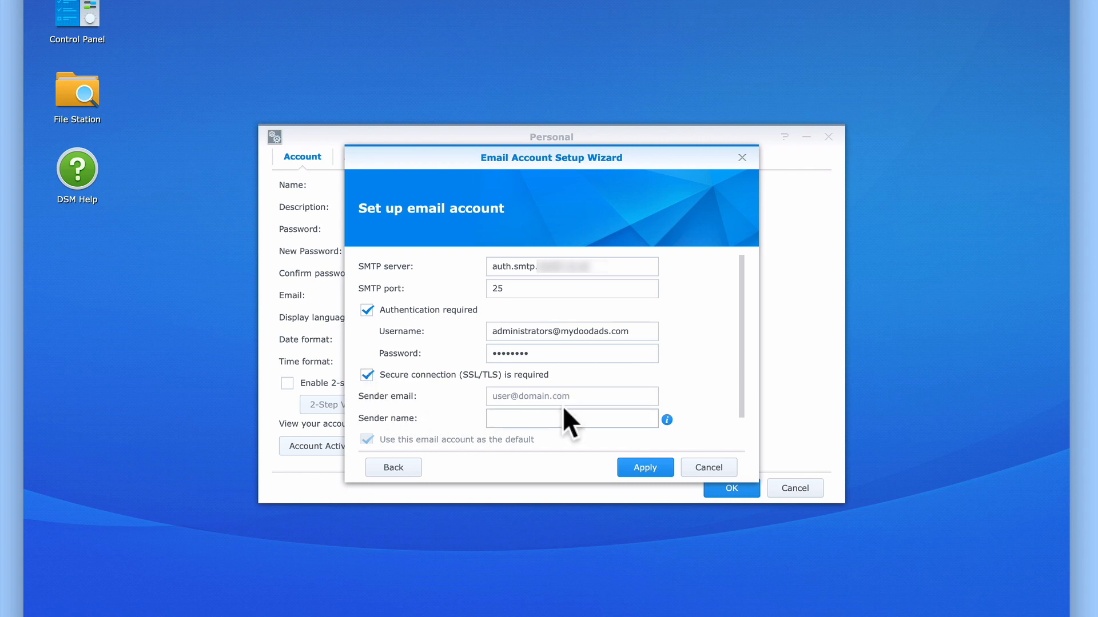
left_click(572, 395)
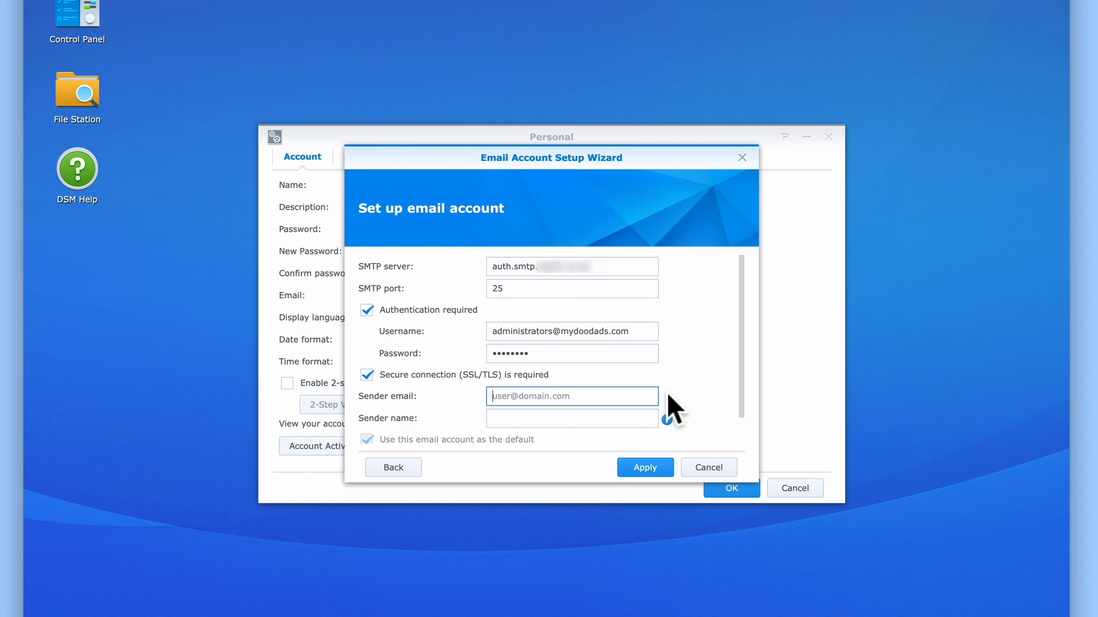
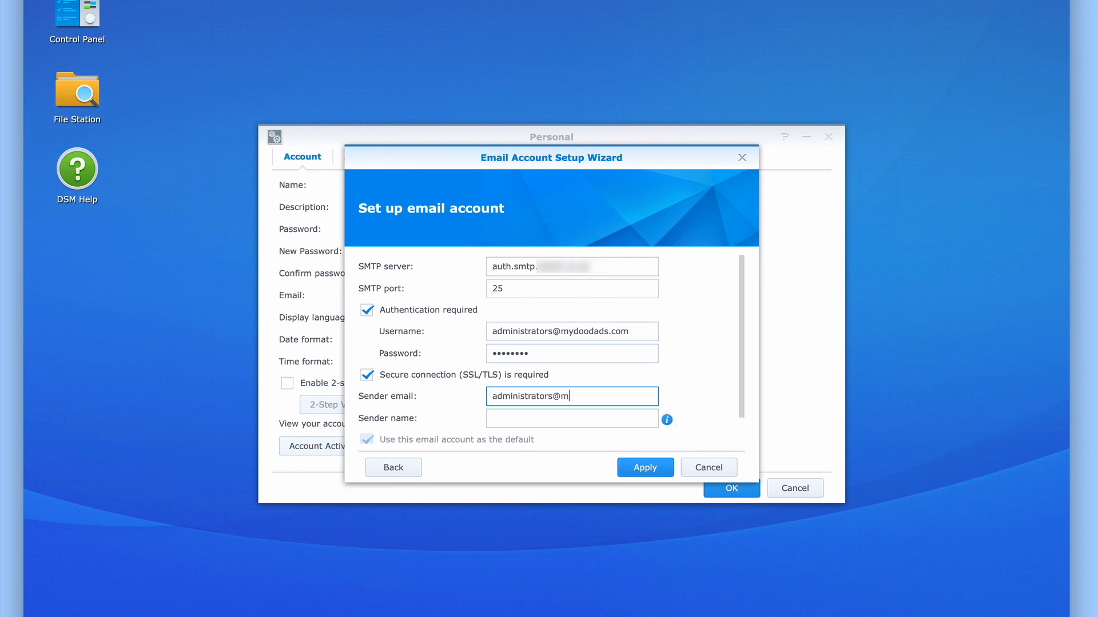
left_click(571, 418)
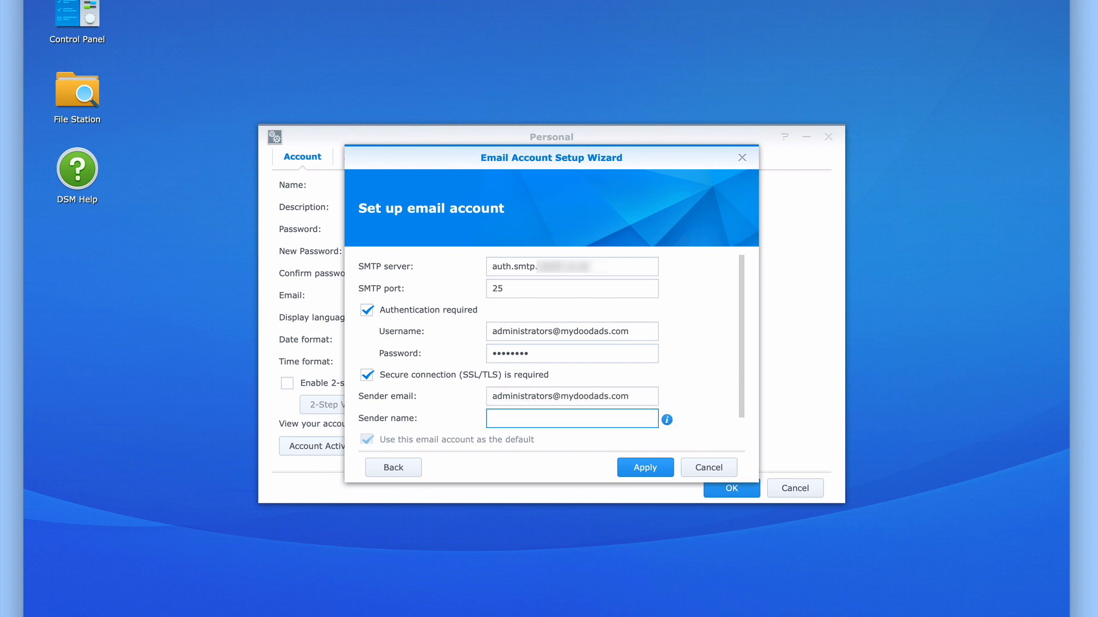
type("System Adm")
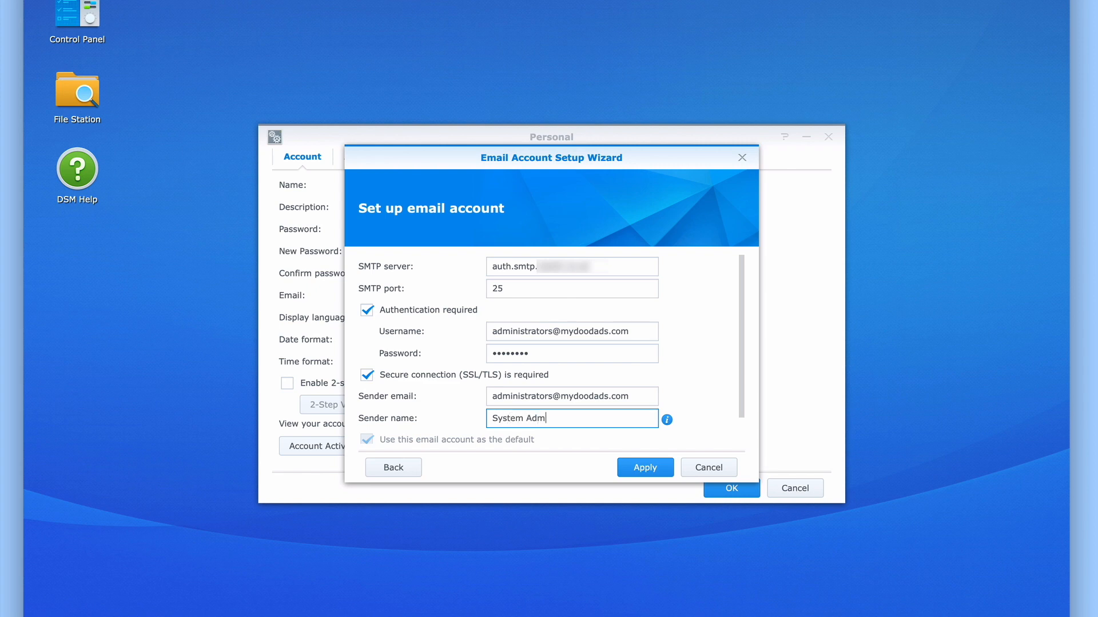
type("in")
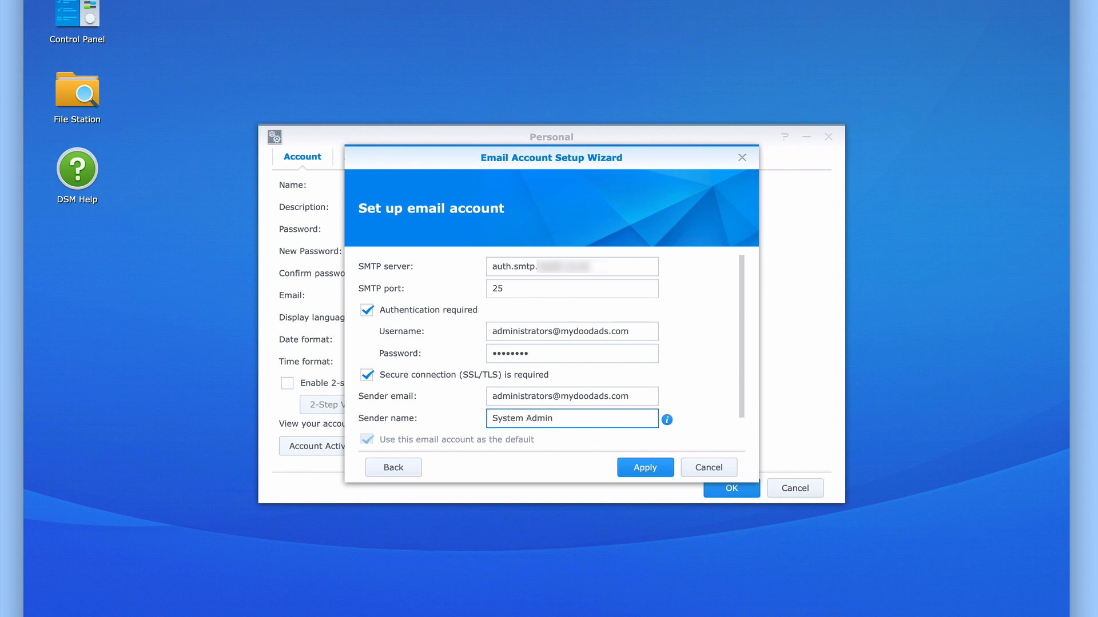
scroll("down", 3)
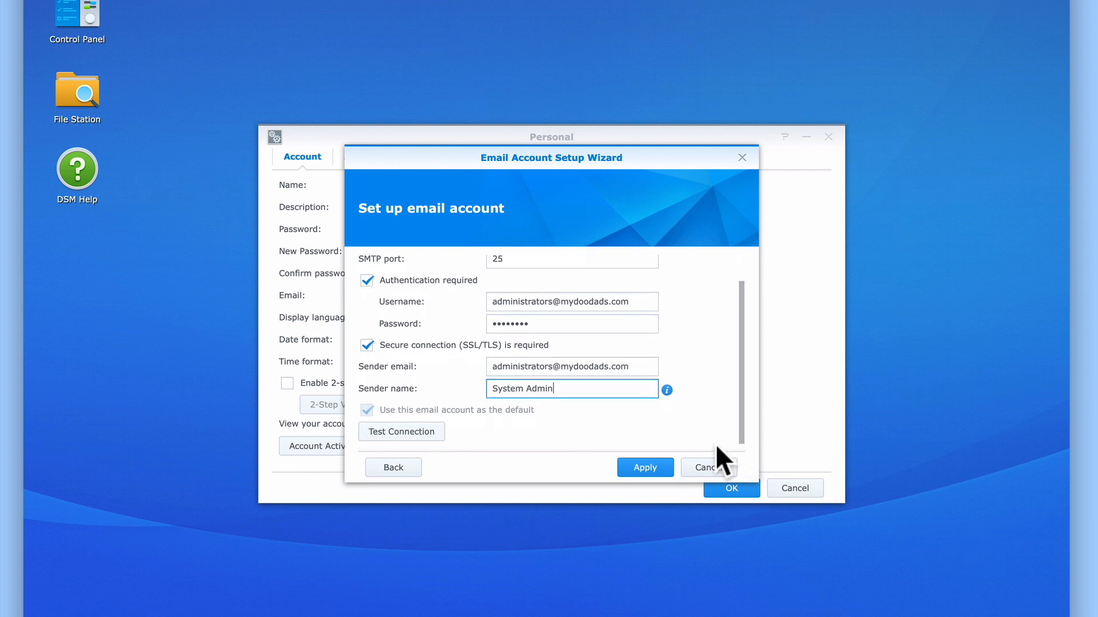
mouse_move(437, 461)
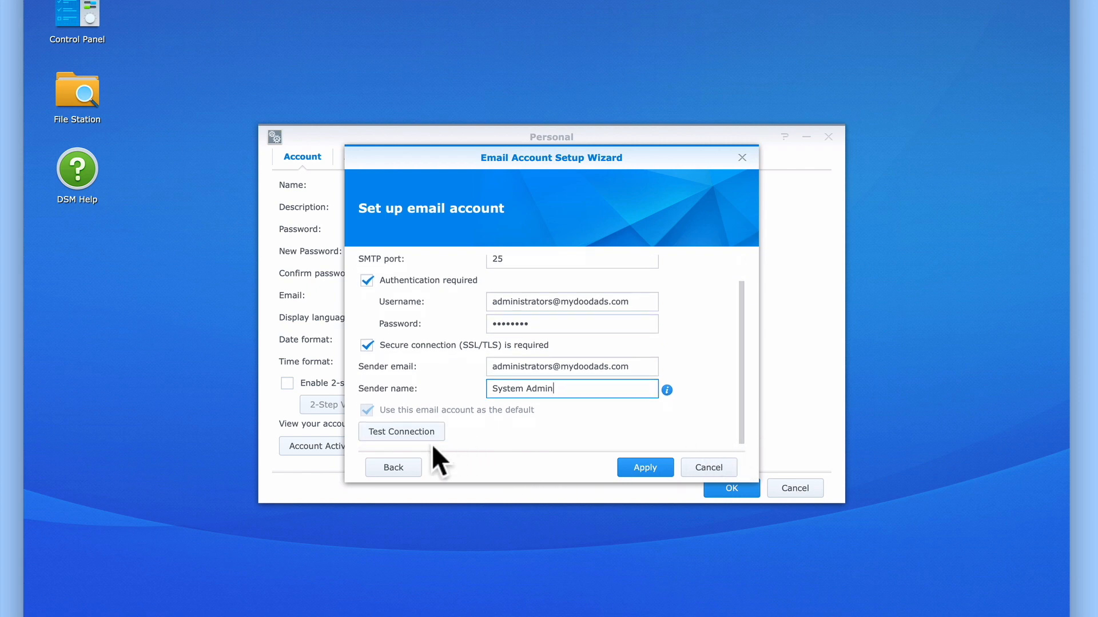
Test the mail server connection successfully and apply the email account
left_click(402, 432)
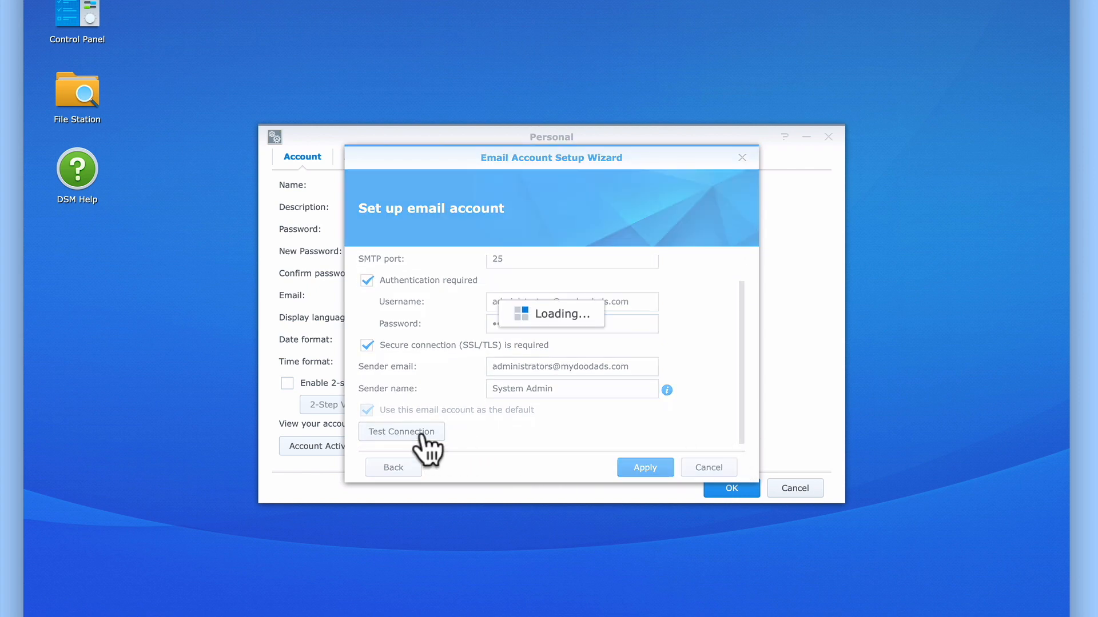
left_click(401, 432)
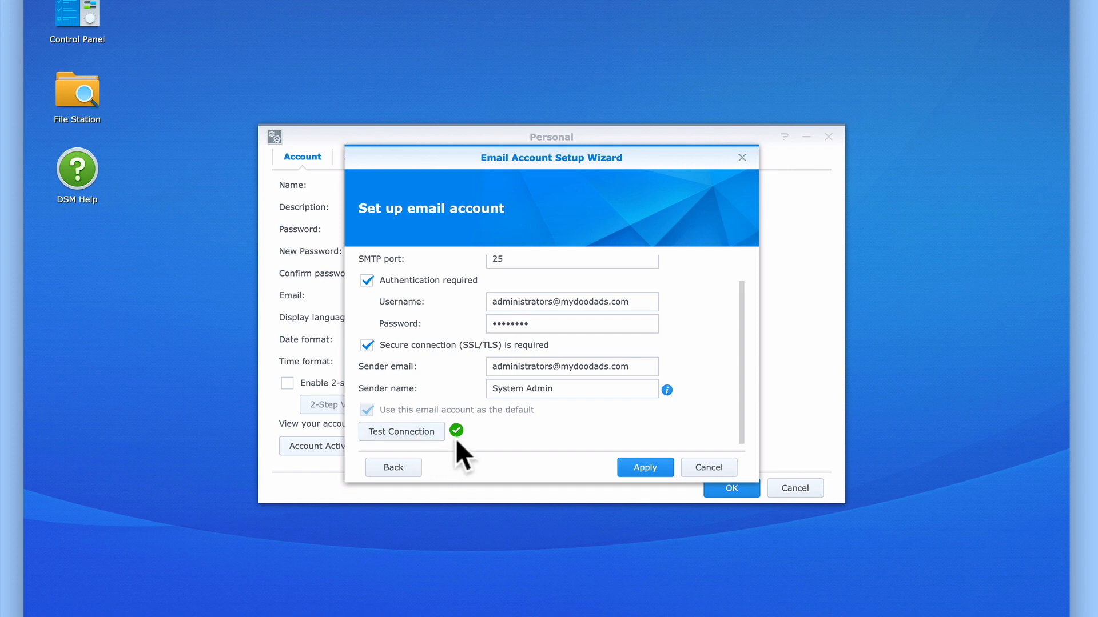
mouse_move(476, 482)
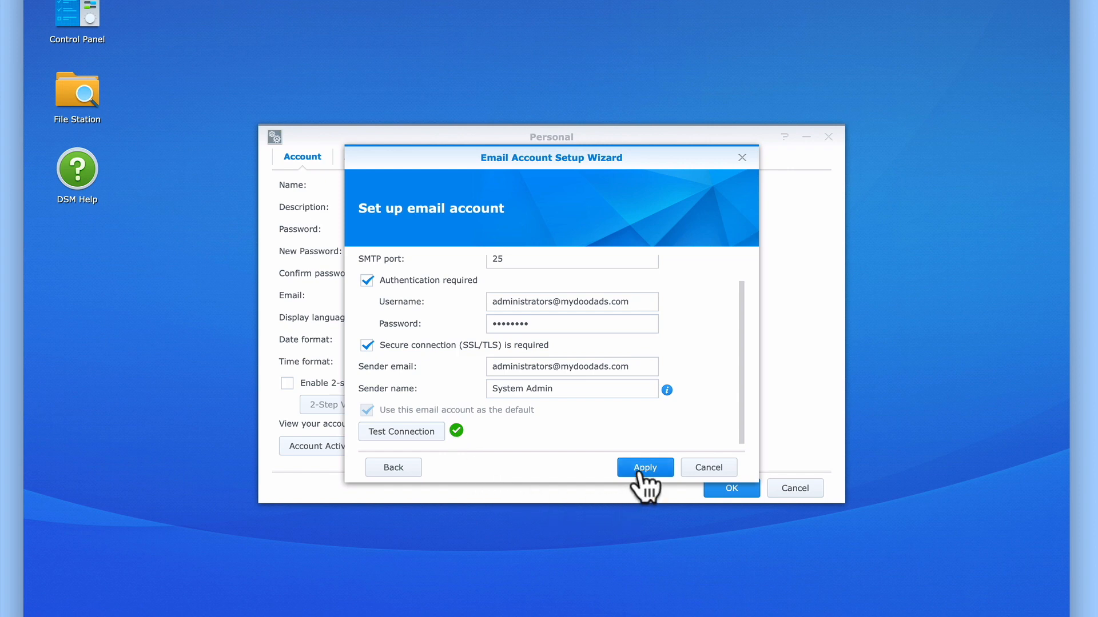
left_click(645, 467)
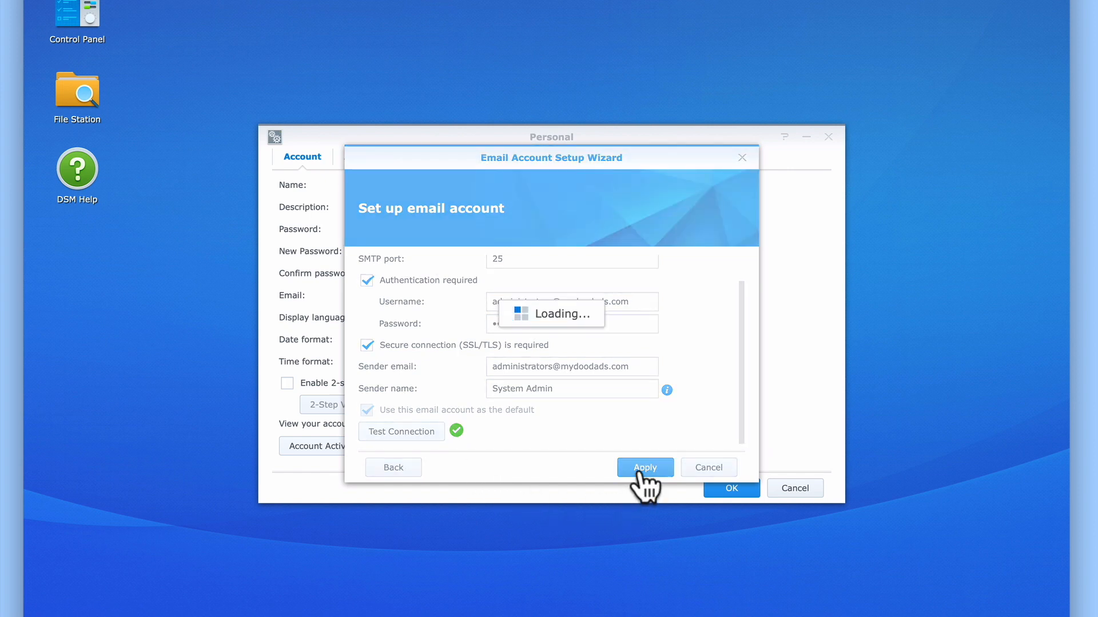
left_click(645, 468)
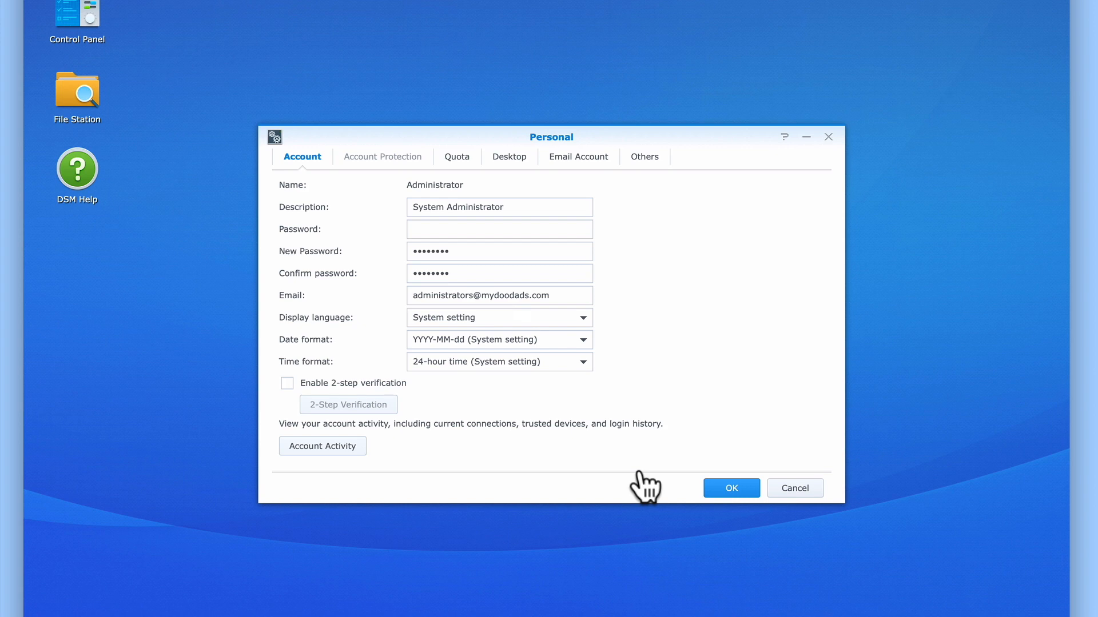
mouse_move(585, 169)
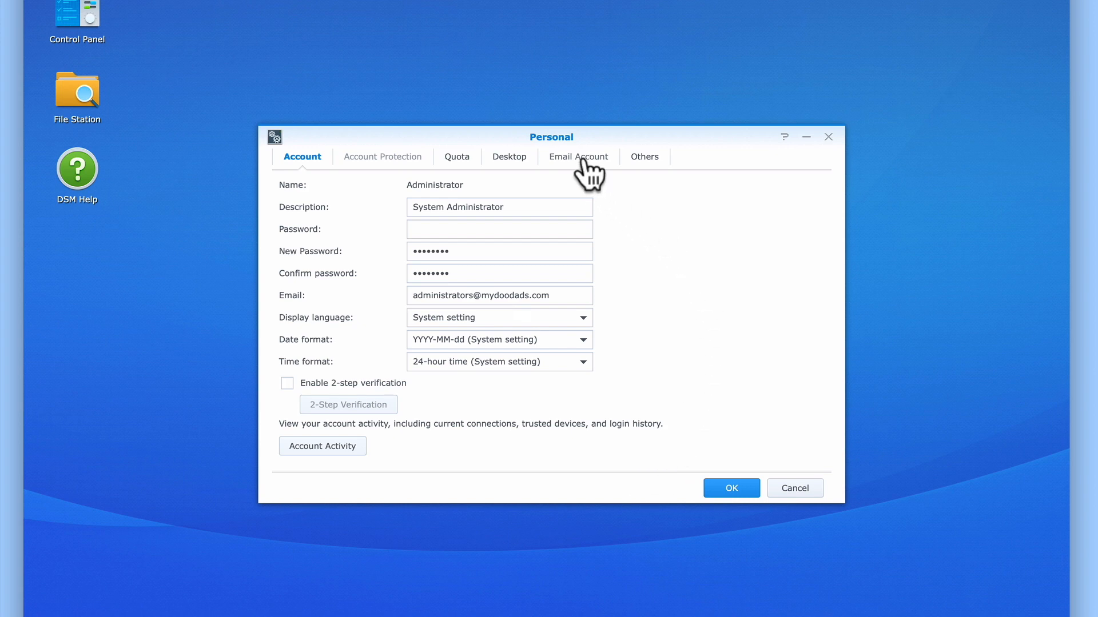
Check the Email Account tab, reopen Personal settings to see the default account, and return to Account
left_click(577, 156)
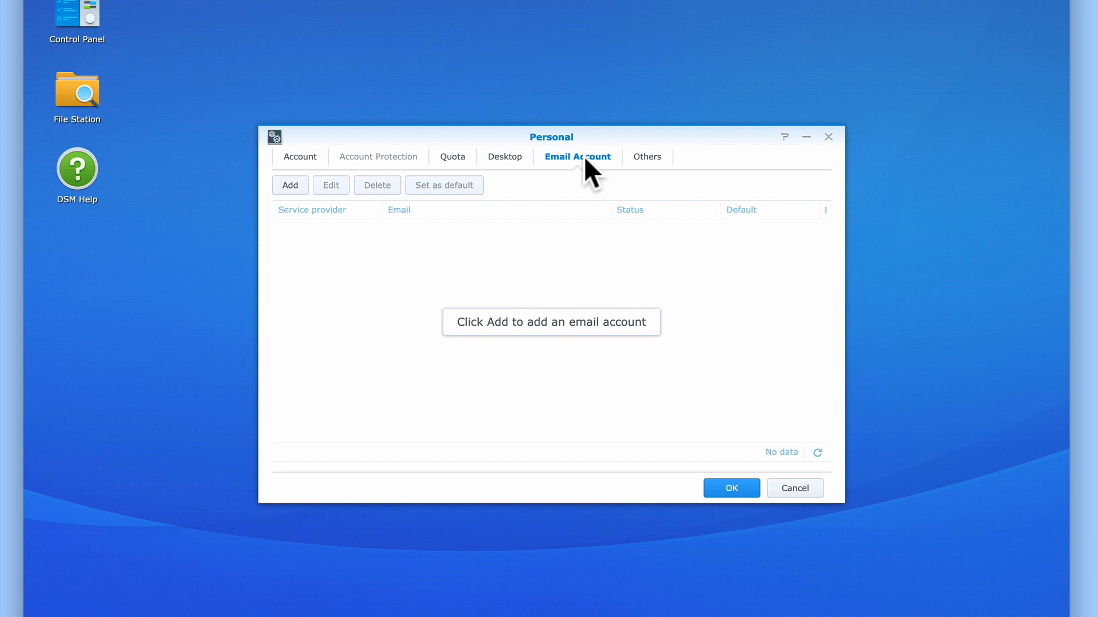
mouse_move(729, 360)
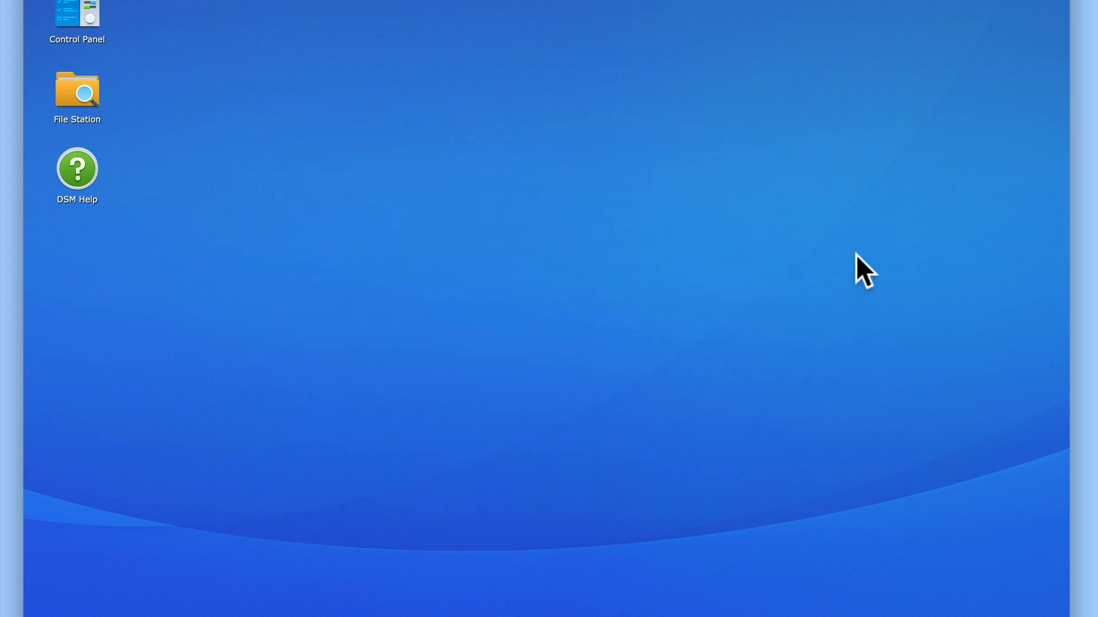
left_click(985, 80)
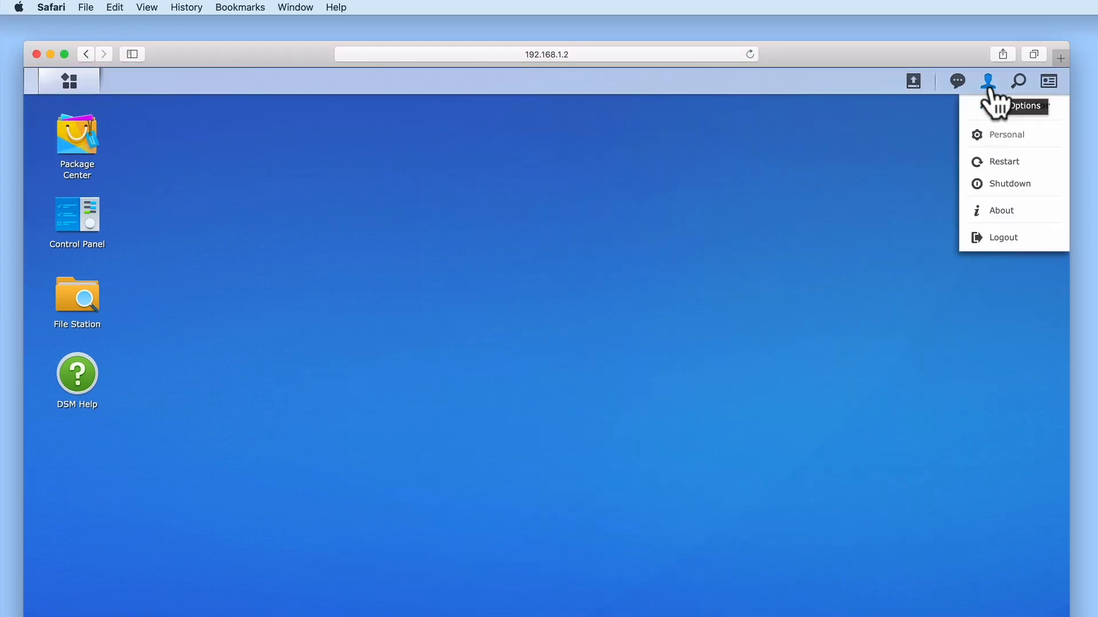
left_click(1005, 135)
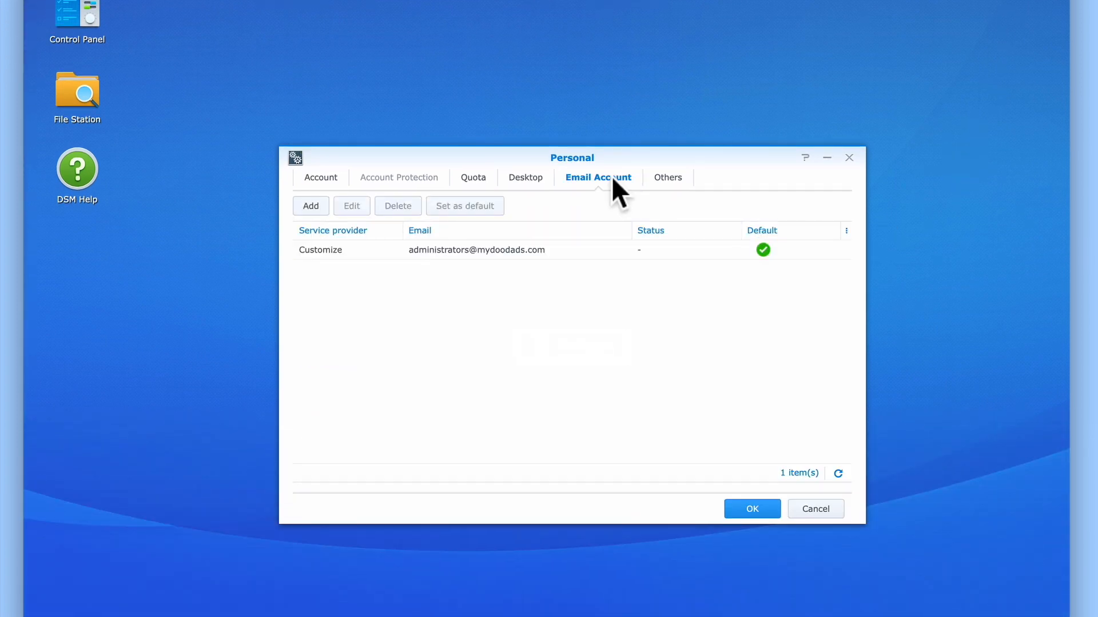
mouse_move(589, 284)
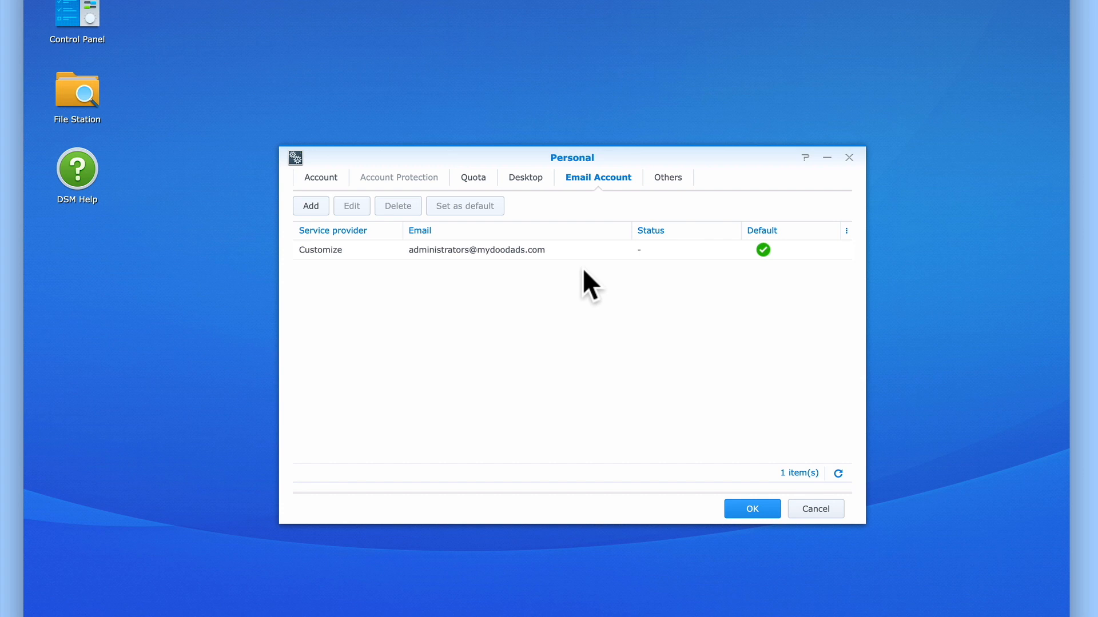
left_click(321, 177)
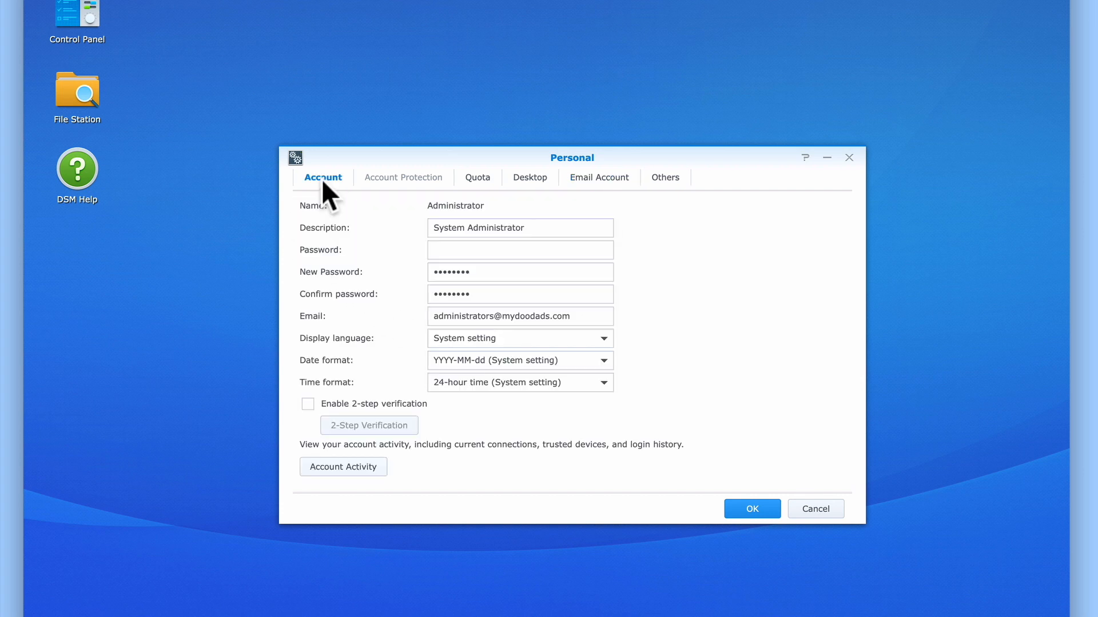
mouse_move(356, 422)
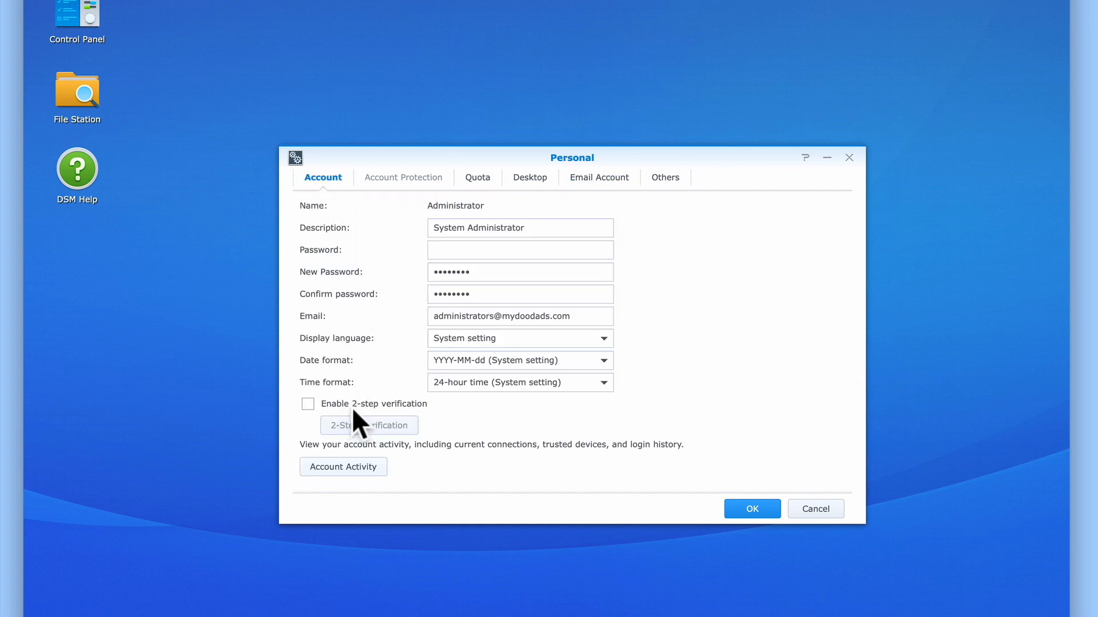
mouse_move(310, 422)
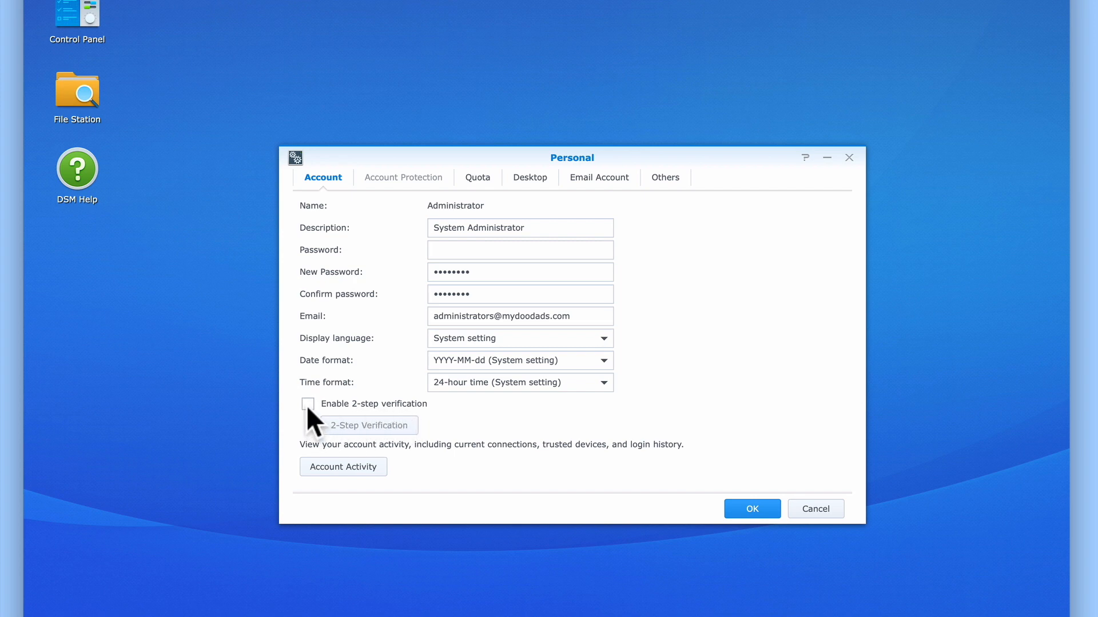
left_click(308, 405)
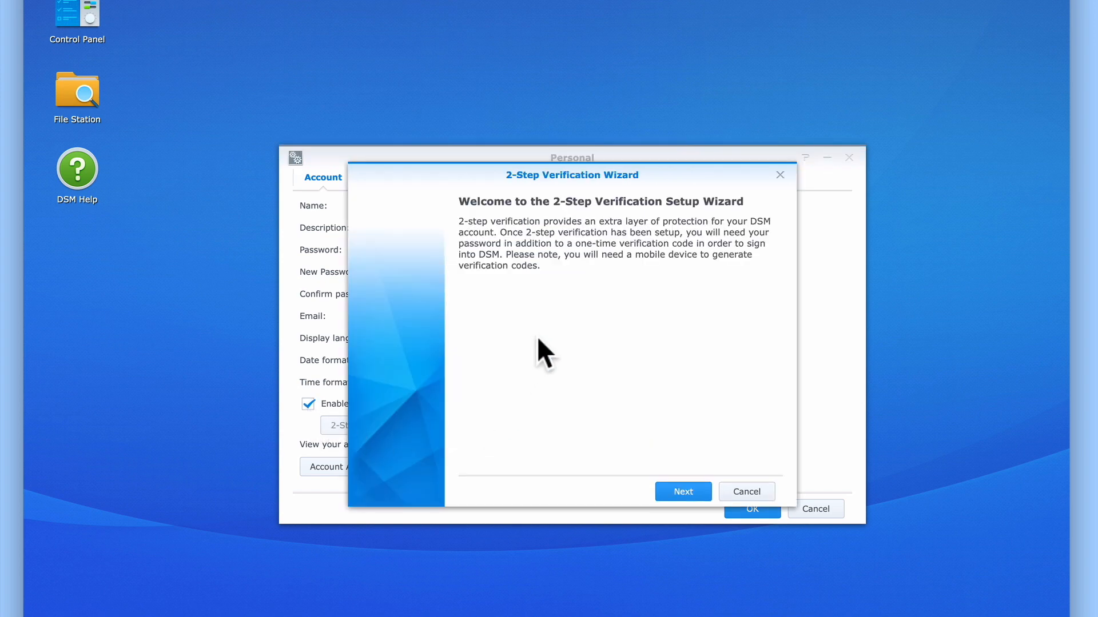
mouse_move(562, 300)
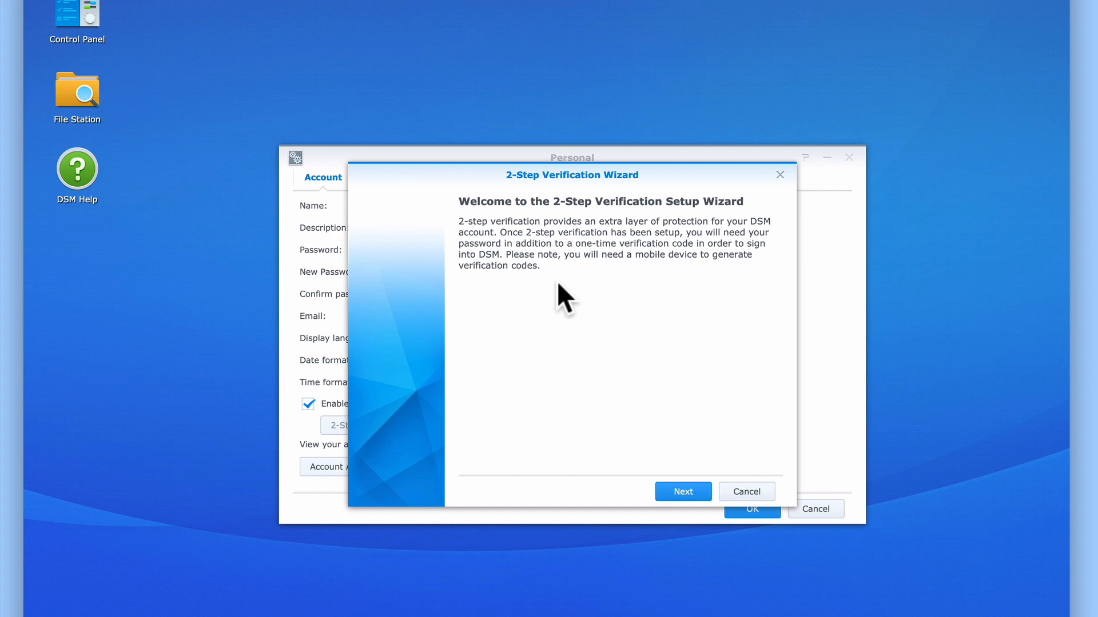
mouse_move(697, 441)
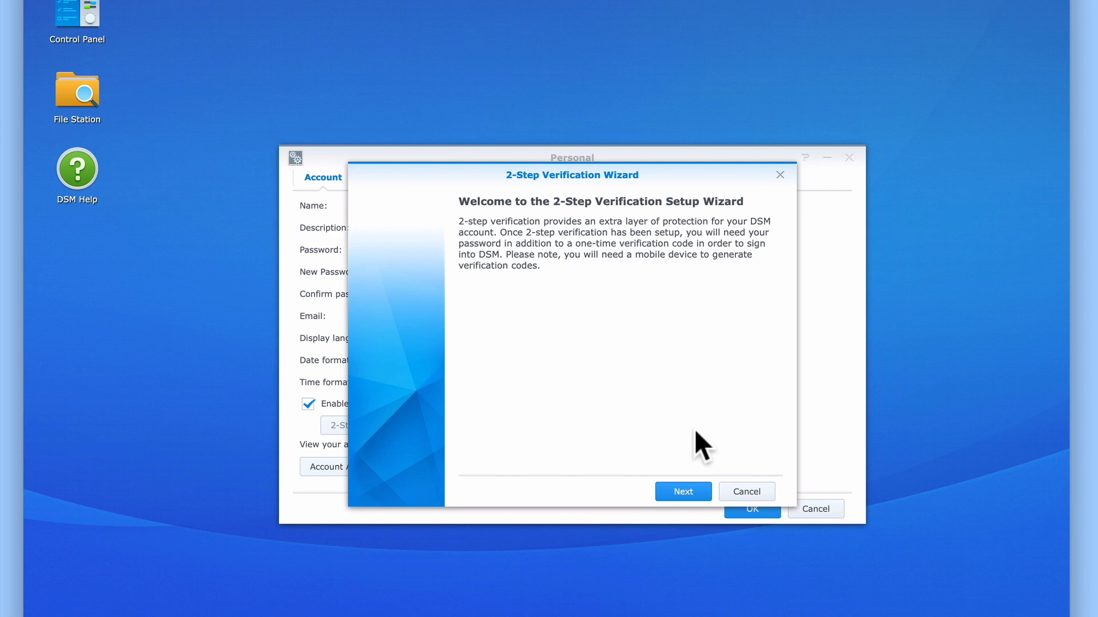
left_click(683, 491)
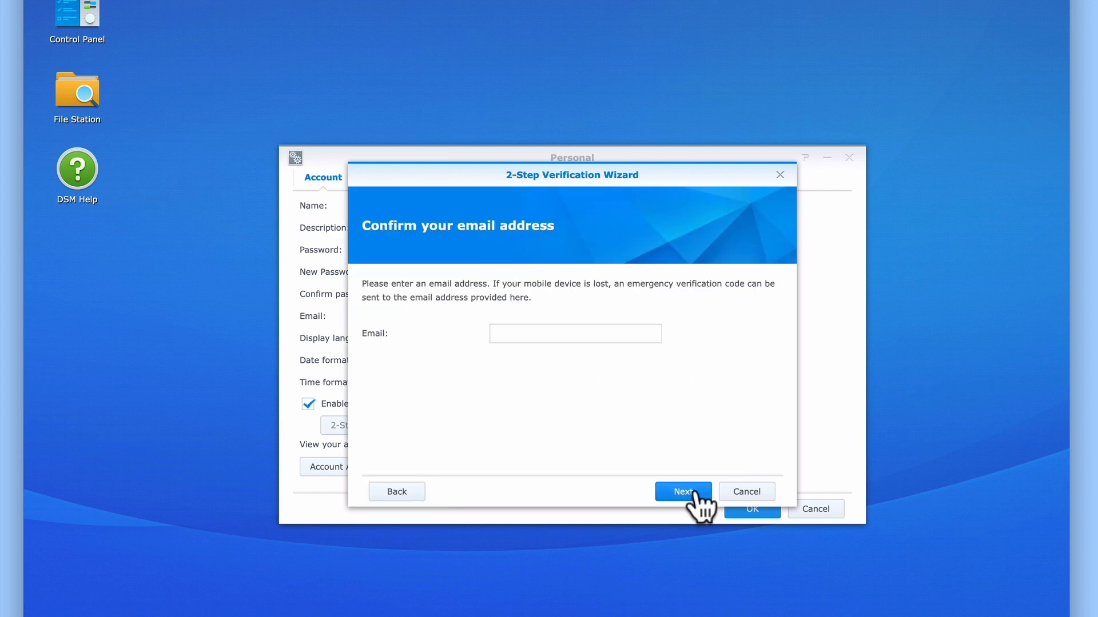
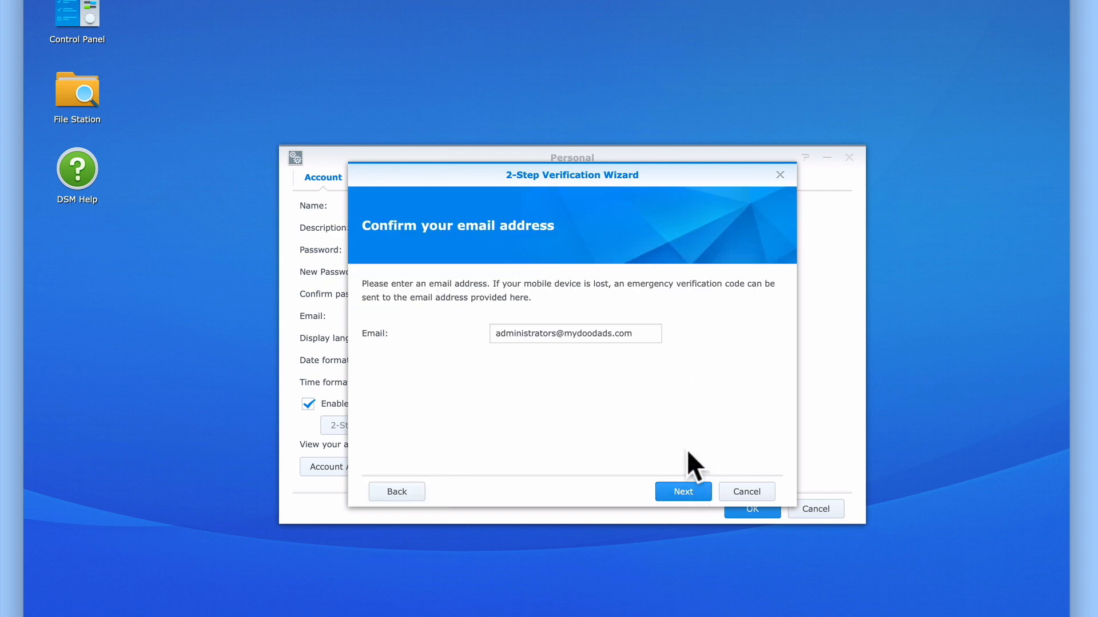
mouse_move(672, 346)
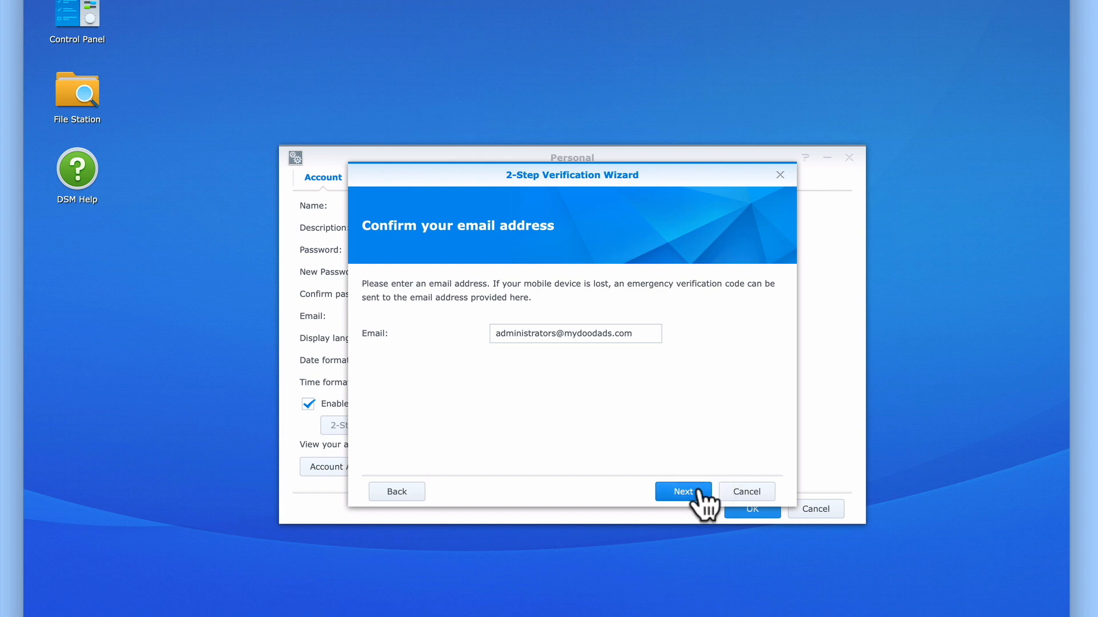
left_click(683, 492)
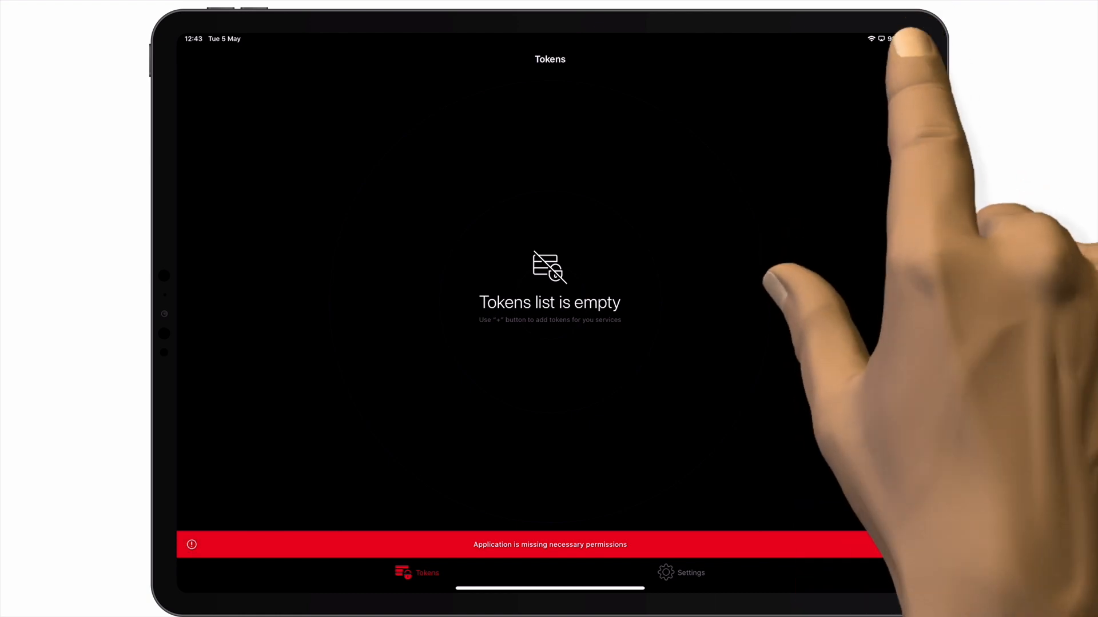
Add a new token for the DiskStation account and rename it Synology NAS
left_click(906, 58)
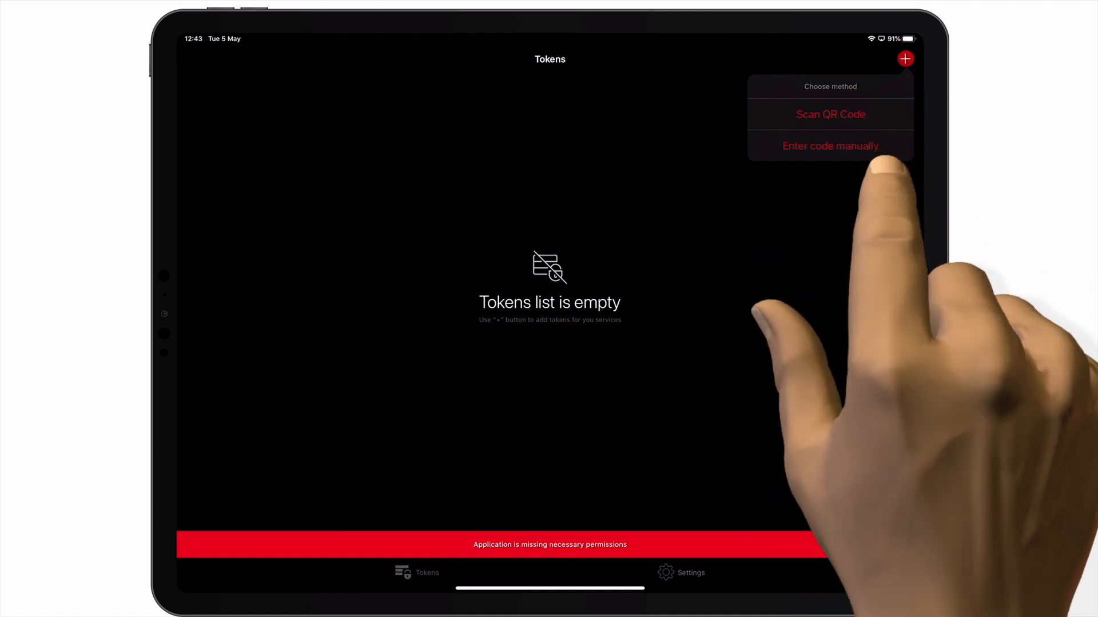
left_click(830, 114)
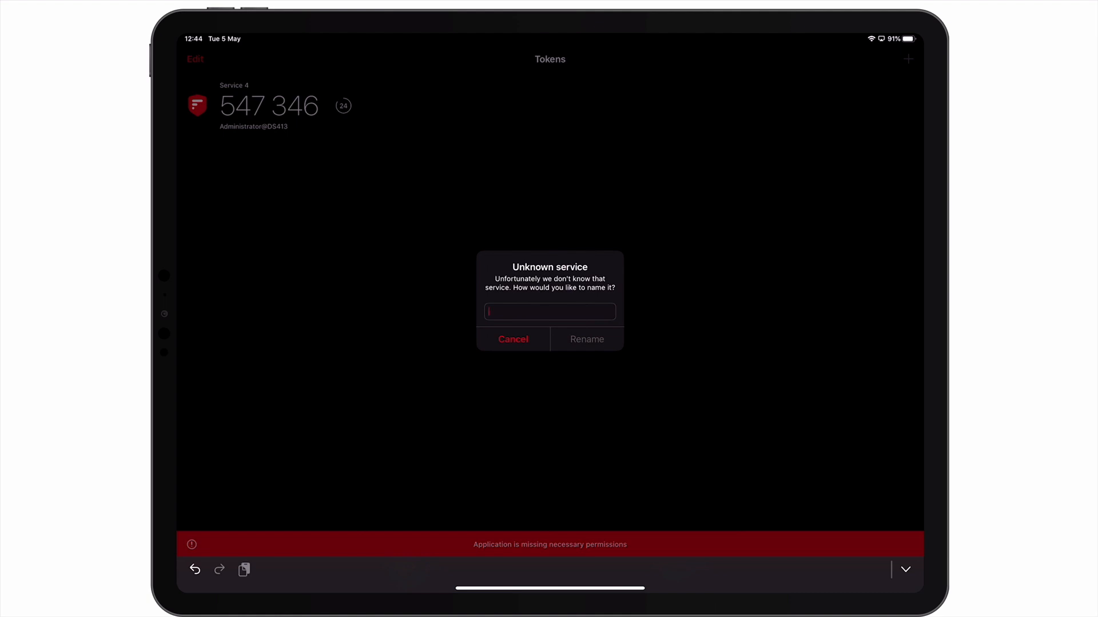
type("Synology")
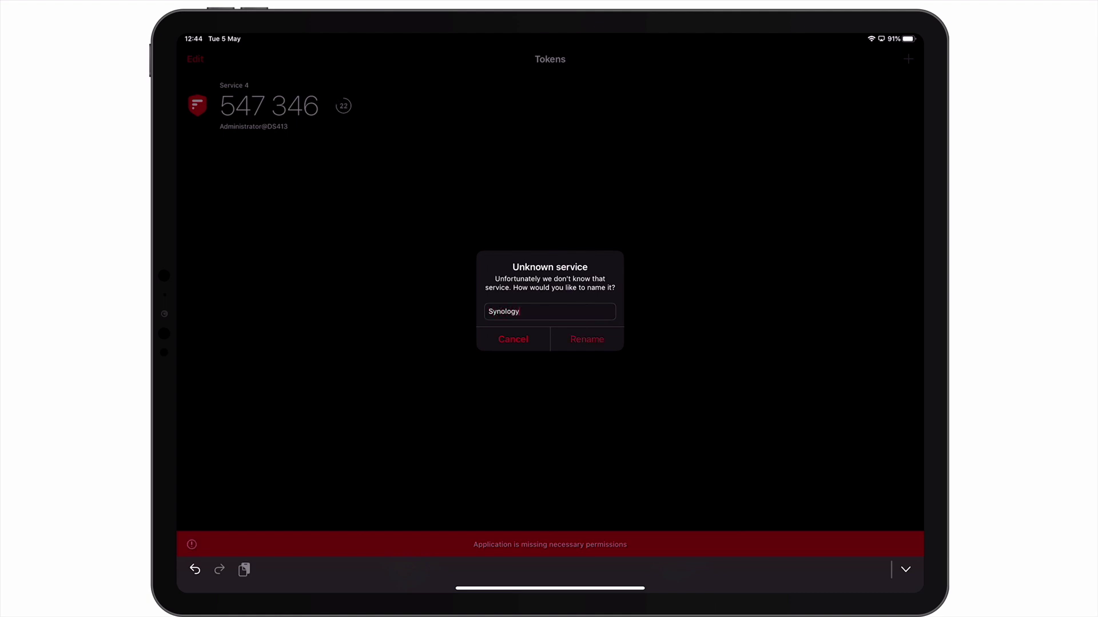
type("NAS")
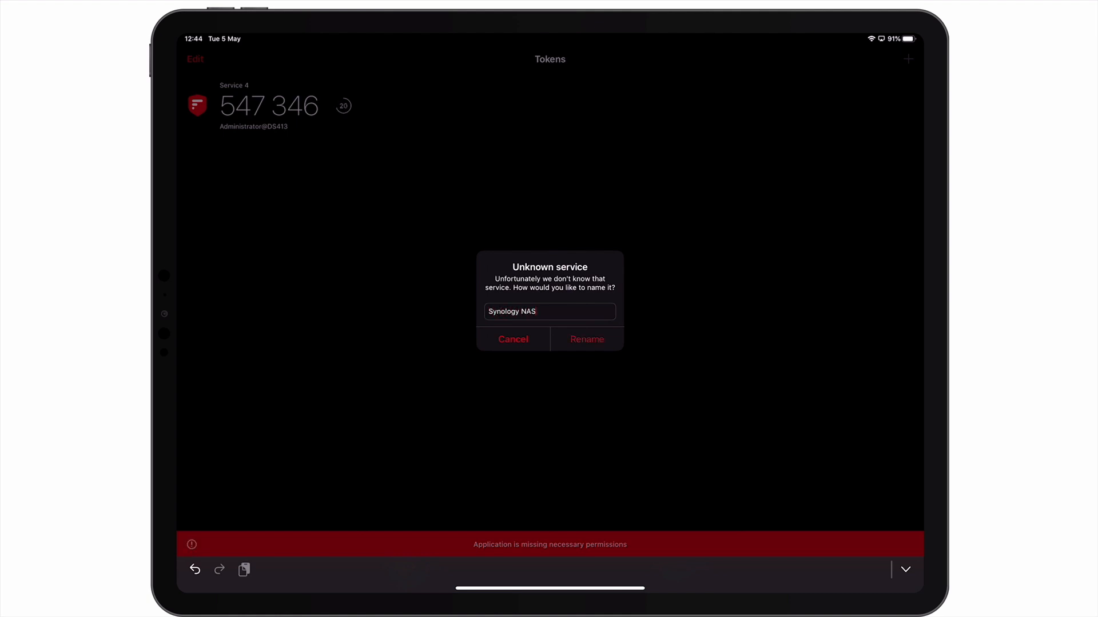
left_click(586, 338)
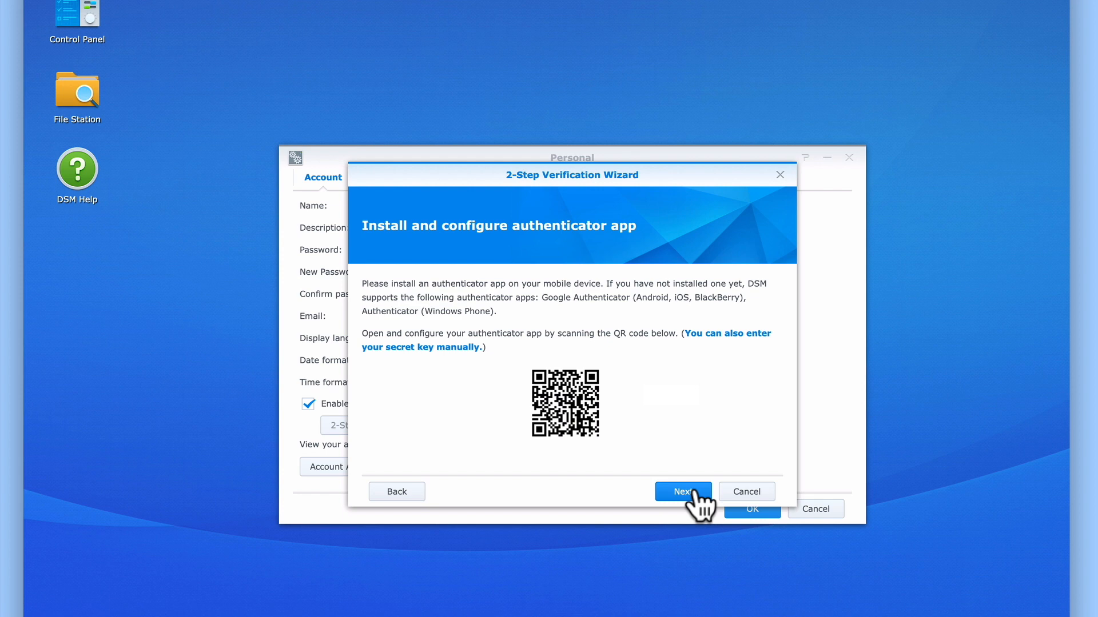
left_click(682, 491)
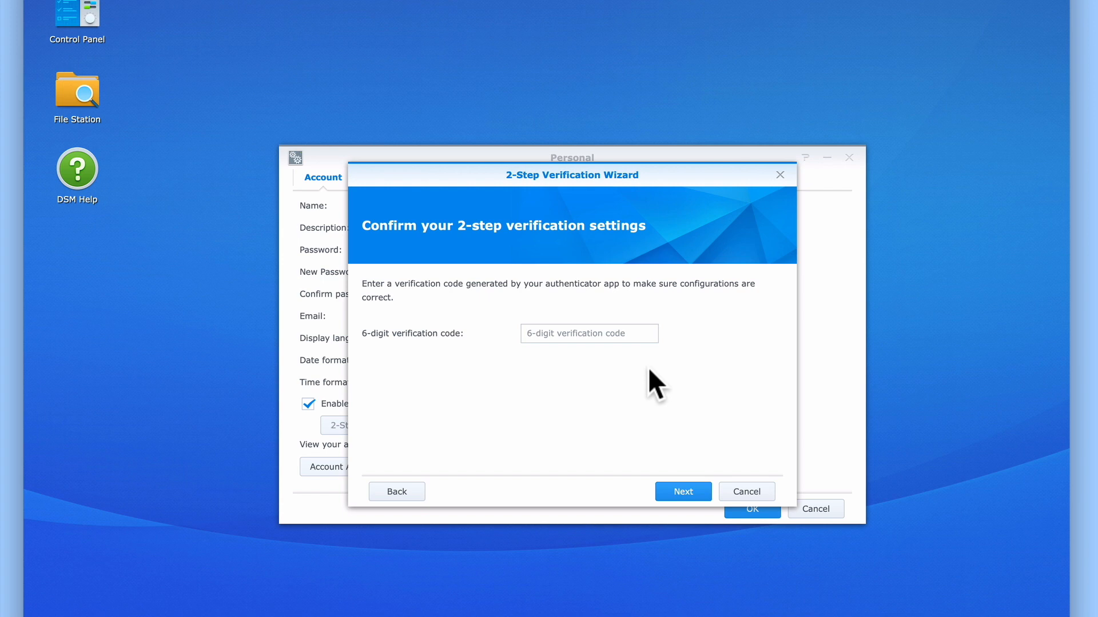
mouse_move(671, 348)
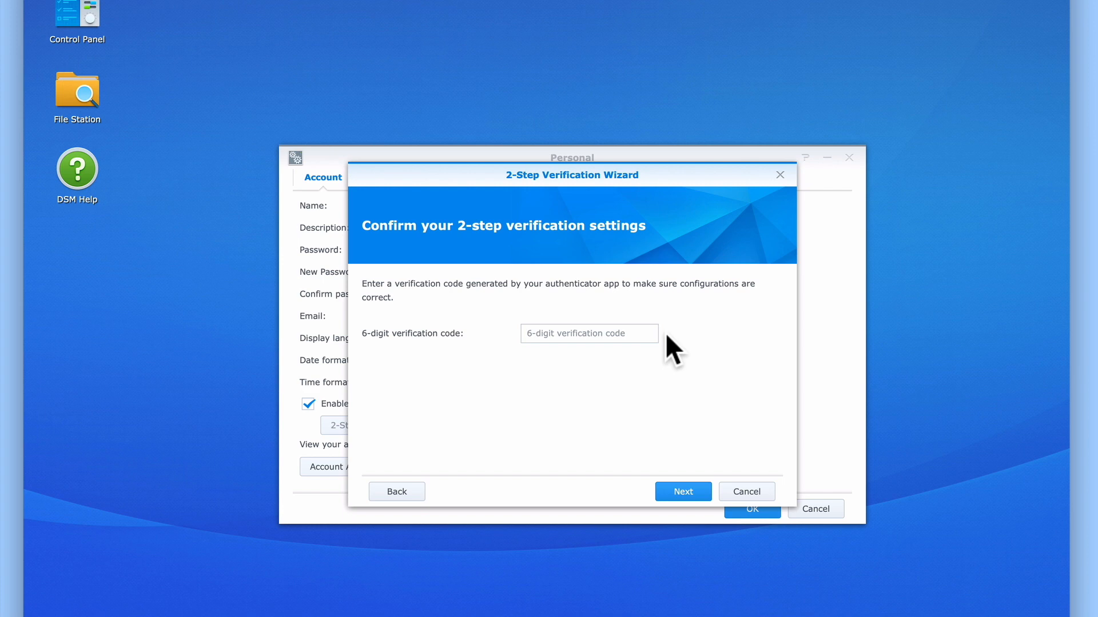
left_click(590, 334)
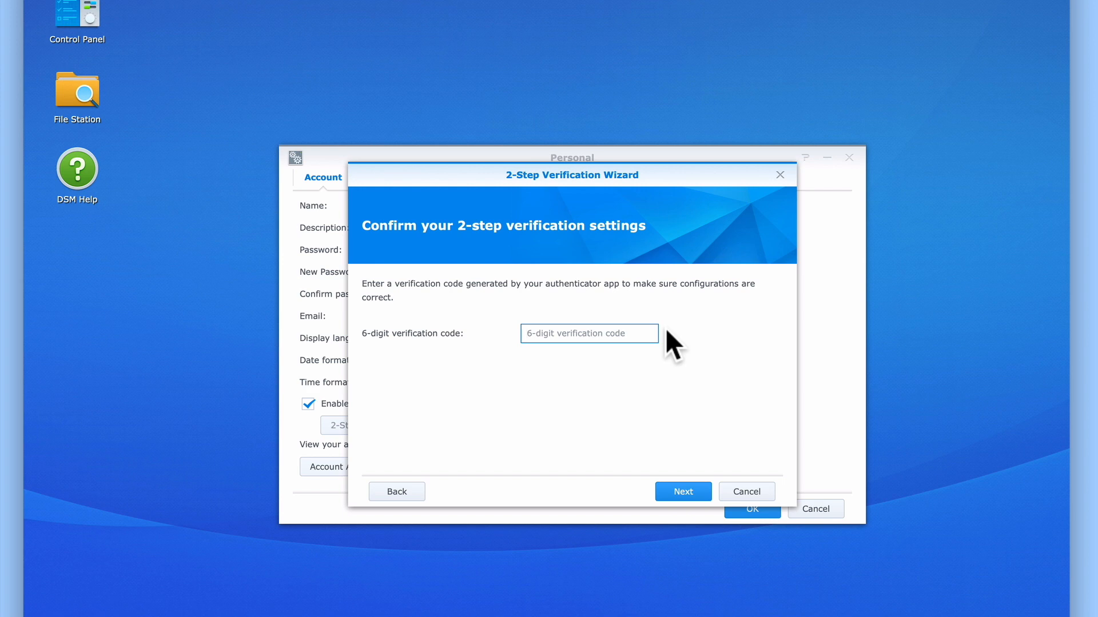
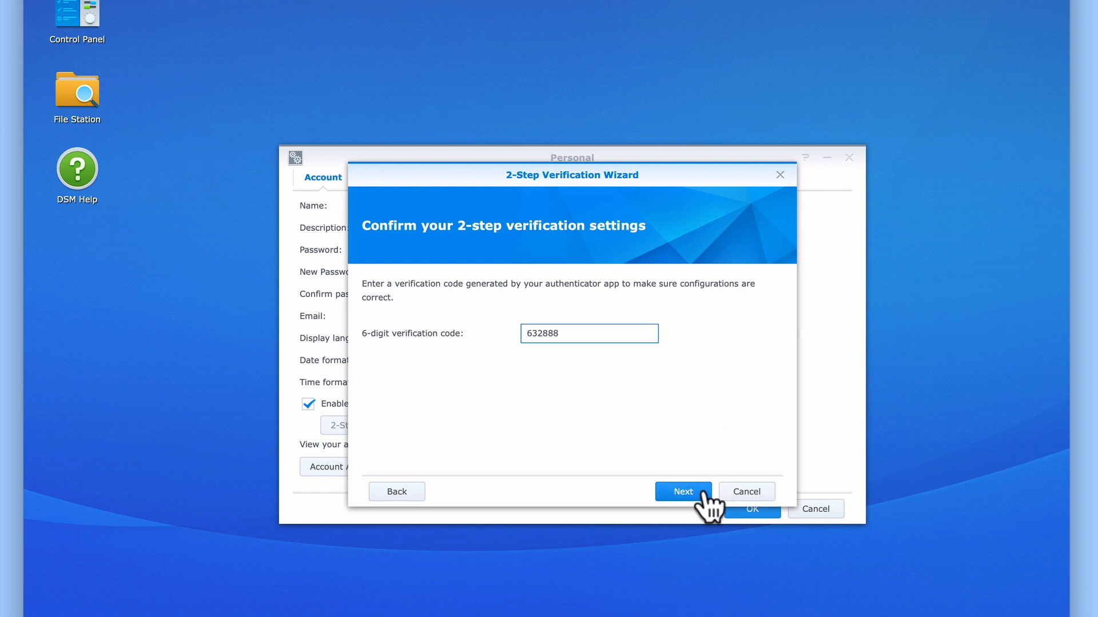
left_click(683, 492)
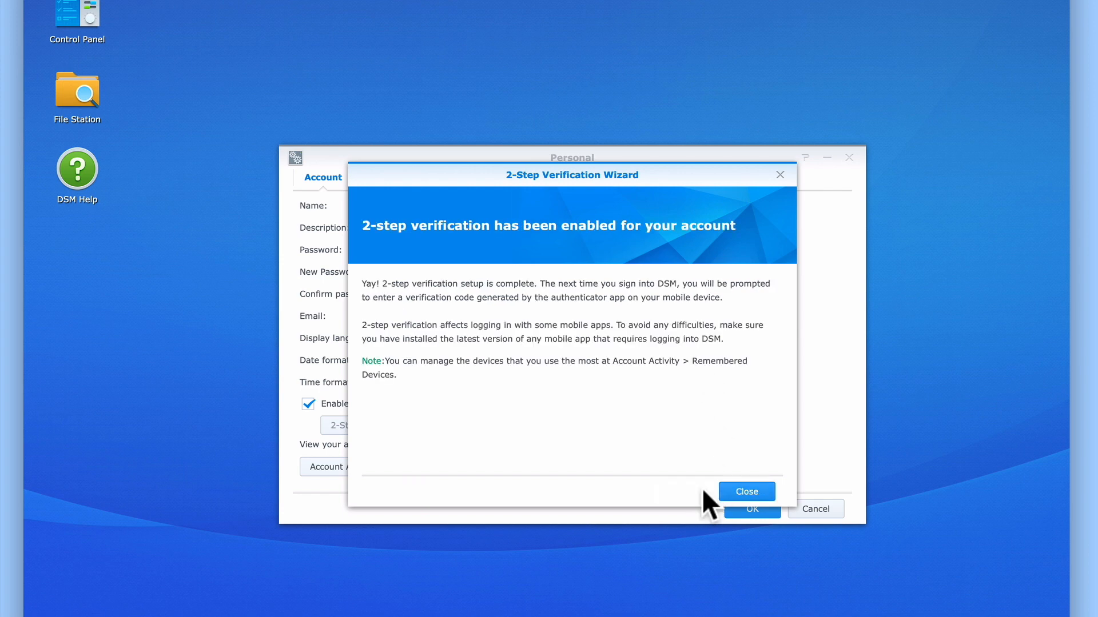
mouse_move(480, 395)
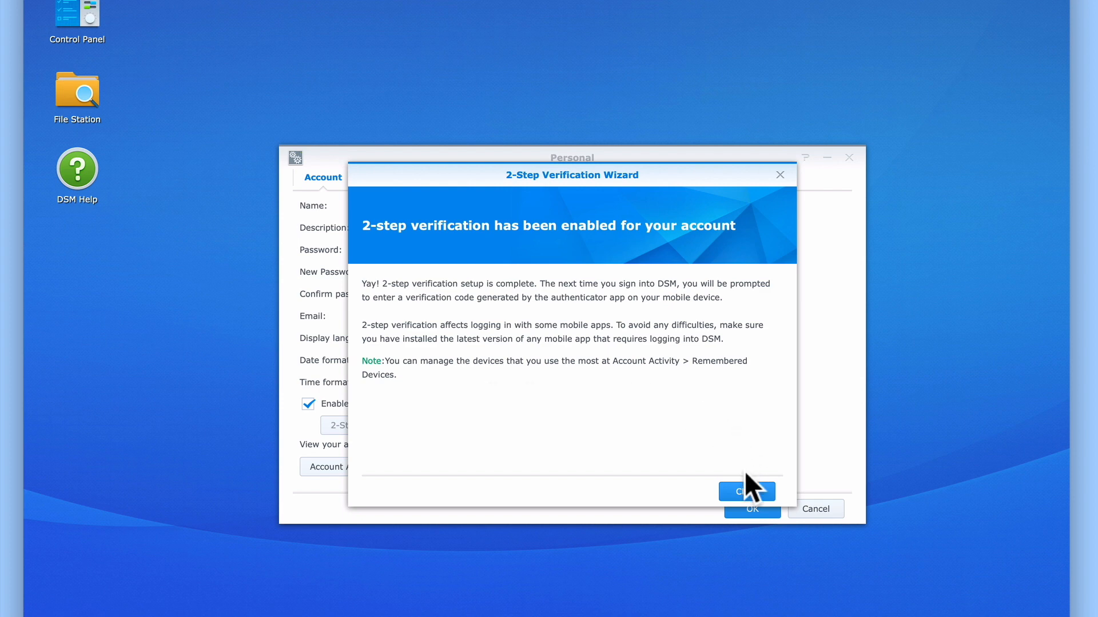
left_click(745, 492)
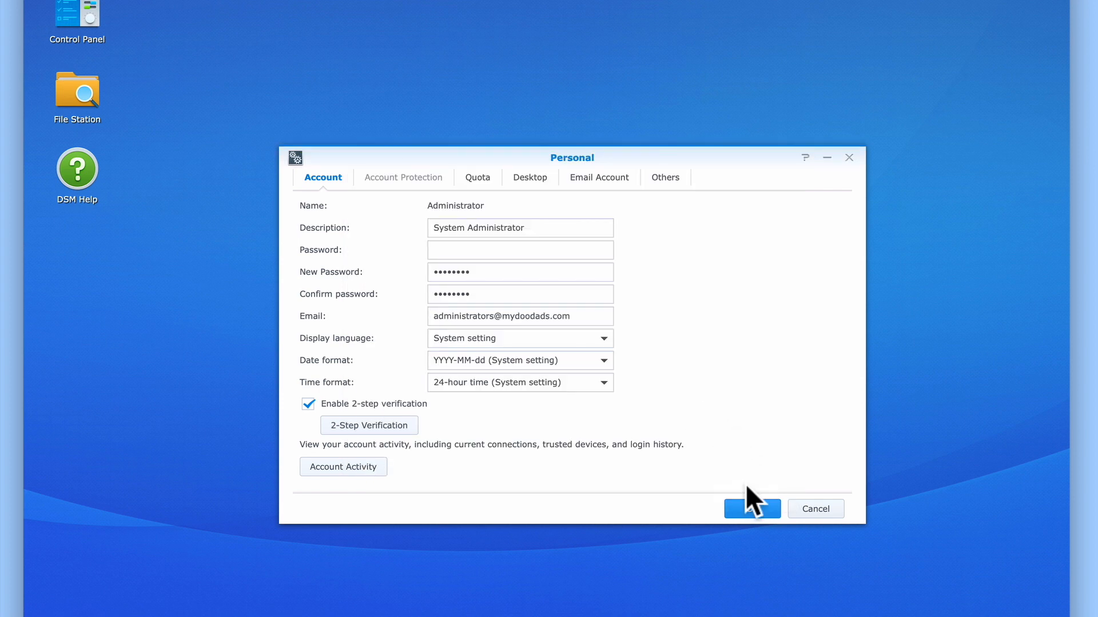
Save the personal settings and sign out of DSM as administrator
left_click(752, 509)
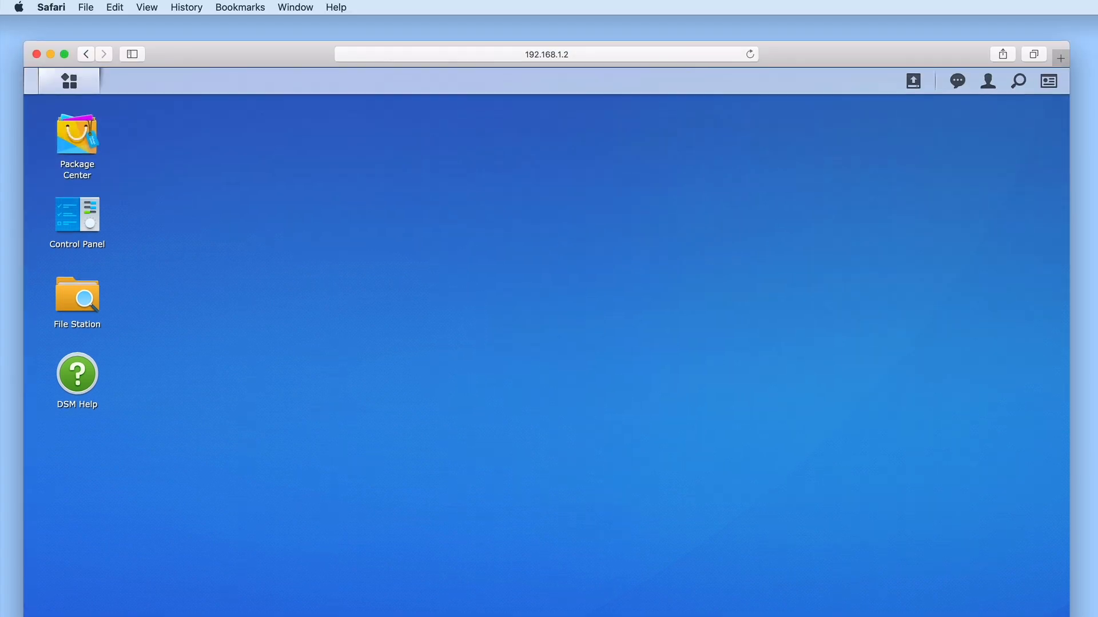
mouse_move(978, 221)
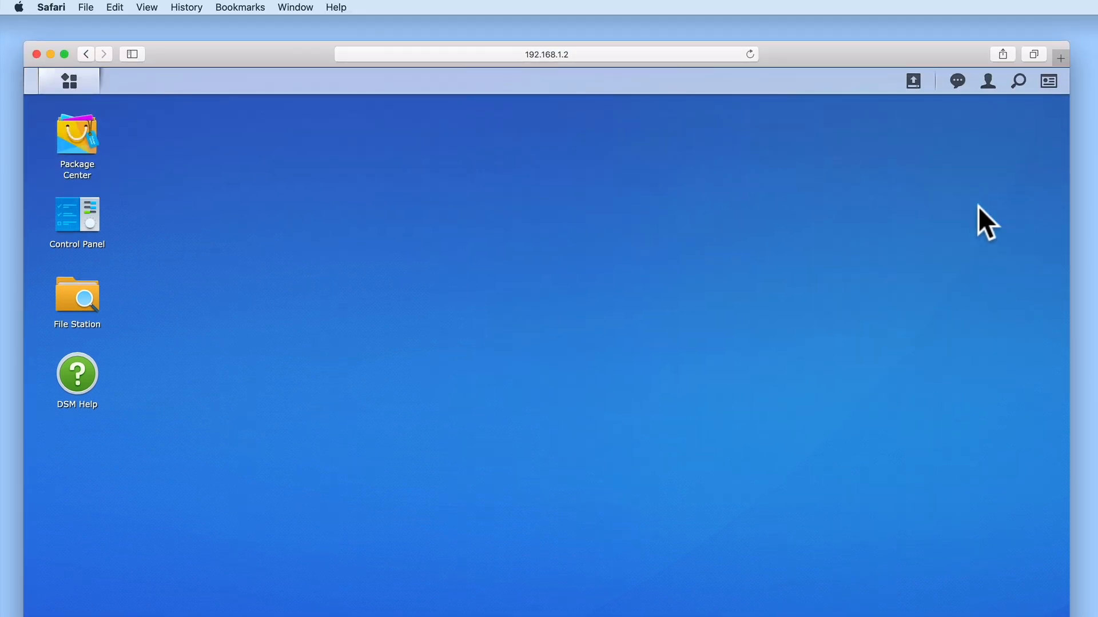
left_click(988, 80)
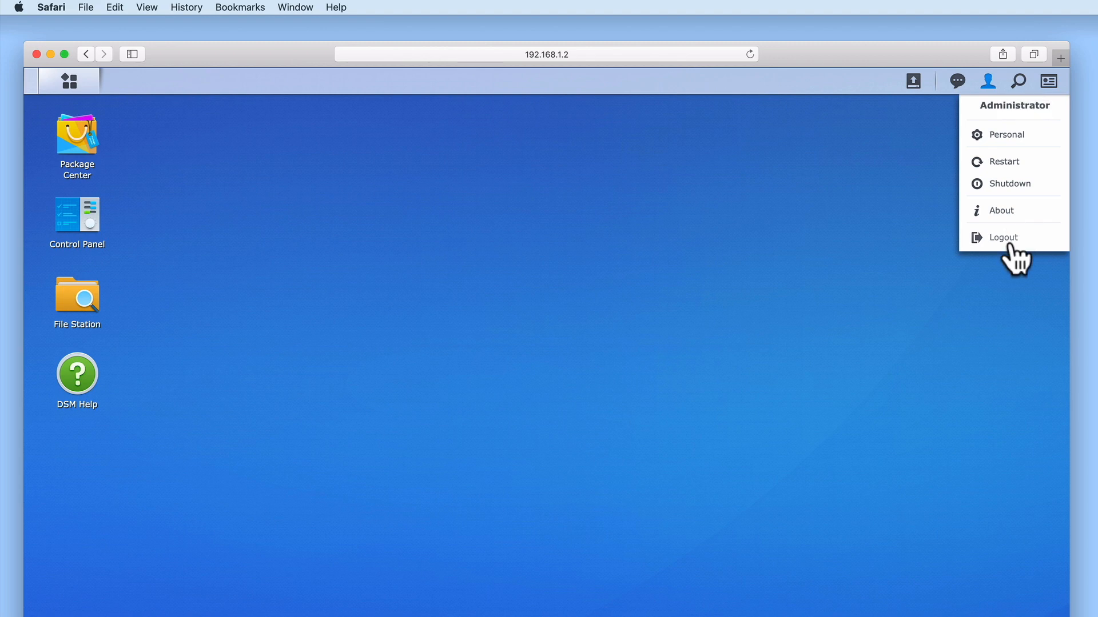
left_click(1003, 238)
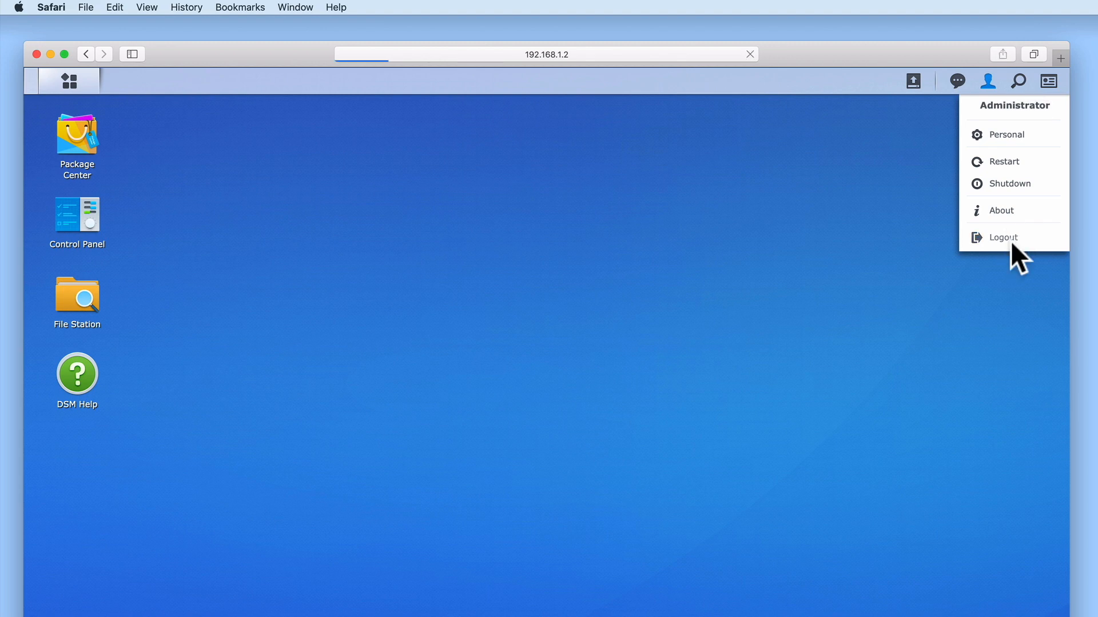
Submit username administrator and the password on the DS413 sign-in page
left_click(1004, 238)
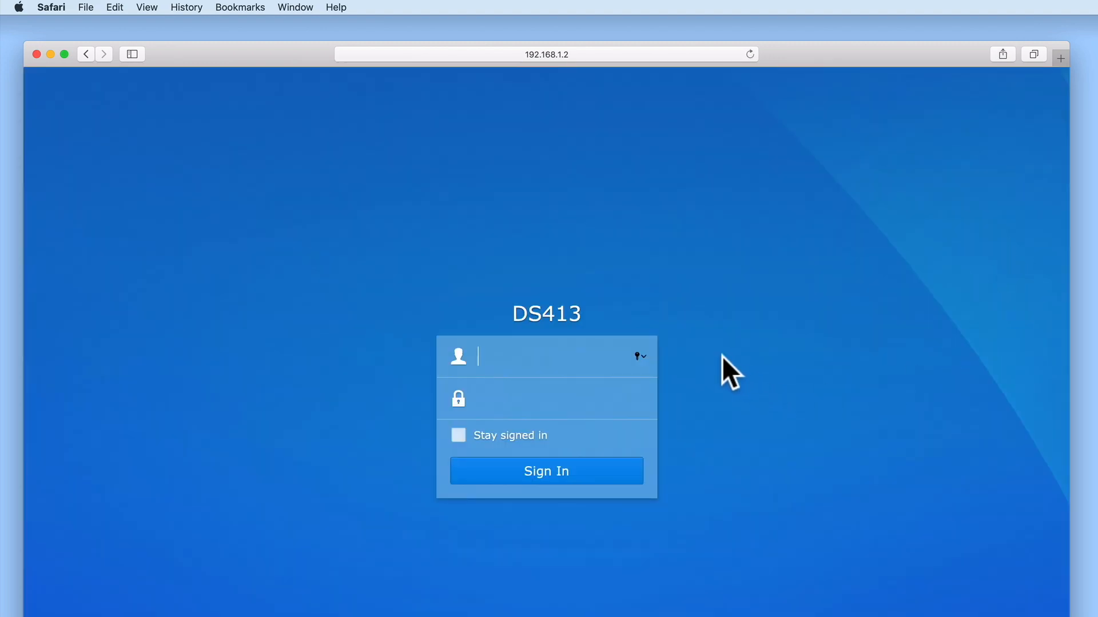
type("administrator")
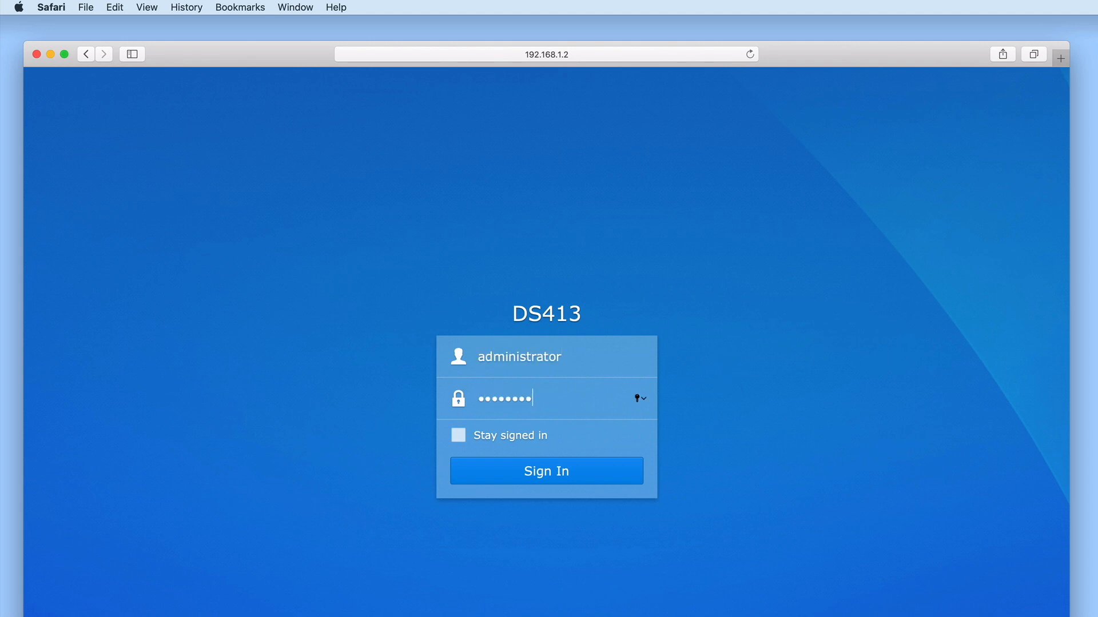
left_click(547, 472)
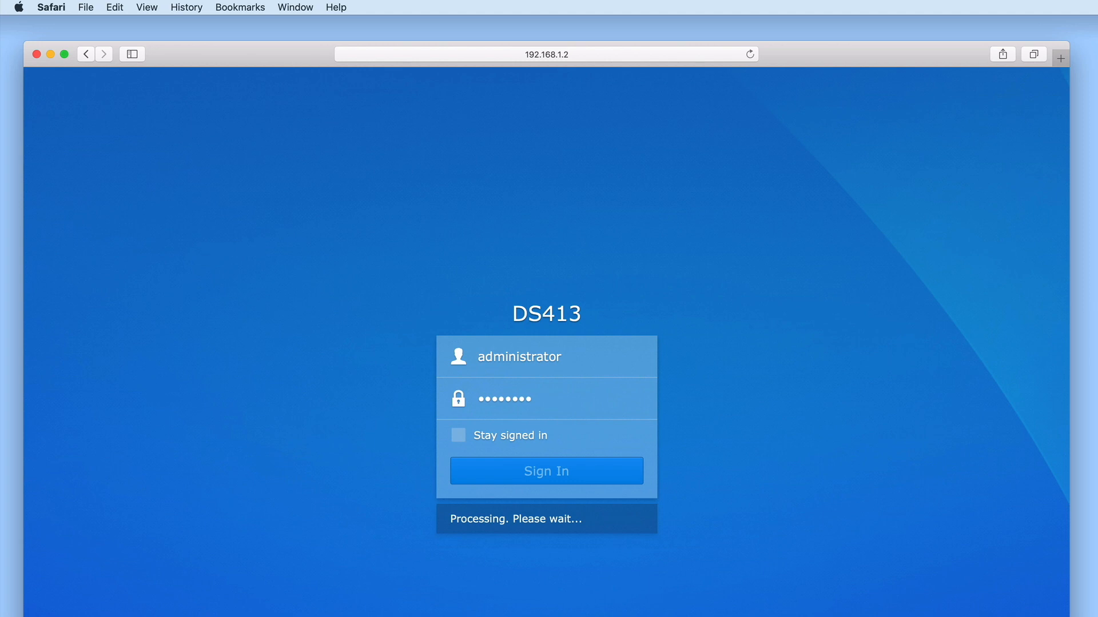
left_click(547, 471)
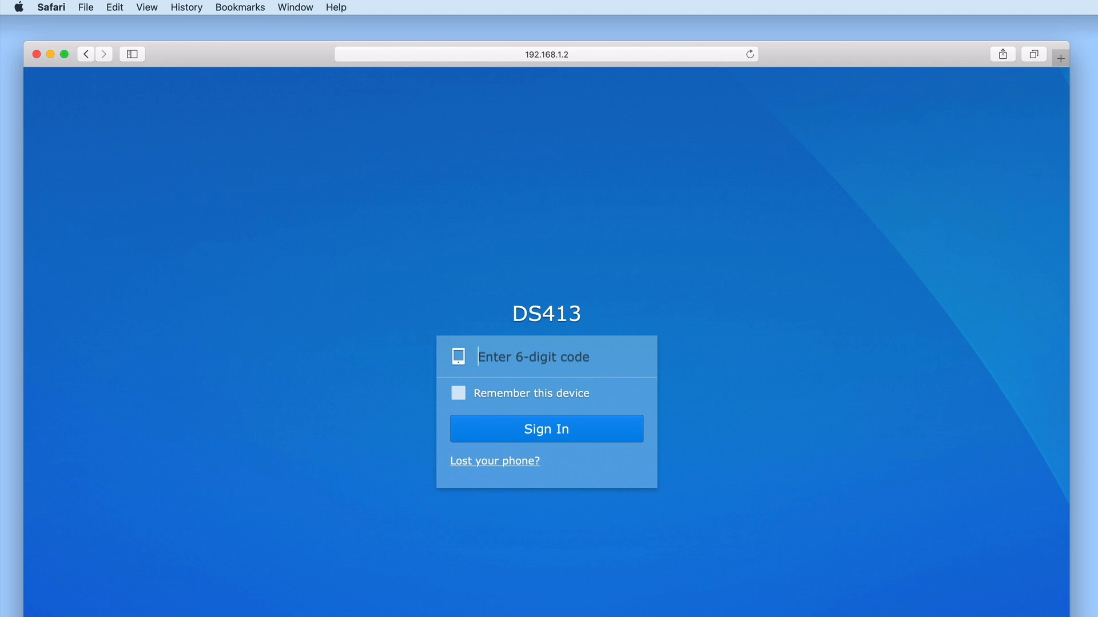
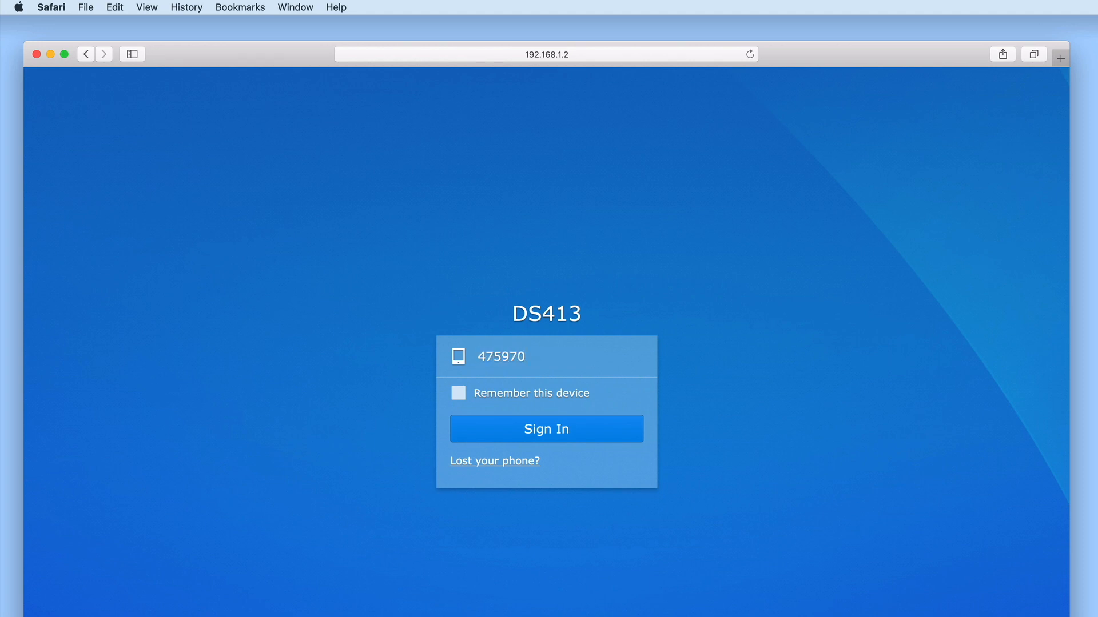
left_click(547, 429)
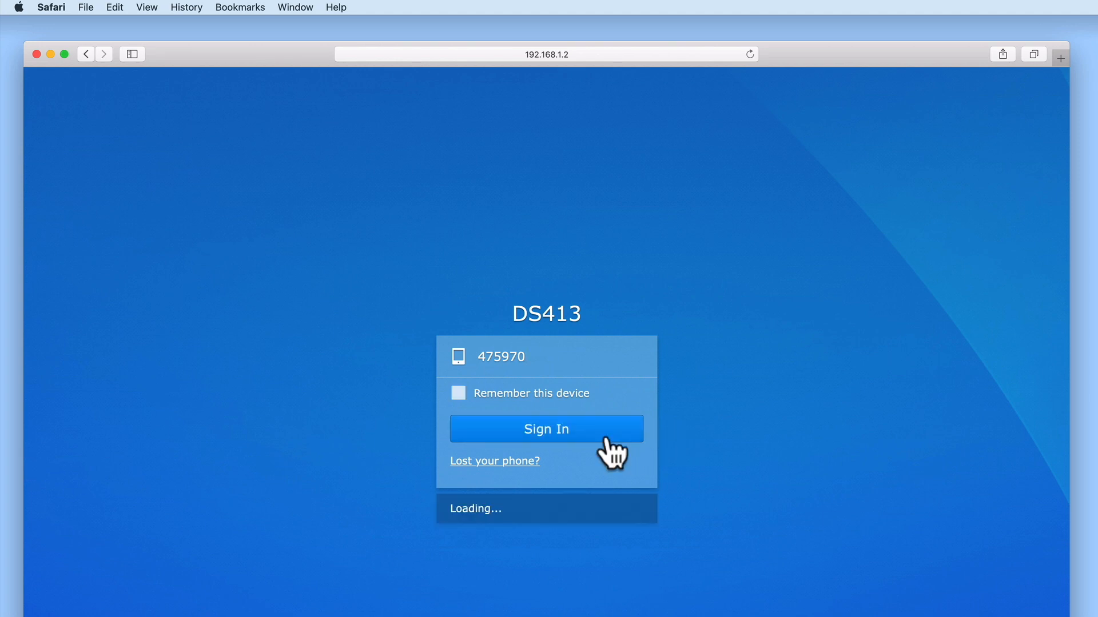
left_click(547, 429)
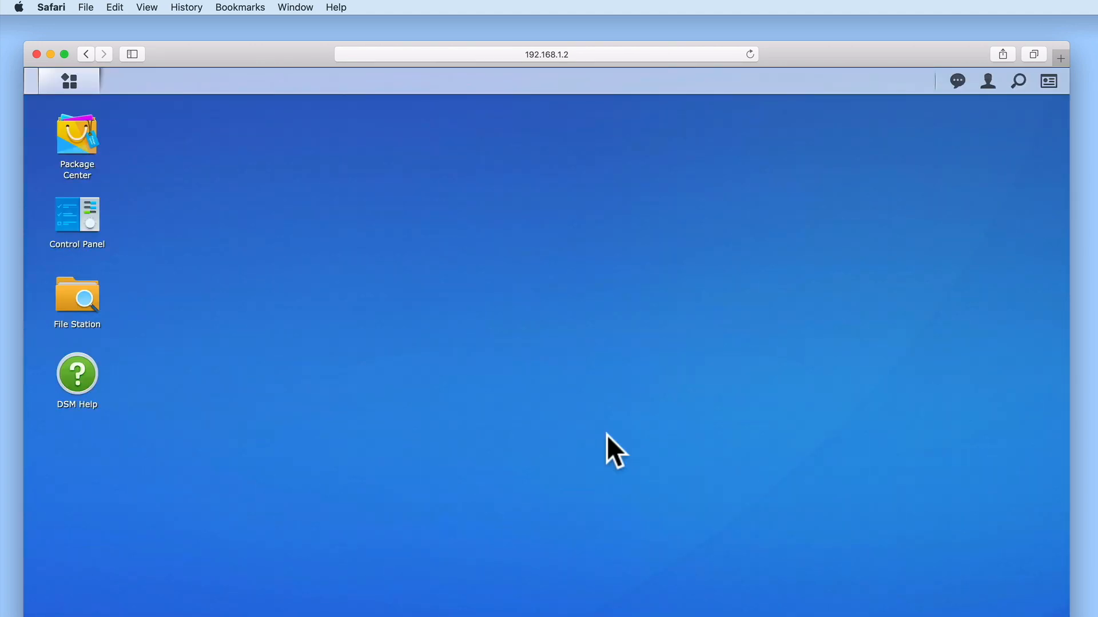
mouse_move(988, 85)
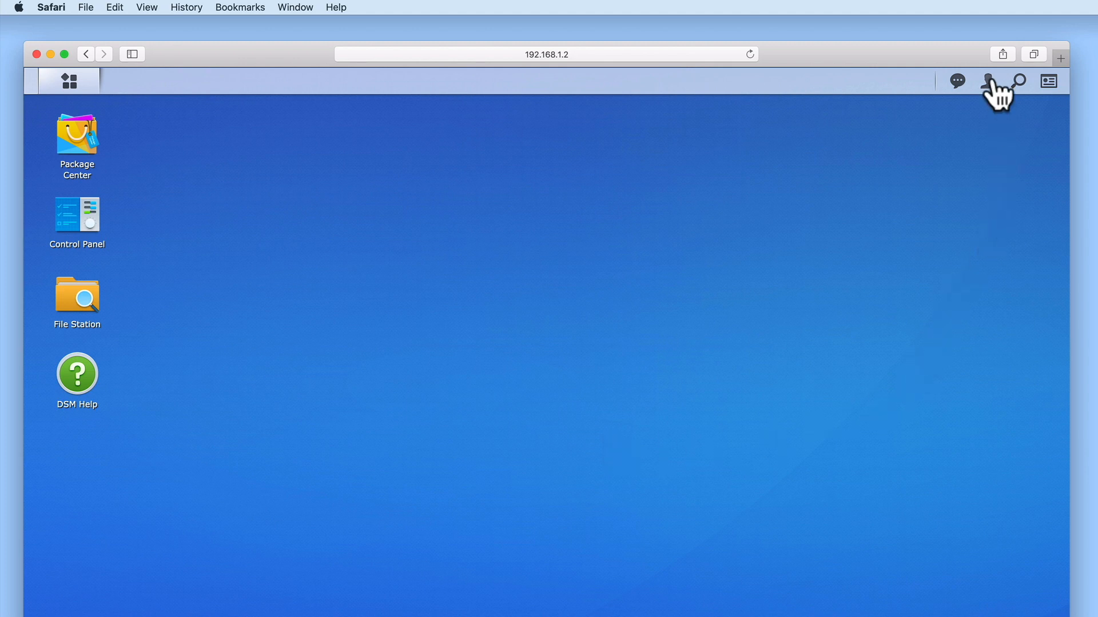
Sign out, sign back in as administrator, and request an emergency code via 'Lost your phone?'
left_click(988, 80)
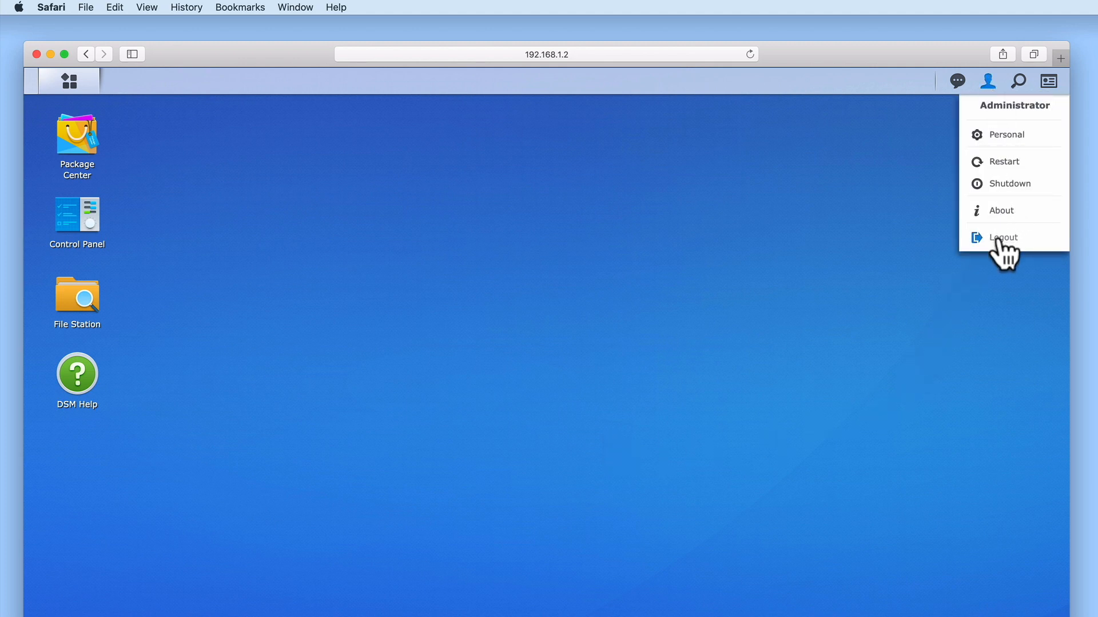
left_click(1004, 238)
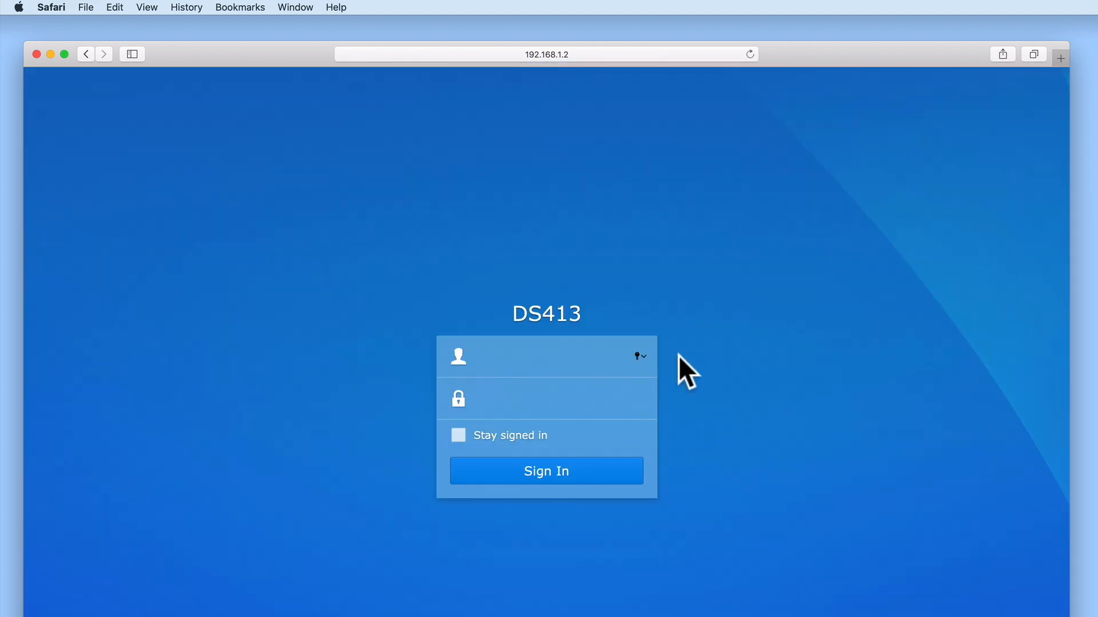
type("administrator")
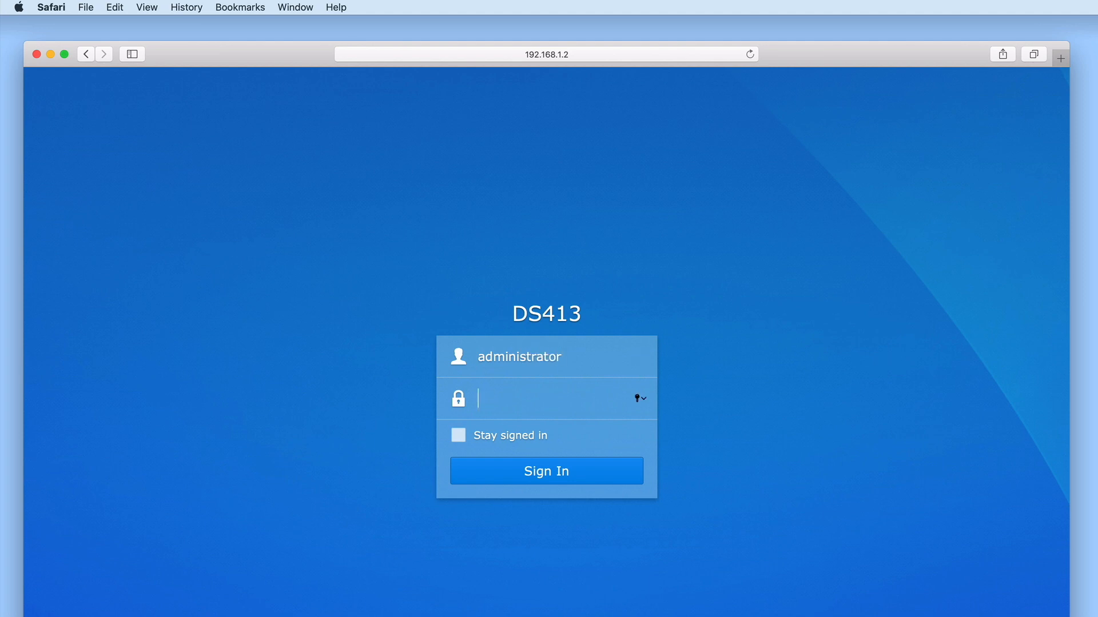
left_click(547, 471)
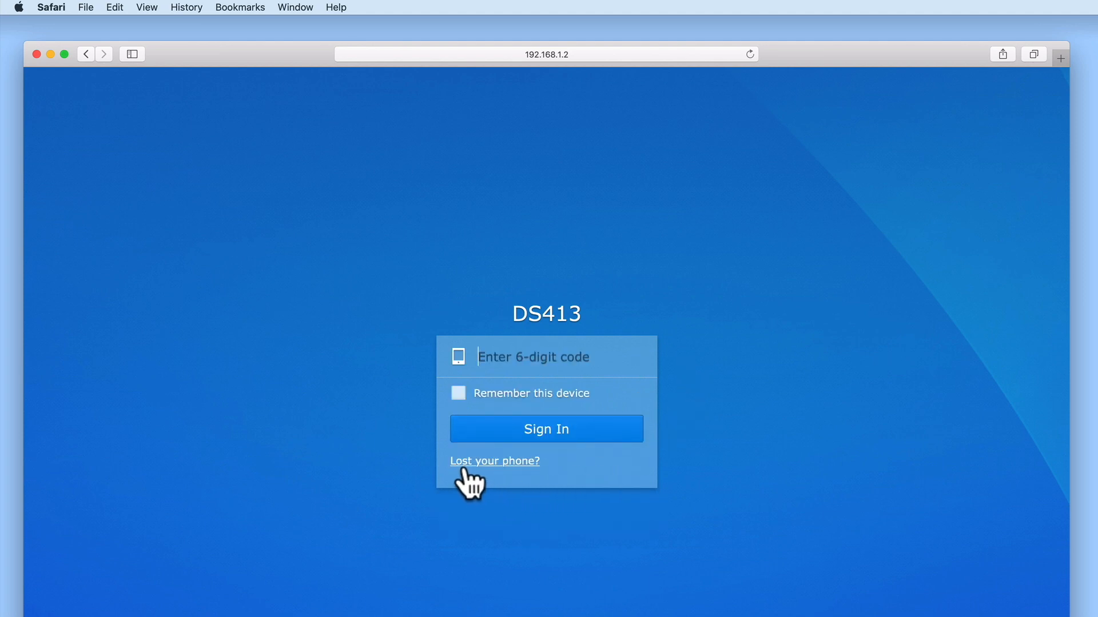
mouse_move(528, 492)
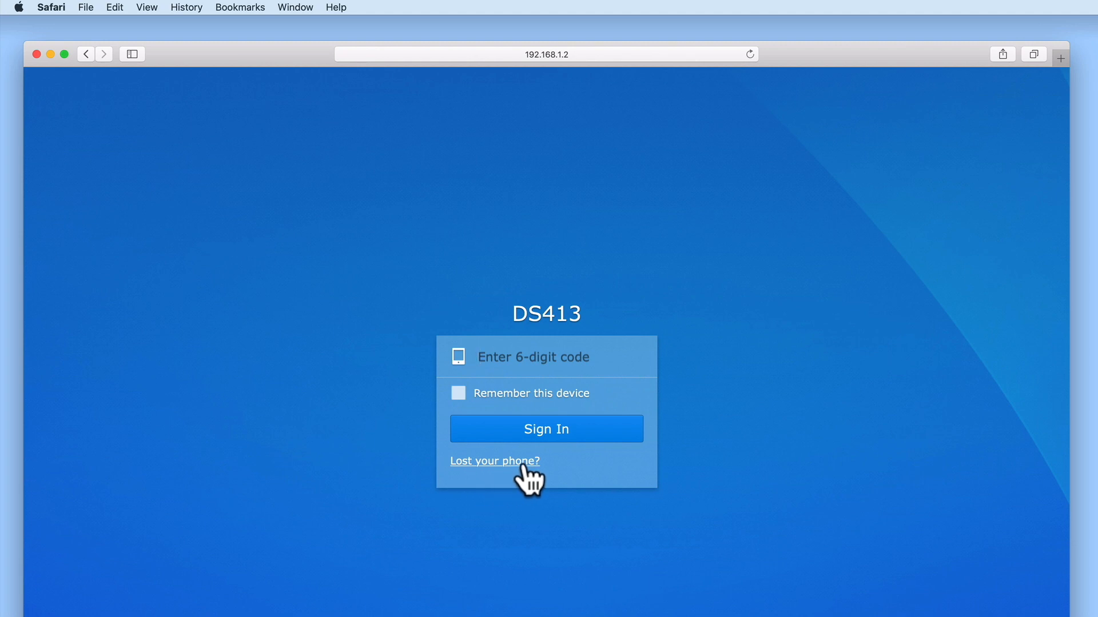
left_click(494, 461)
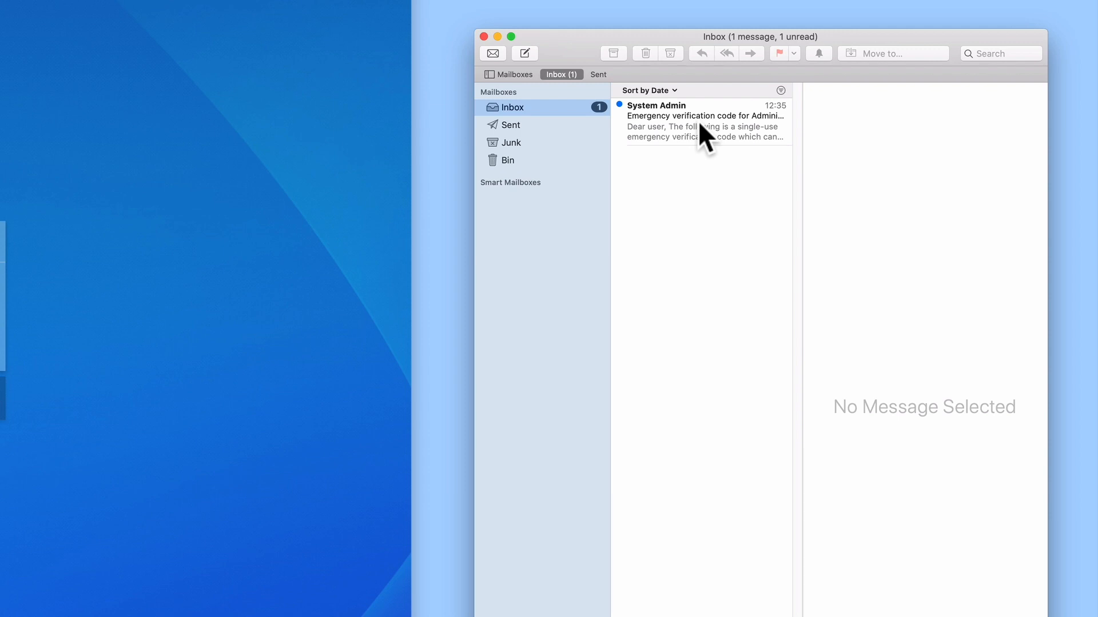
left_click(700, 121)
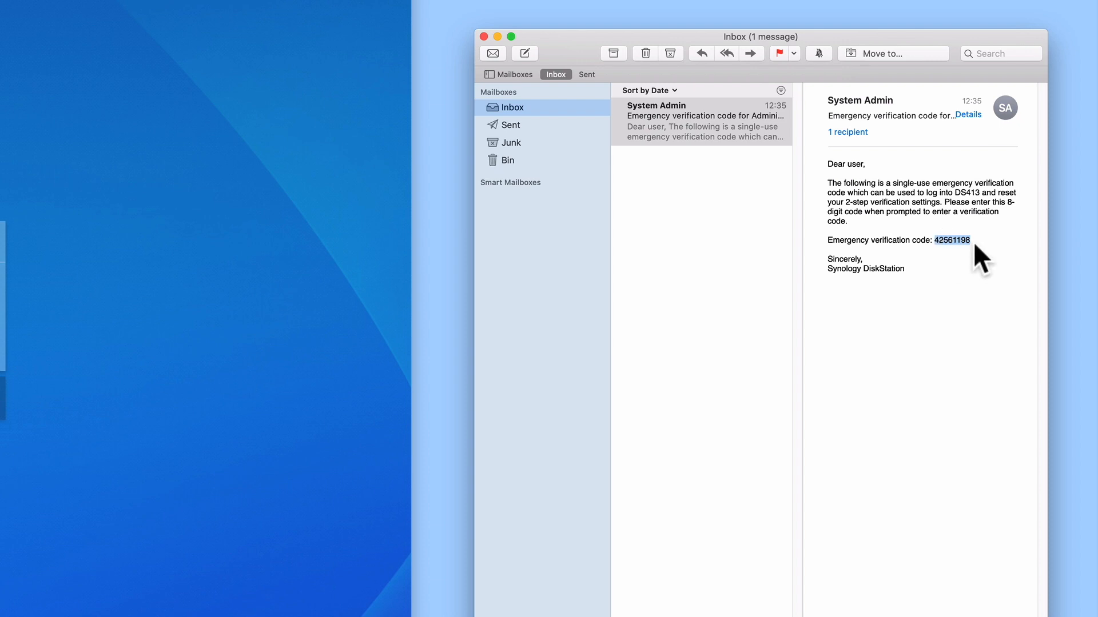
right_click(951, 240)
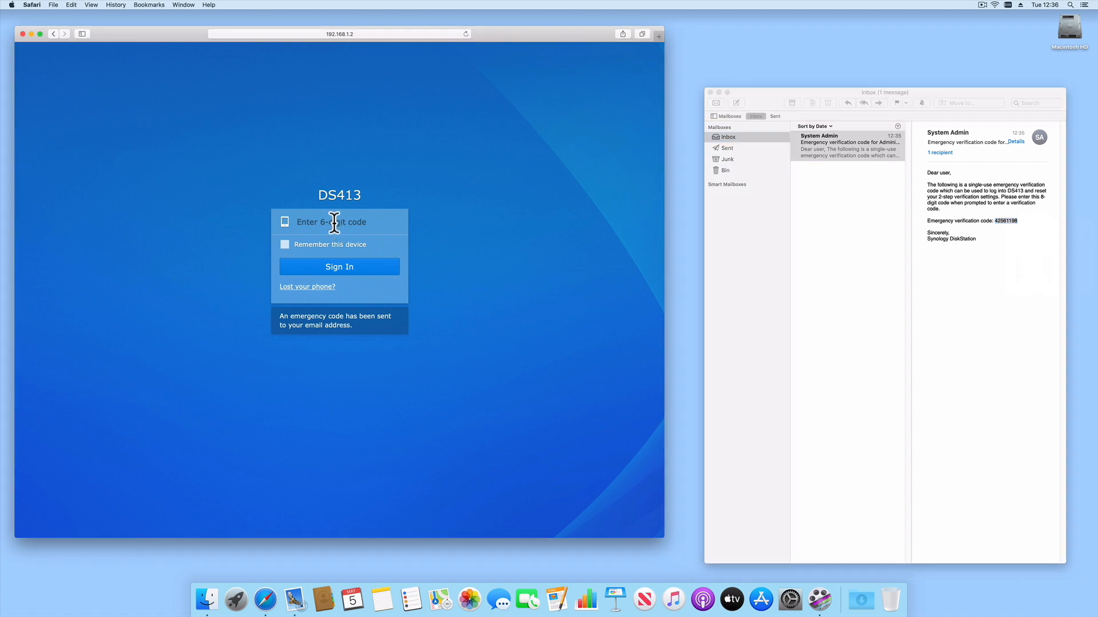
right_click(547, 357)
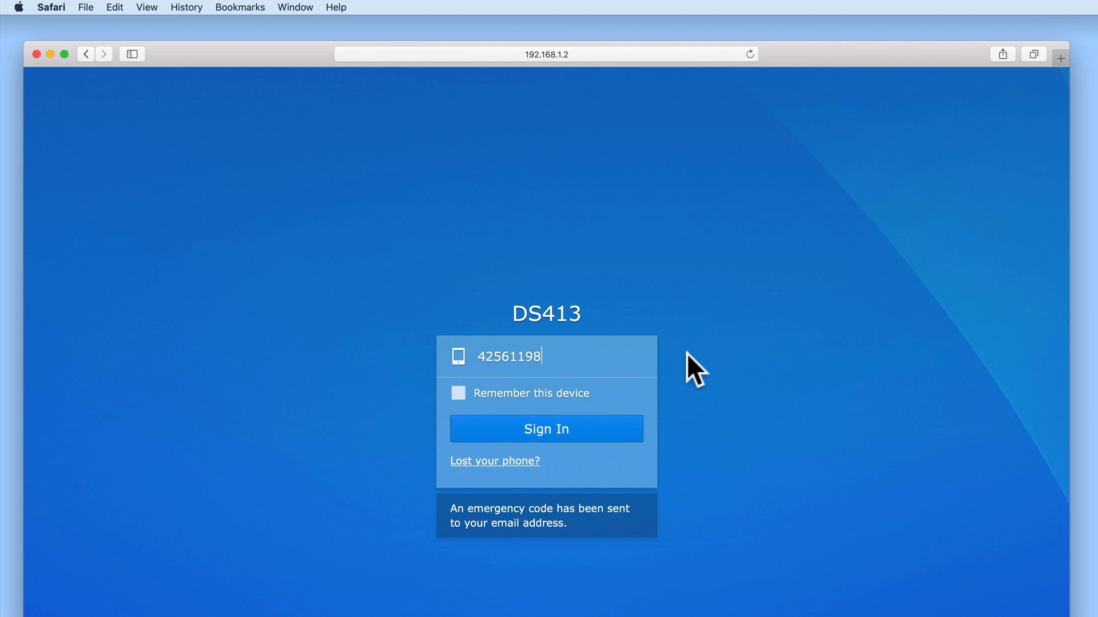
left_click(546, 429)
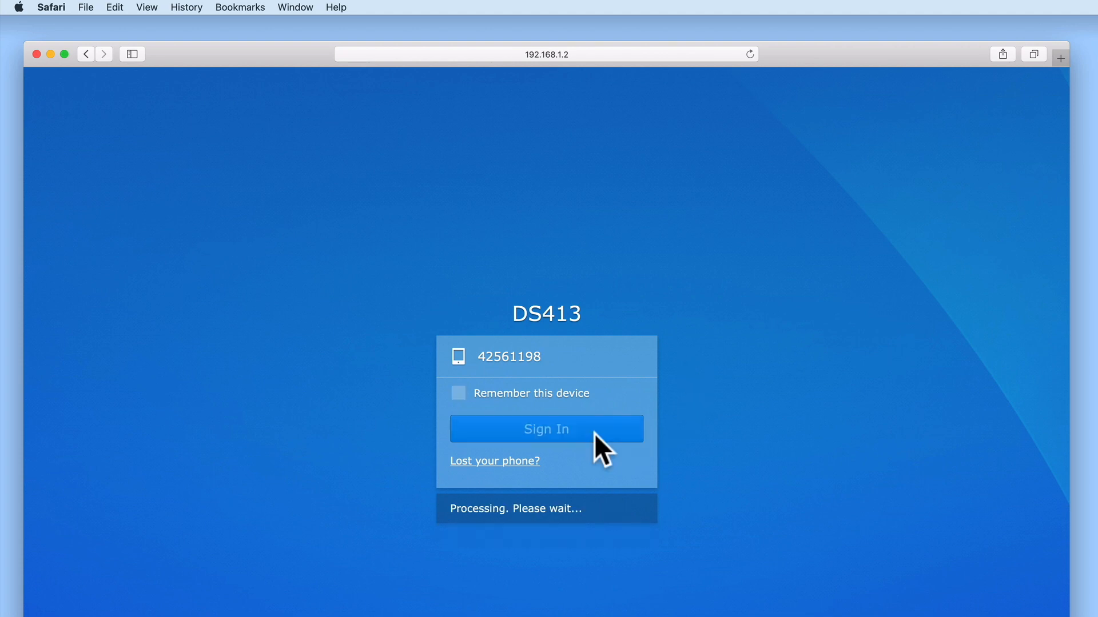
left_click(546, 429)
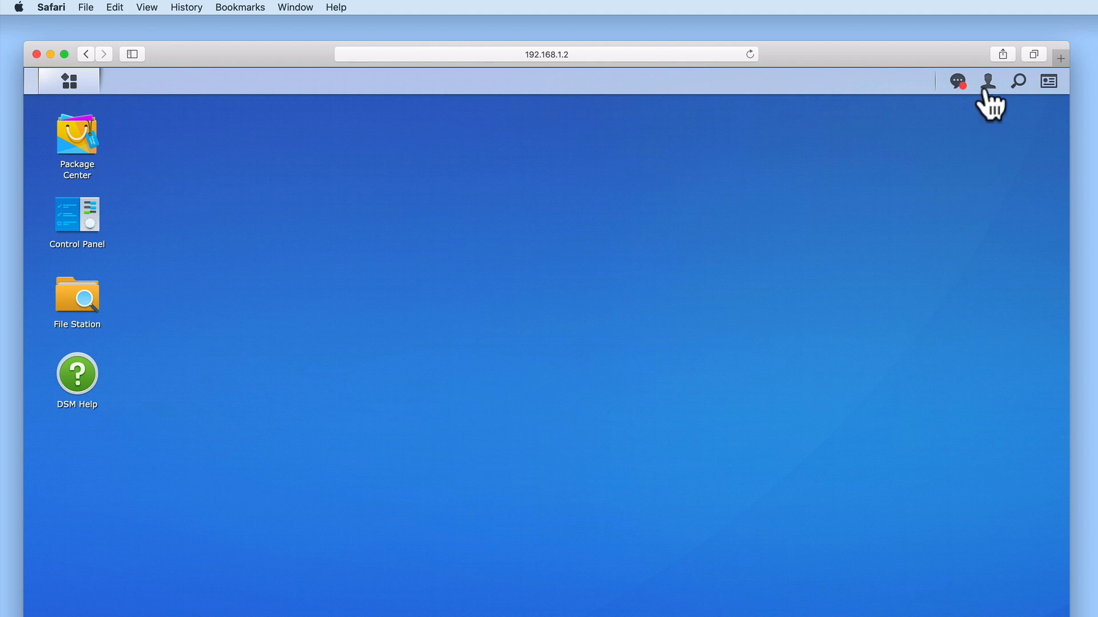
Sign out of DSM, returning to the empty DS413 sign-in page
left_click(988, 80)
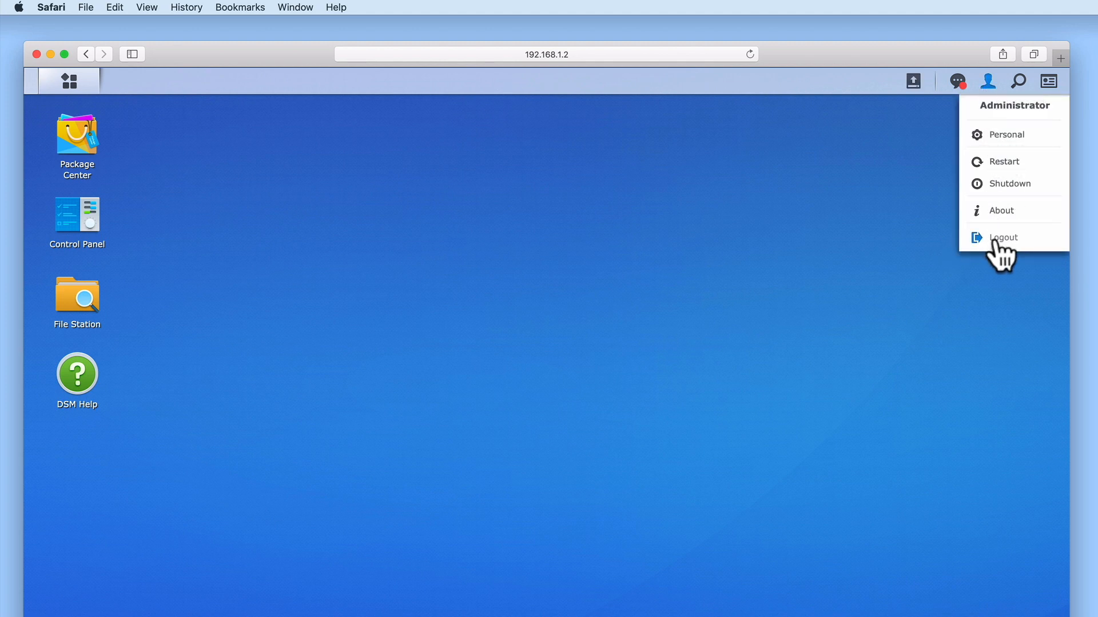
left_click(1004, 238)
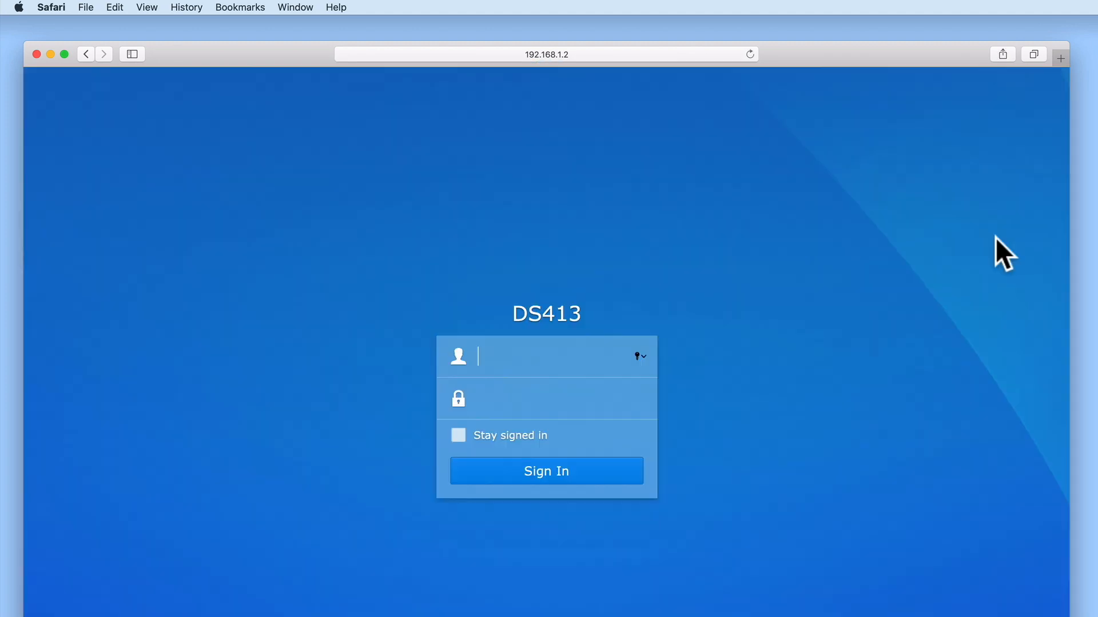
mouse_move(749, 369)
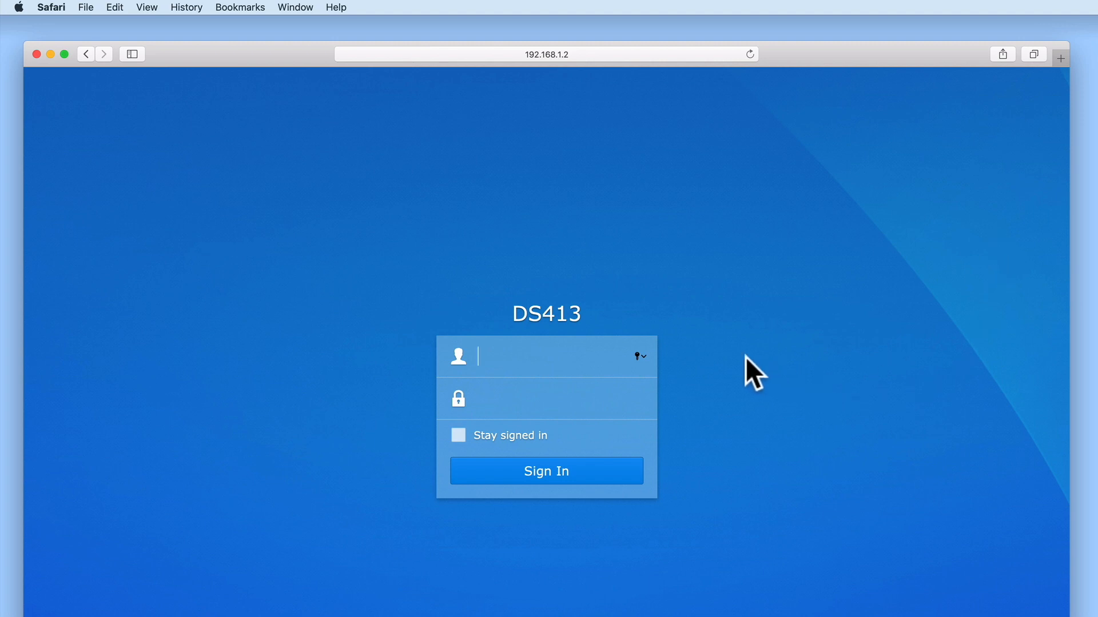